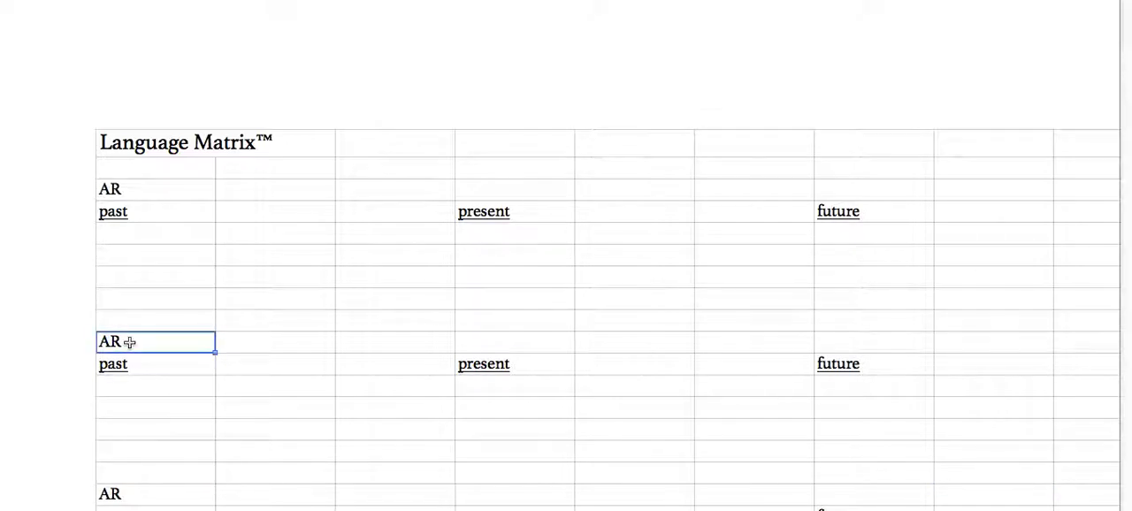
# - Replace the second block's AR heading with ER and move down toward the third block
pyautogui.write('ER')
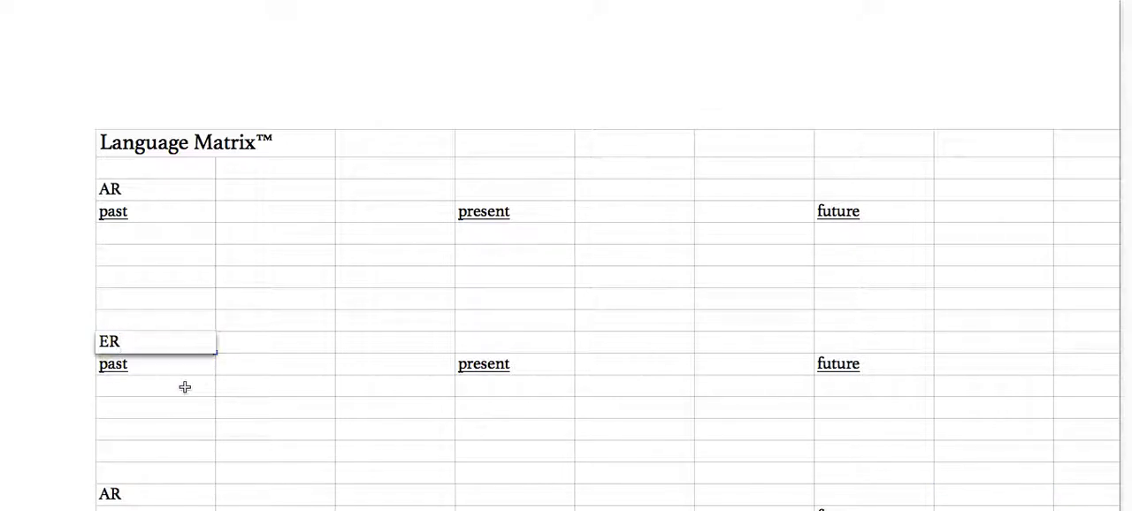
pyautogui.scroll(-3)
pyautogui.write('I')
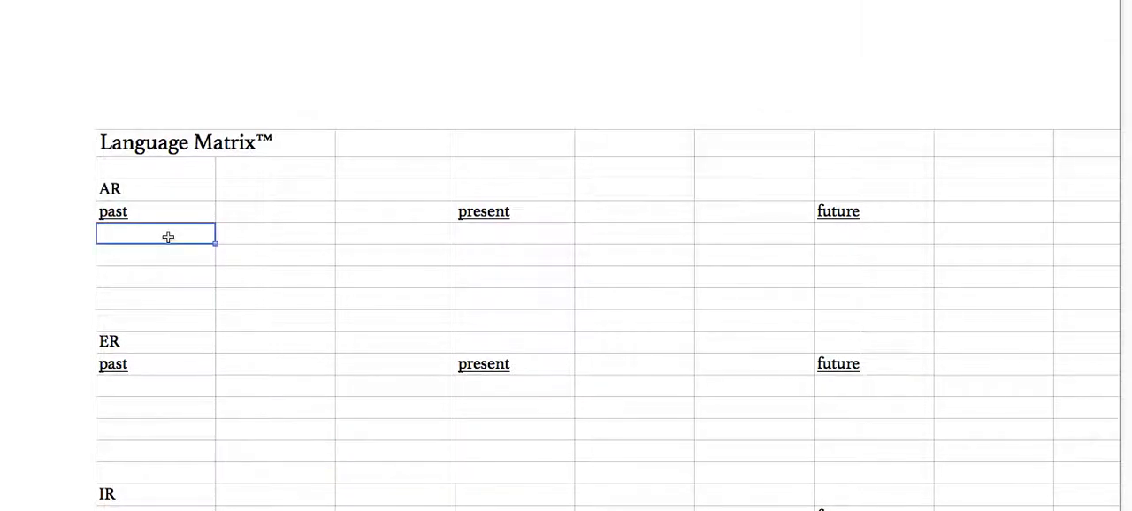
# - Enter hablo as the first AR present form under the present heading
pyautogui.write('hablo')
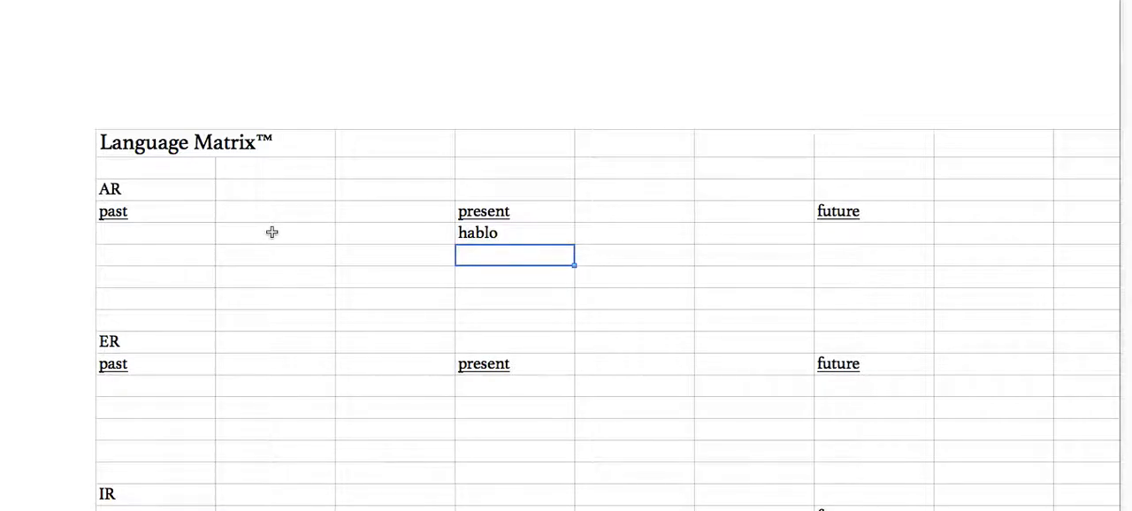
pyautogui.moveTo(527, 236)
pyautogui.write('español')
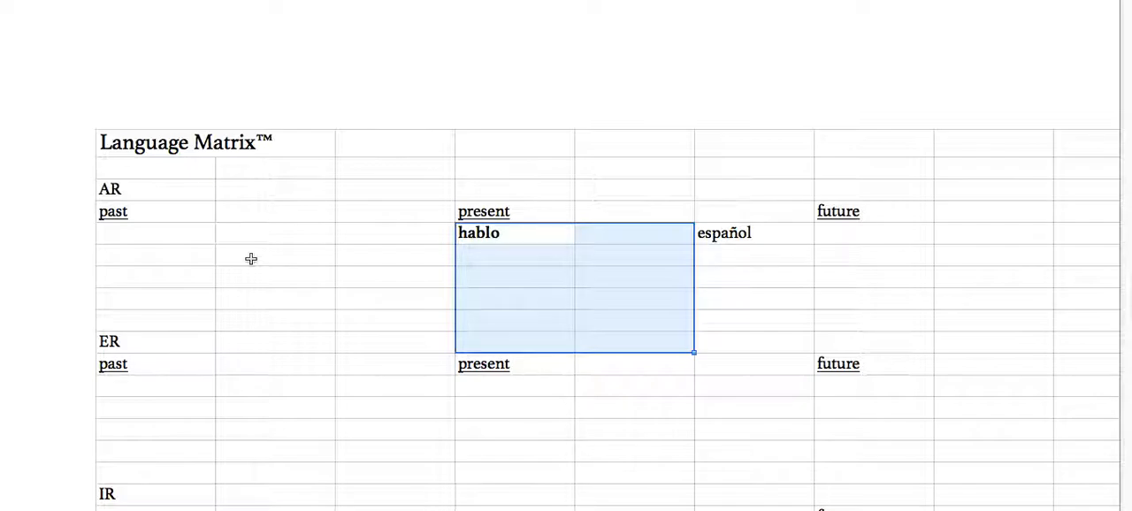
pyautogui.moveTo(371, 359)
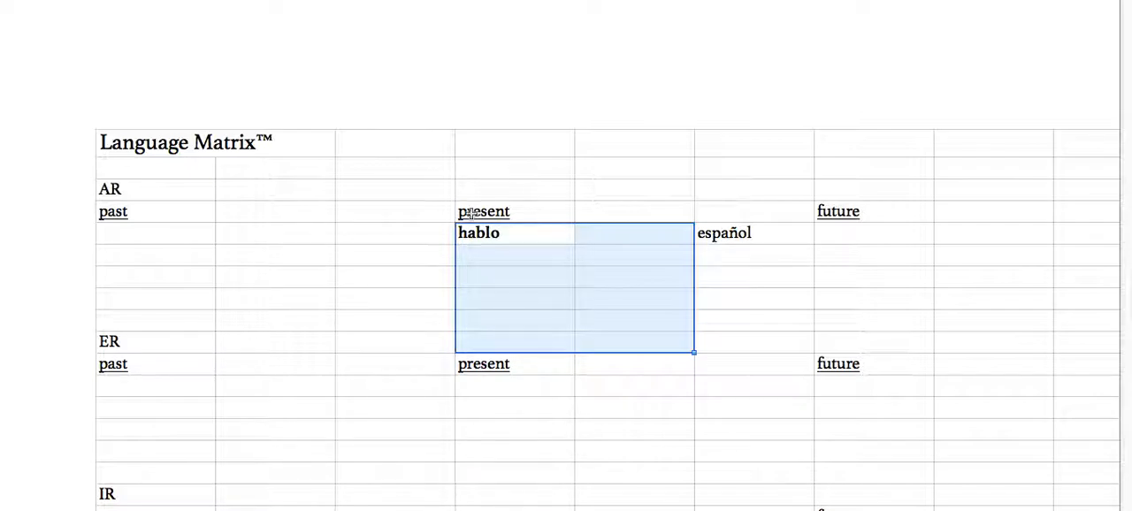
# - Add hablas and habla below hablo in the AR present column
pyautogui.click(514, 234)
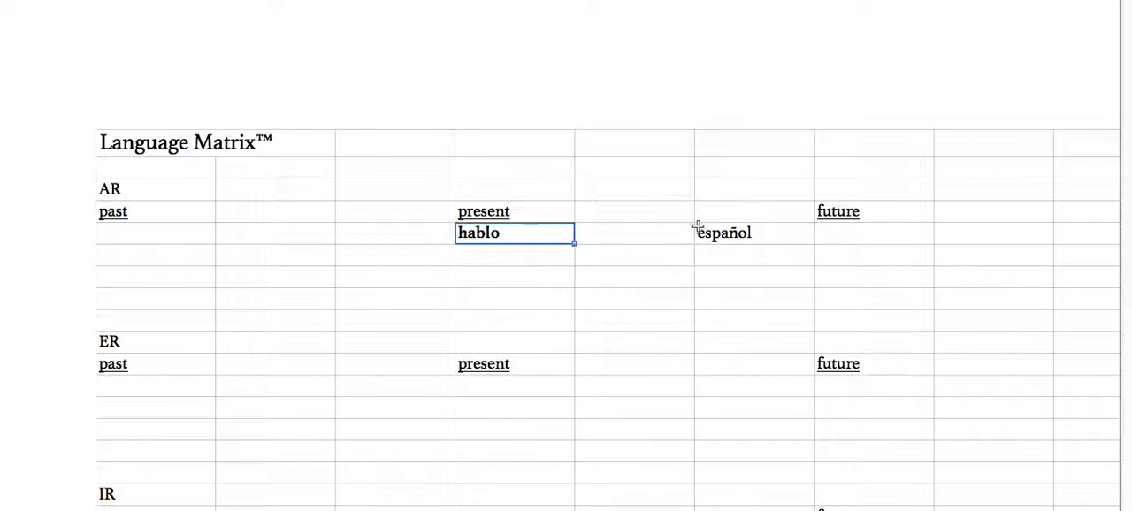
pyautogui.write('habla')
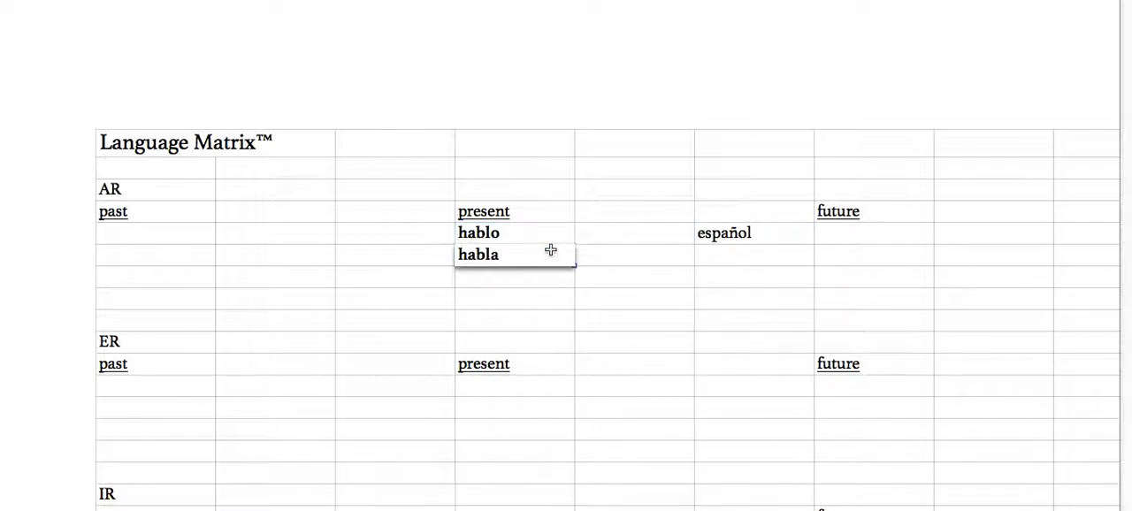
pyautogui.write('s')
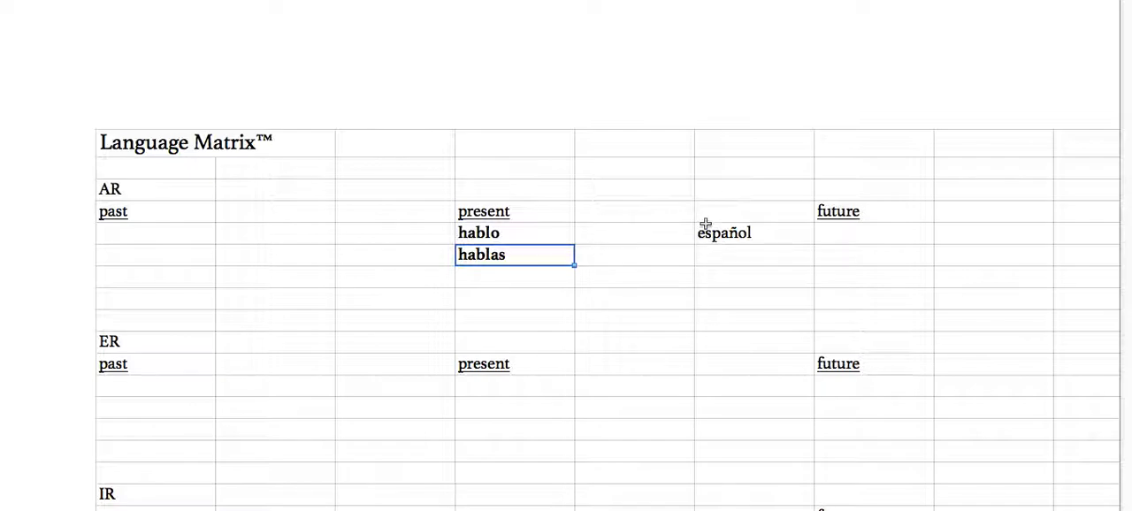
pyautogui.moveTo(538, 252)
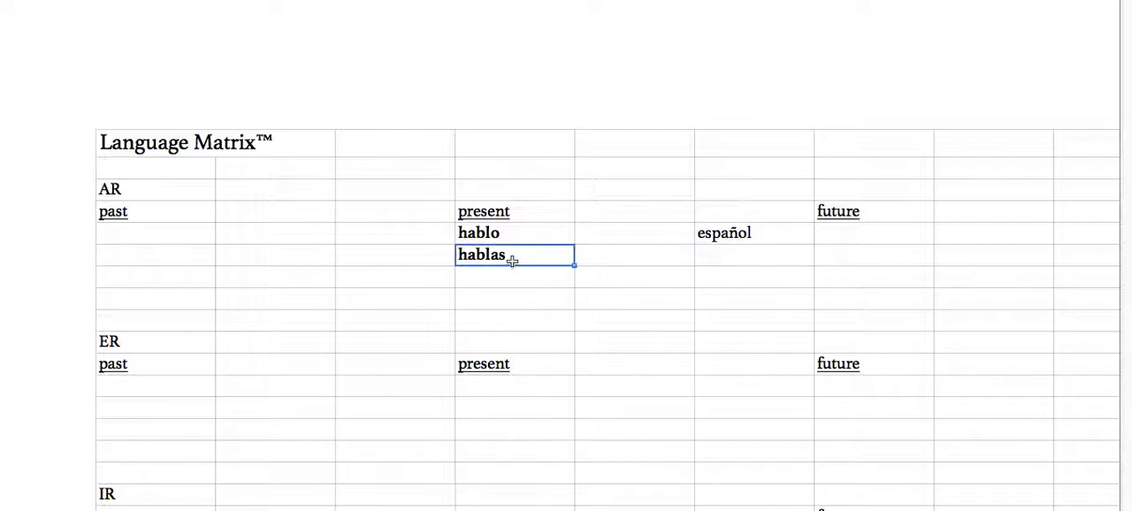
pyautogui.write('habla')
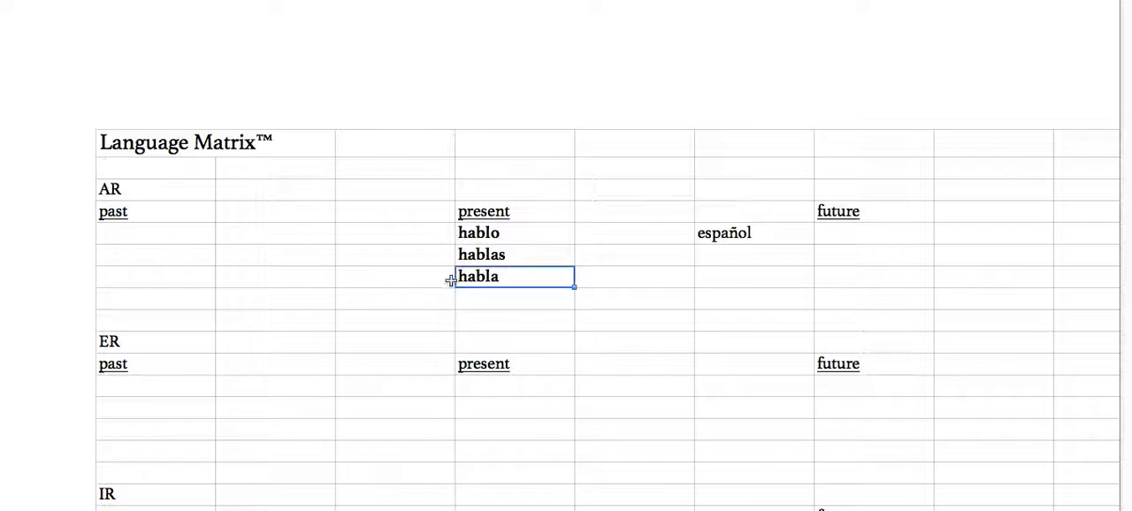
# - Add hablamos, habláis and hablan in the column beside hablo
pyautogui.click(633, 233)
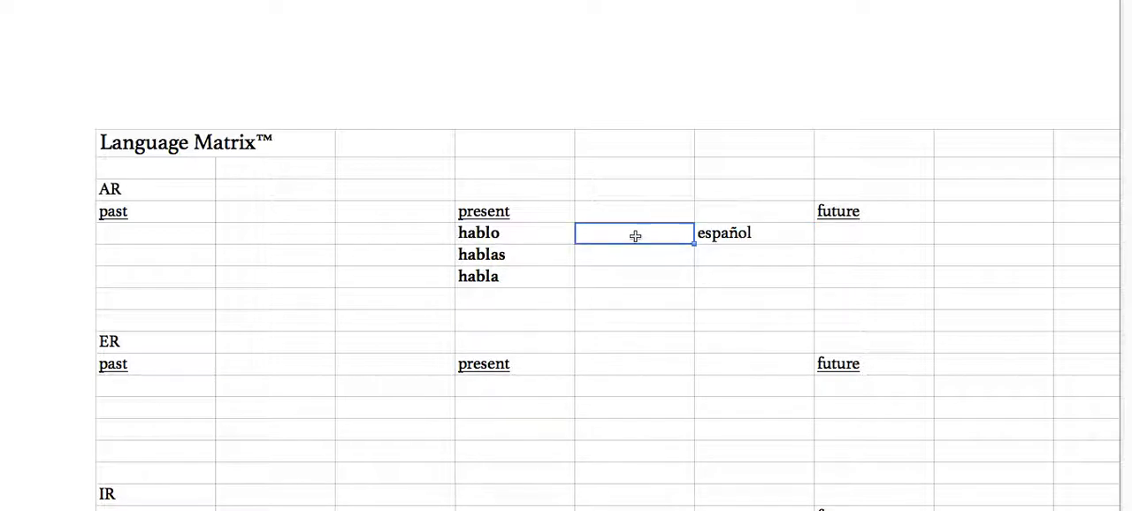
pyautogui.write('hablamos')
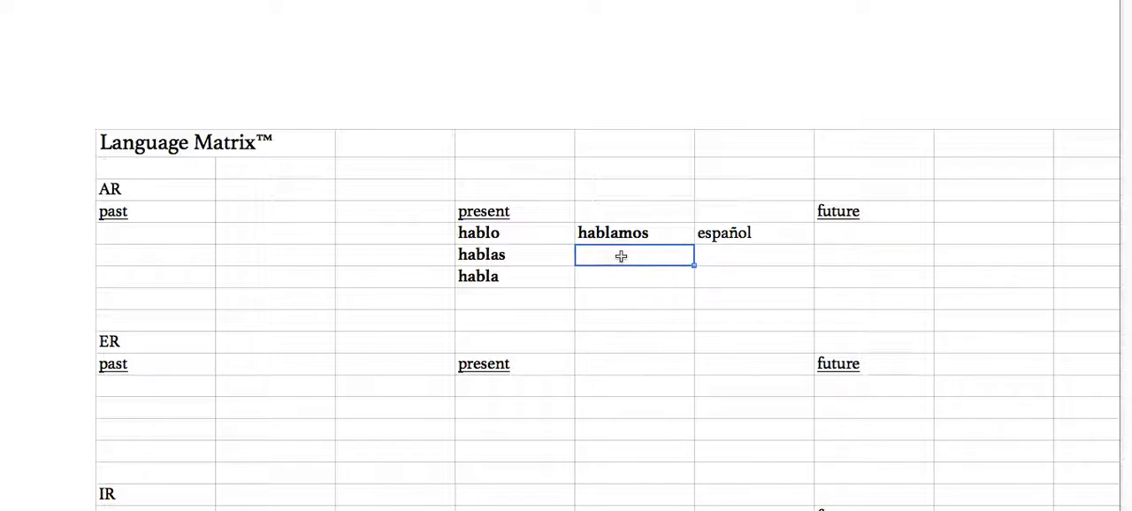
pyautogui.write('habláis')
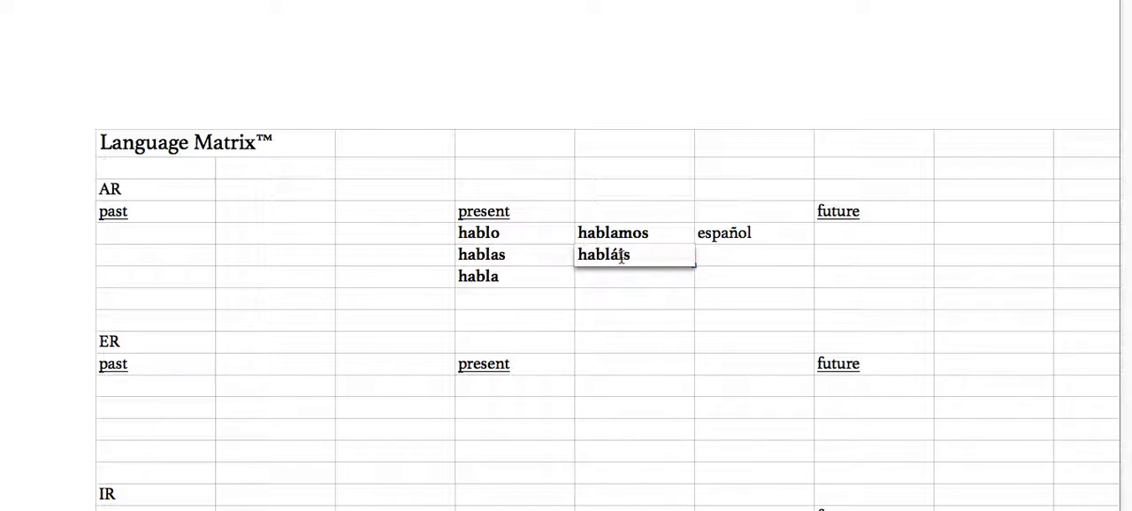
pyautogui.press('enter')
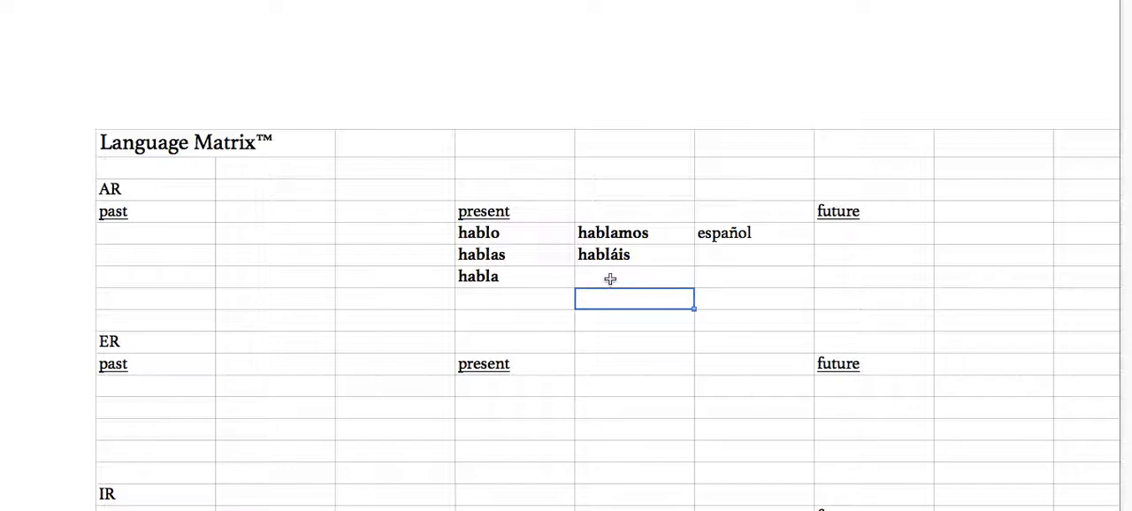
pyautogui.click(753, 234)
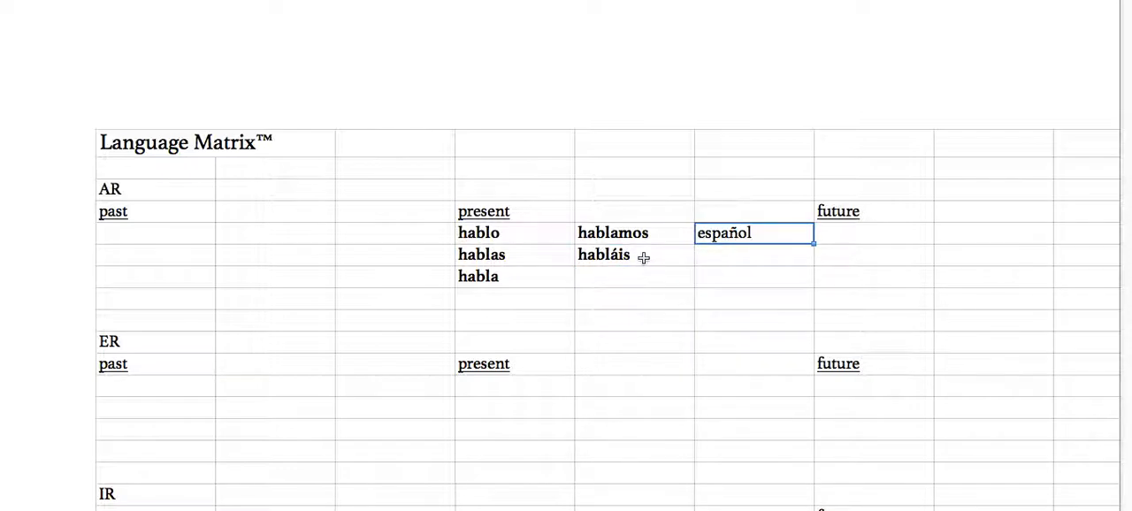
pyautogui.click(633, 255)
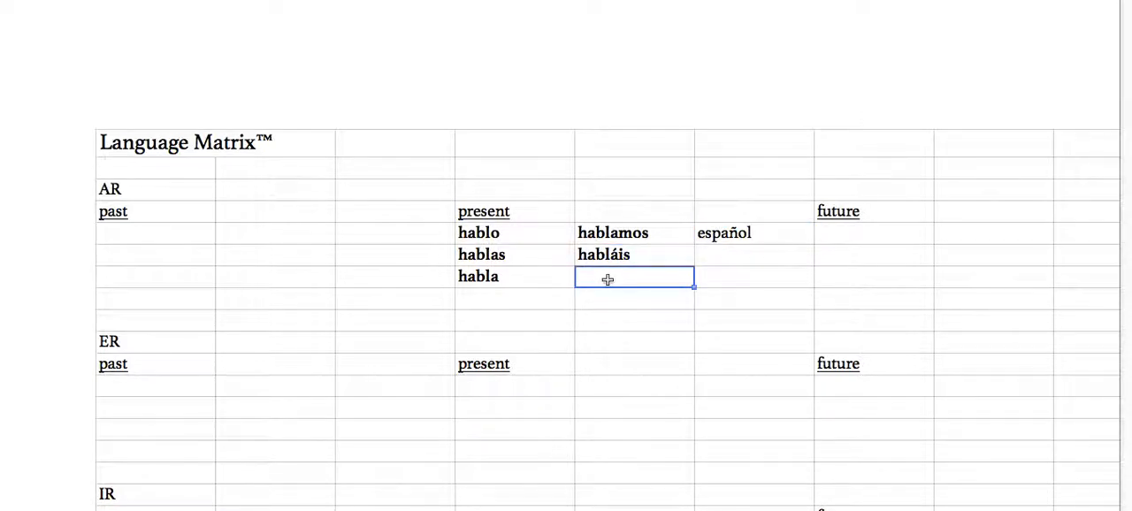
pyautogui.write('hablan')
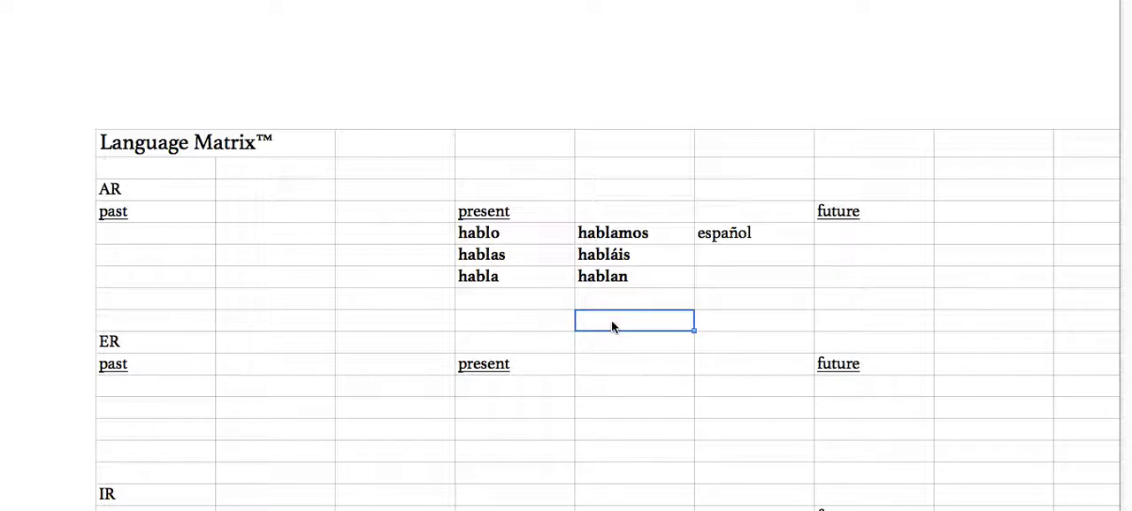
pyautogui.click(754, 254)
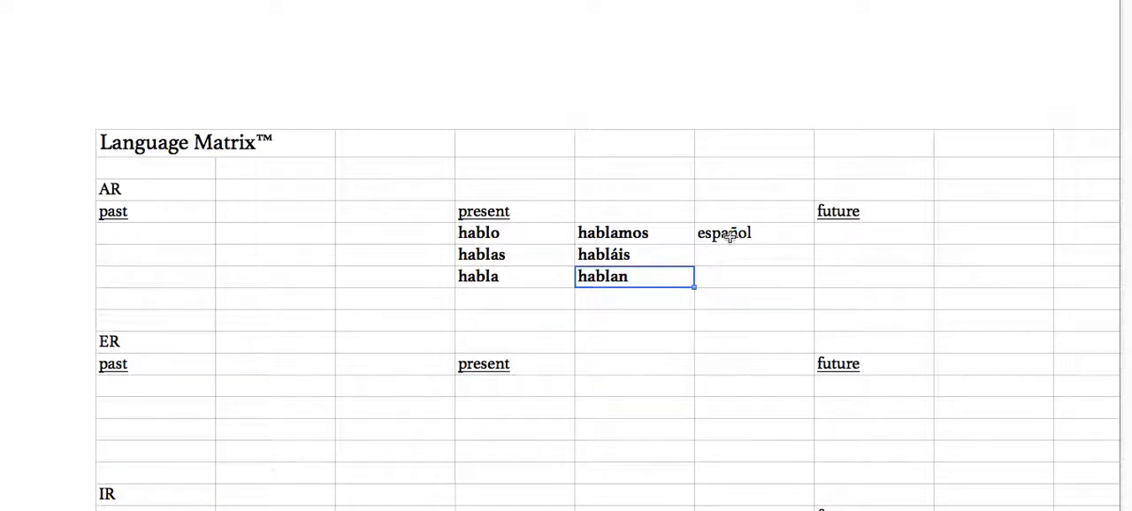
pyautogui.click(754, 234)
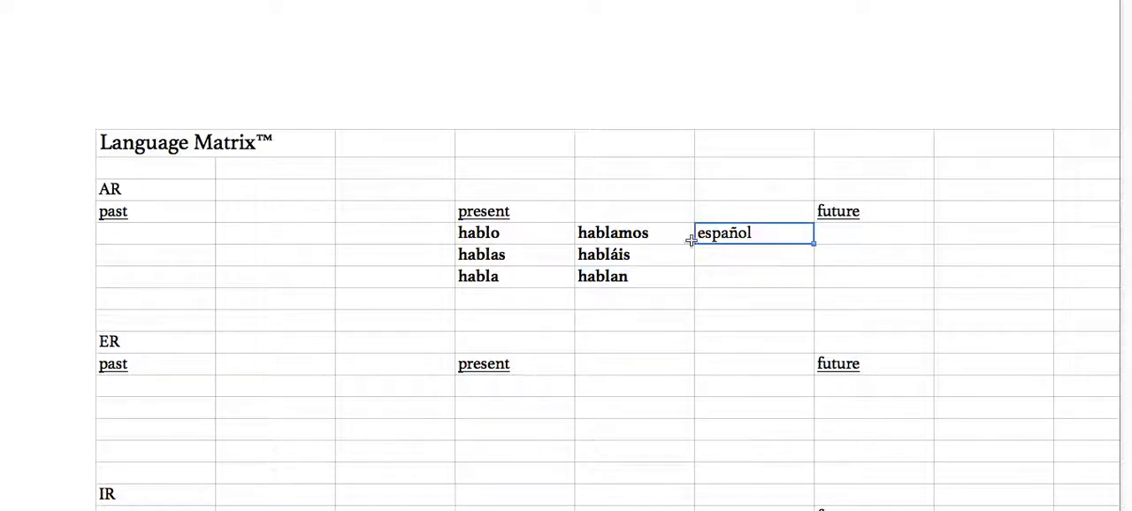
pyautogui.click(753, 319)
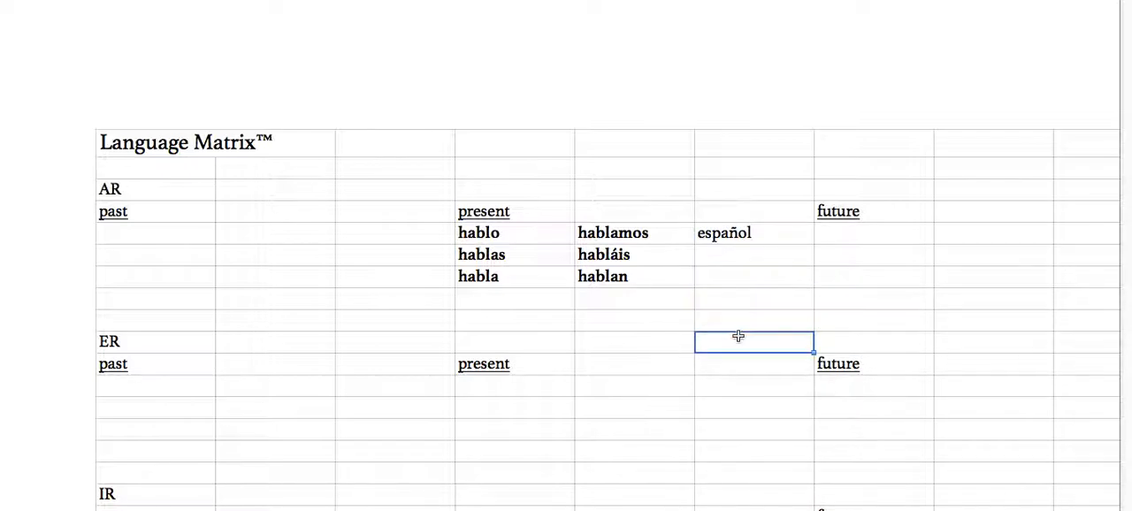
pyautogui.click(754, 255)
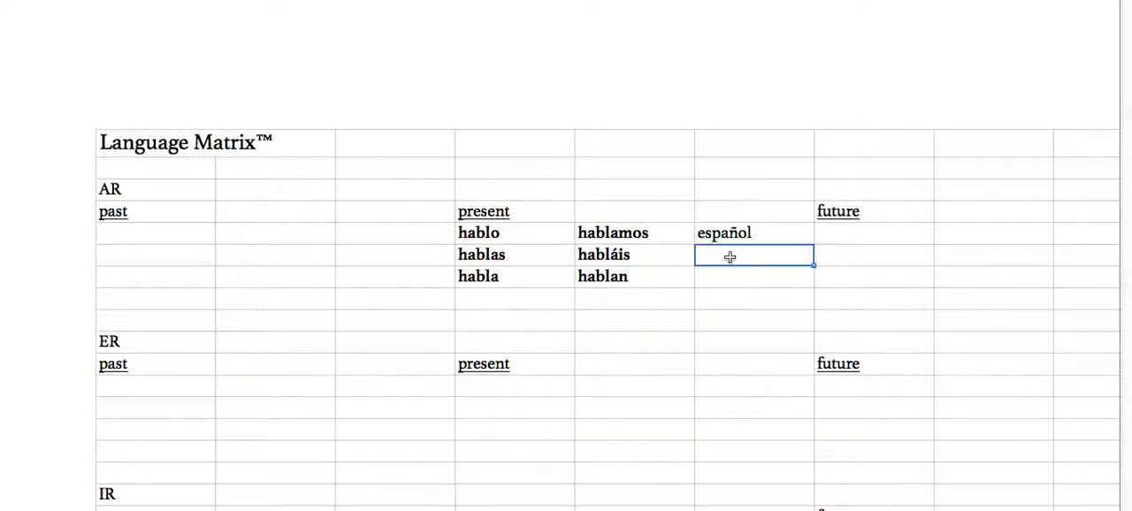
pyautogui.click(633, 234)
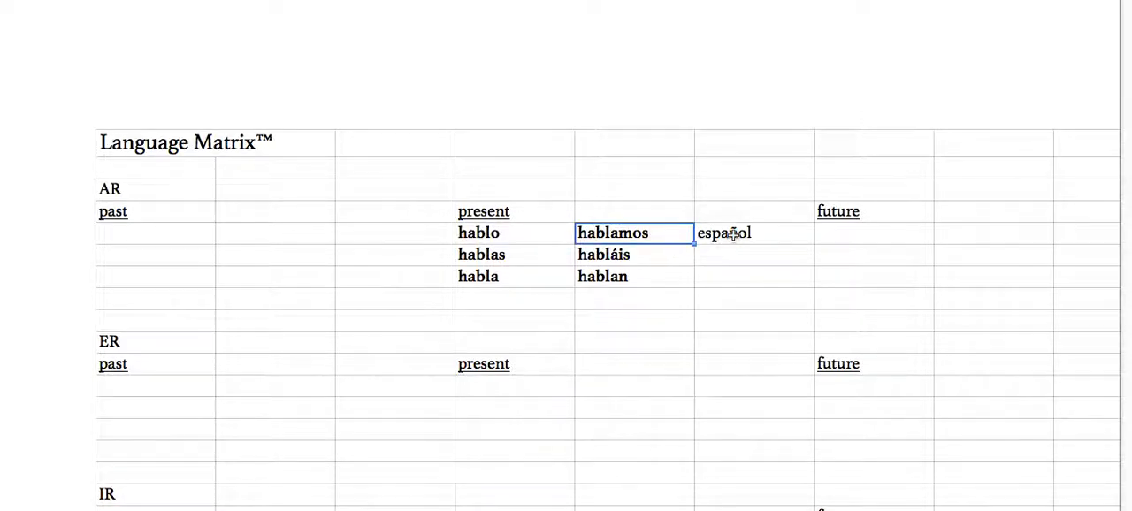
pyautogui.click(753, 233)
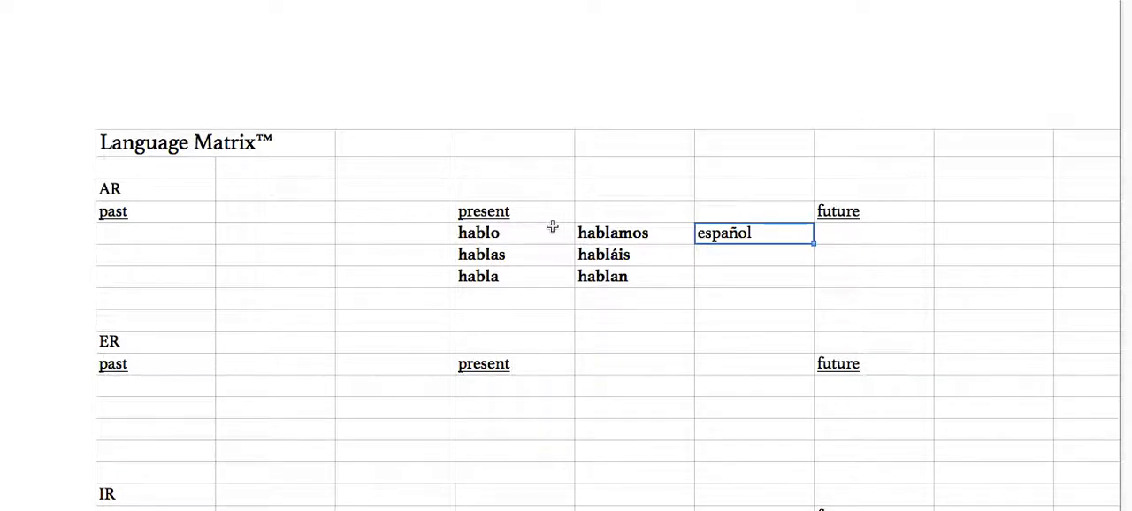
# - Enter hablé as the first AR past form in bold, with hoy beside it
pyautogui.write('hablé')
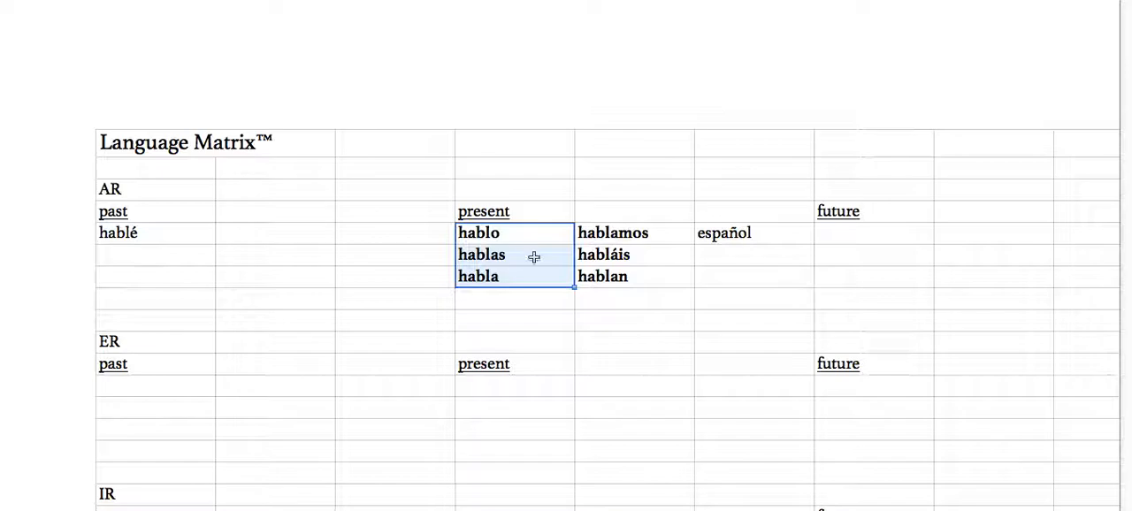
pyautogui.click(633, 234)
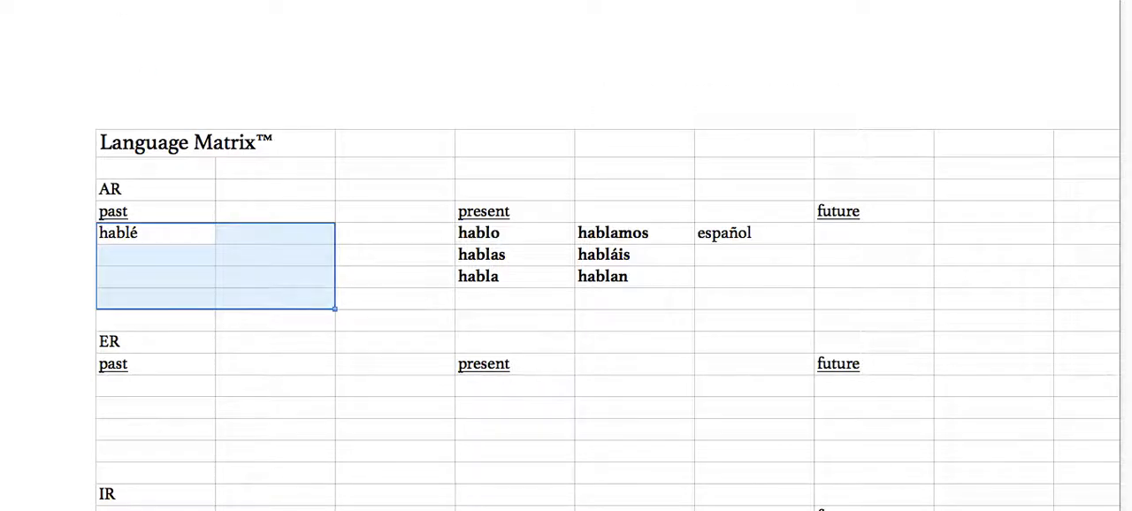
pyautogui.click(754, 233)
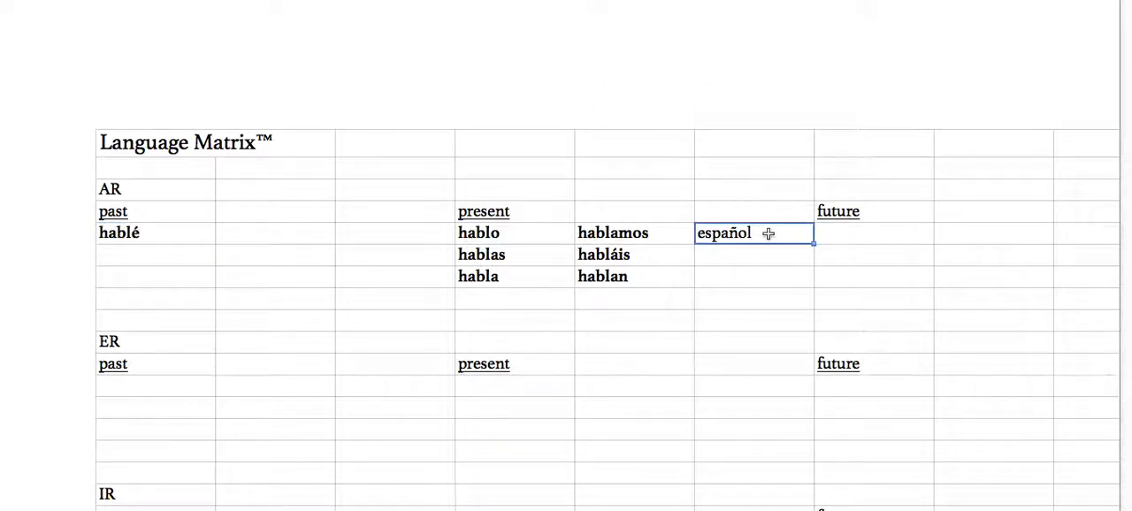
pyautogui.moveTo(276, 258)
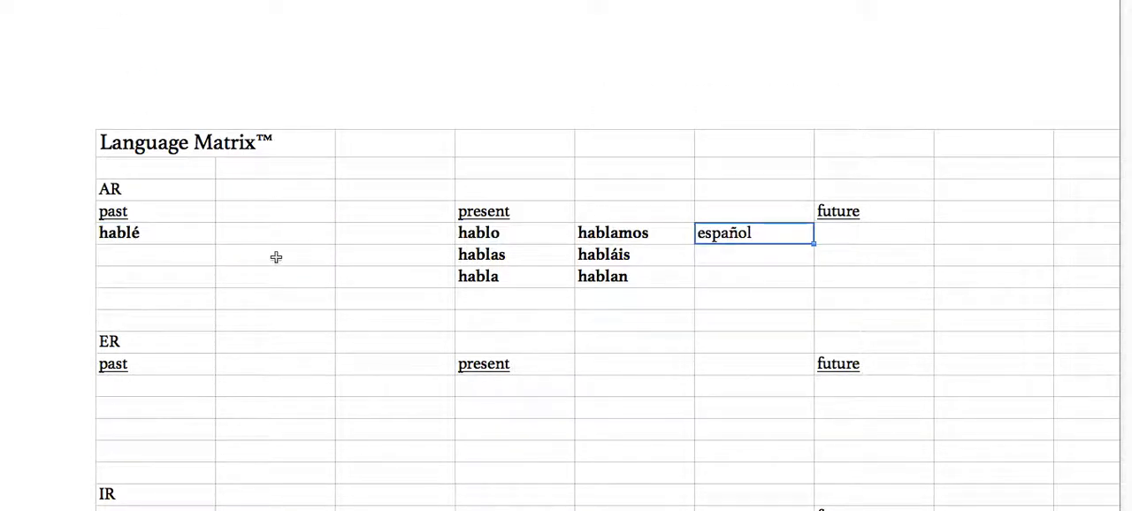
pyautogui.write('hoy')
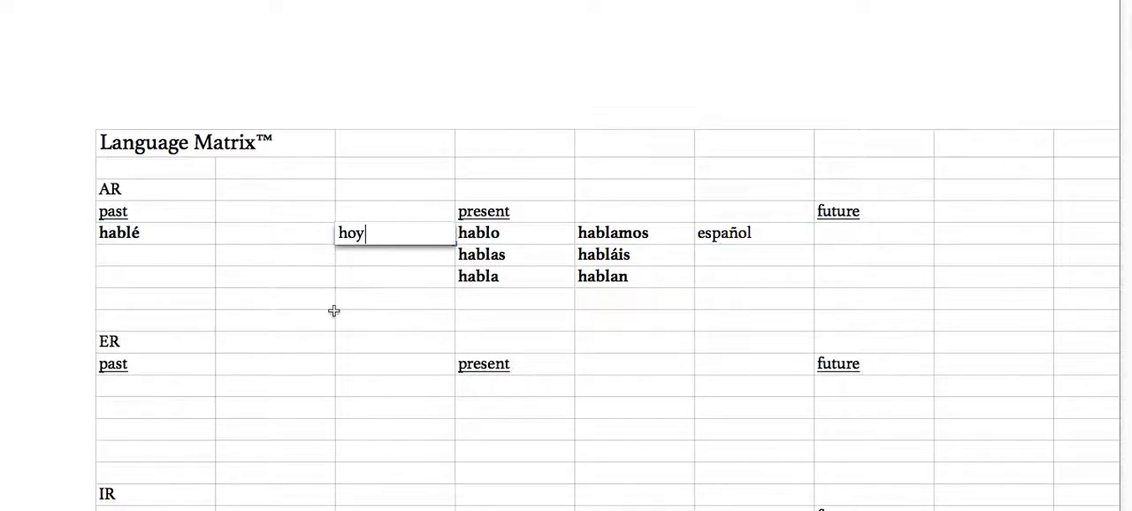
pyautogui.click(753, 234)
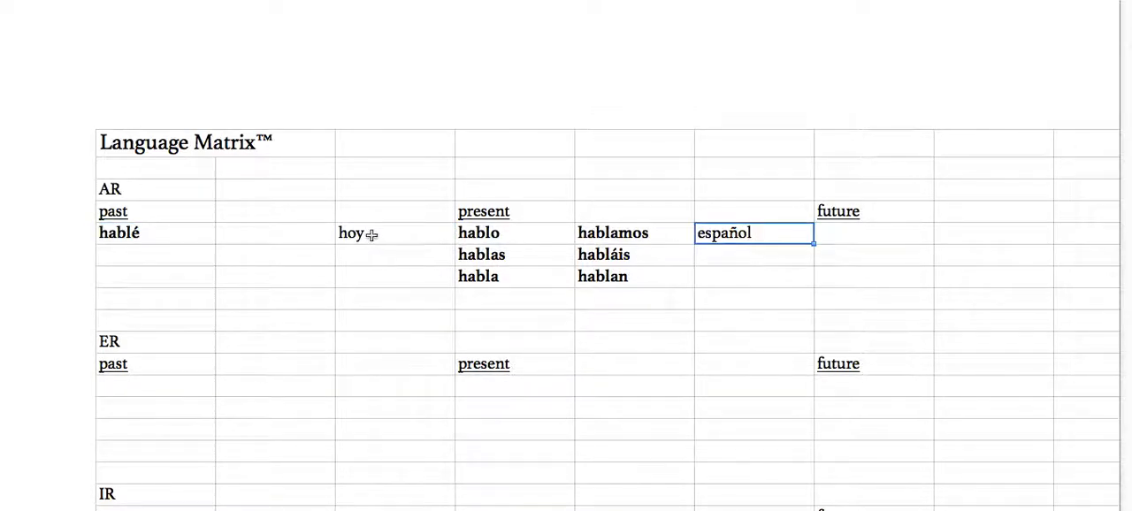
# - Add hablaste below hablé in the AR past column
pyautogui.write('hablaste')
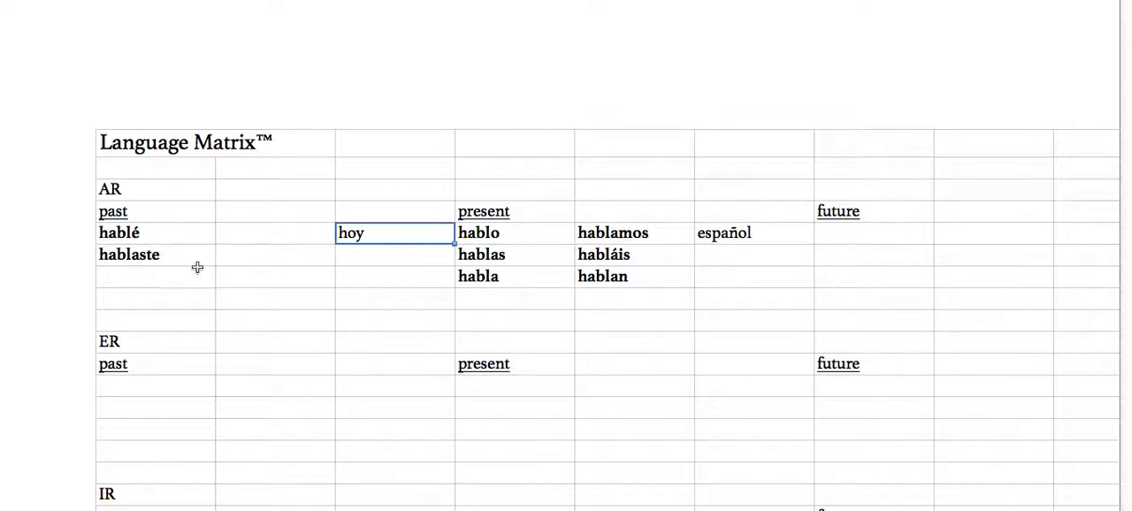
pyautogui.click(754, 234)
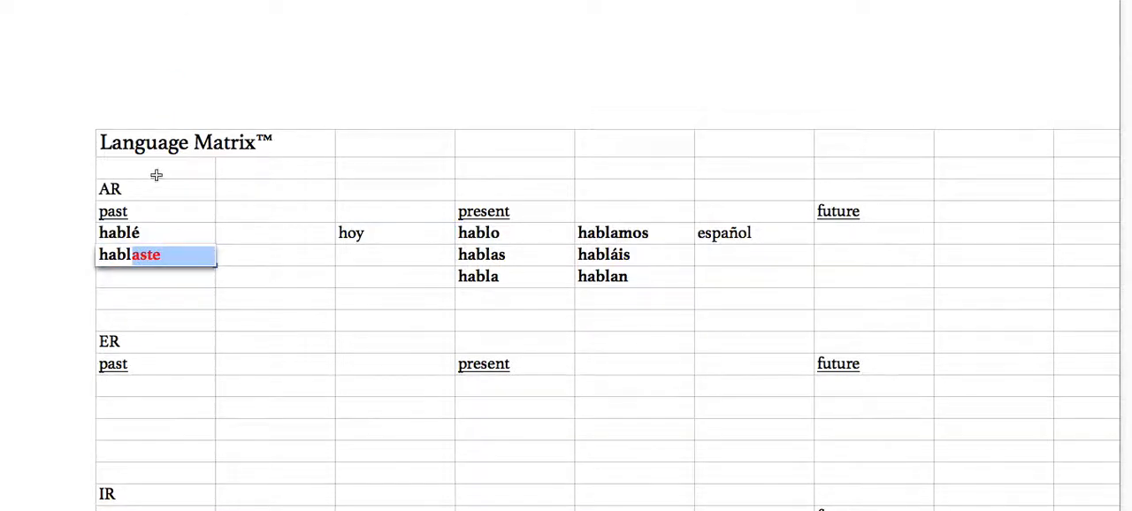
# - Check the hablé entry, then move to the empty cell below hablaste for habló
pyautogui.click(155, 322)
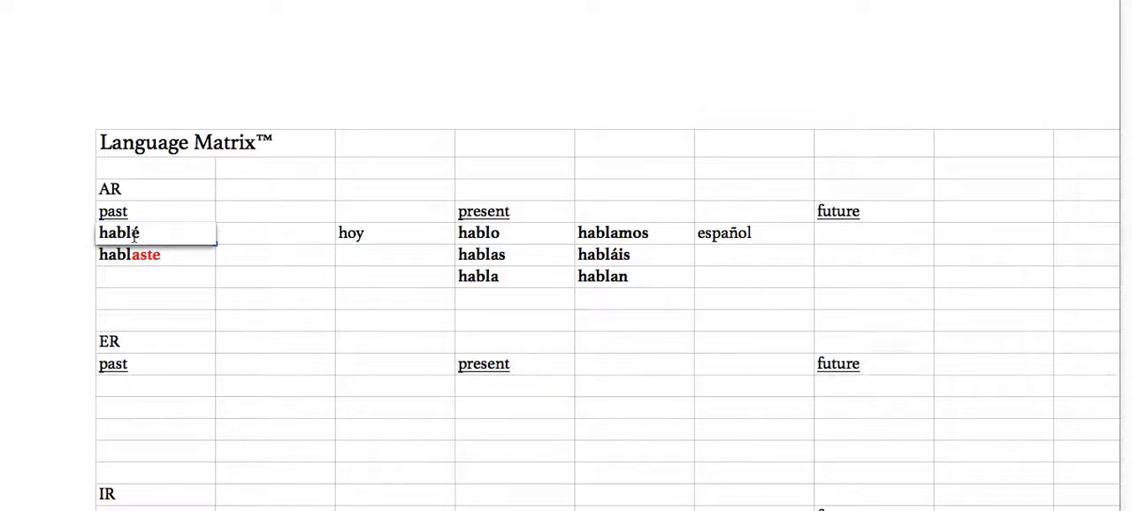
pyautogui.doubleClick(116, 233)
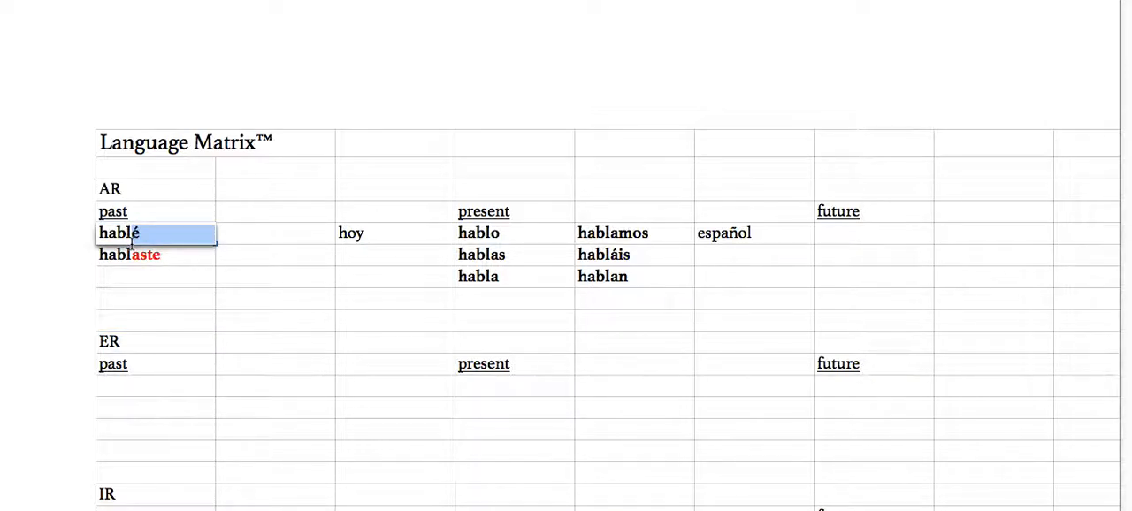
pyautogui.moveTo(181, 280)
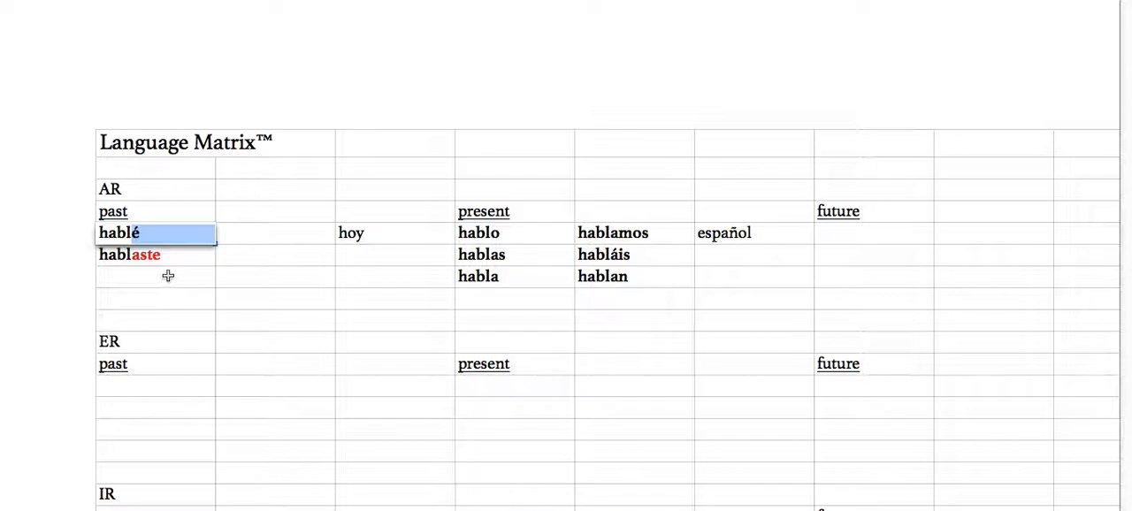
pyautogui.click(156, 255)
pyautogui.write('habló')
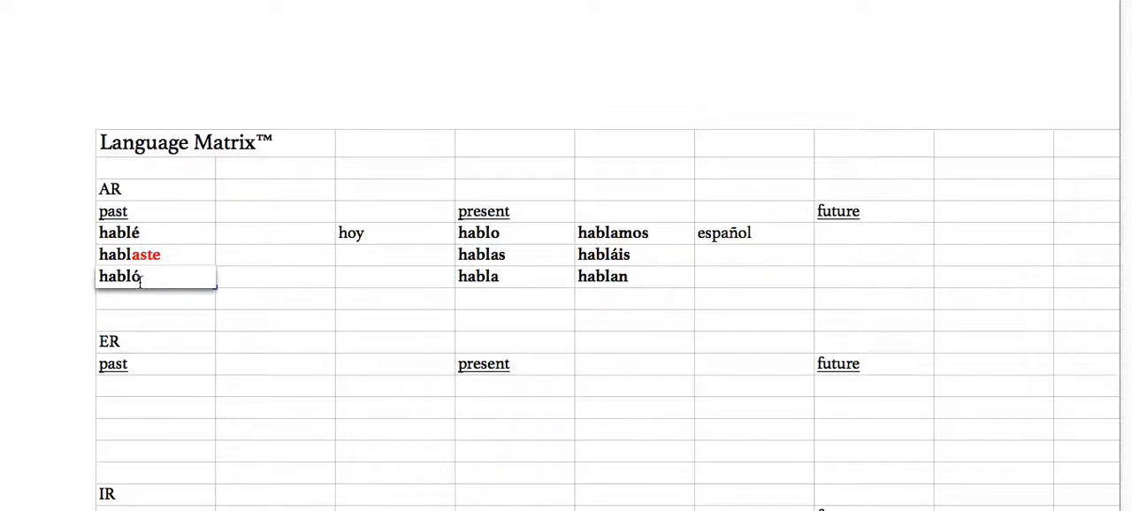
# - Finish habló and enter Hablamos beside hablé in the second AR past column
pyautogui.click(155, 320)
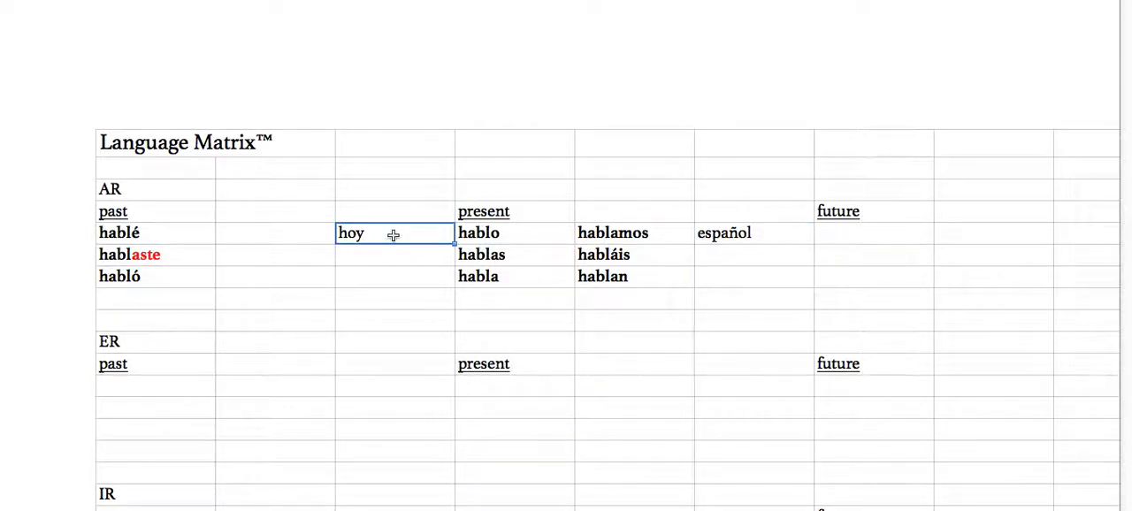
pyautogui.click(156, 276)
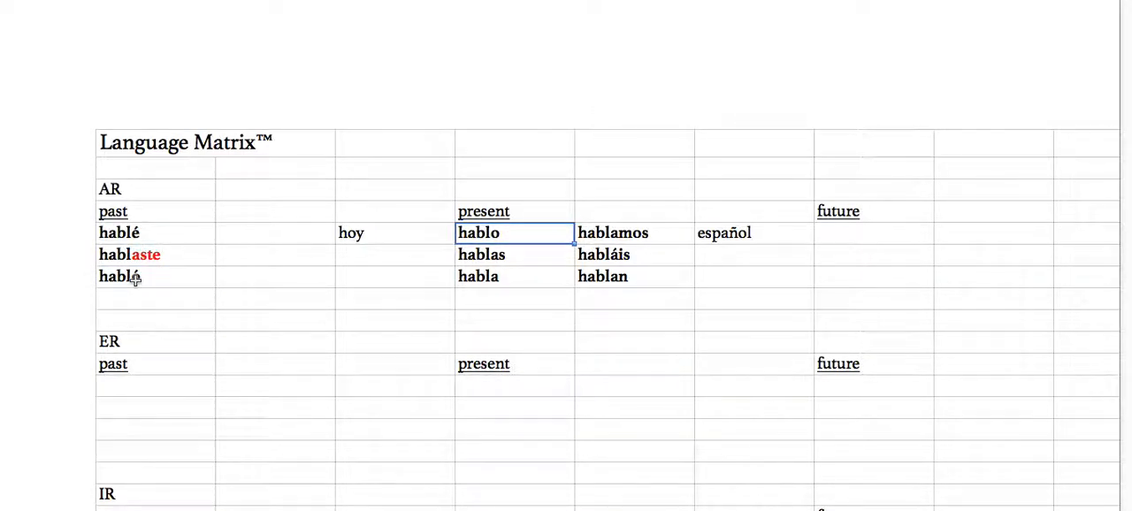
pyautogui.write('Hablamos')
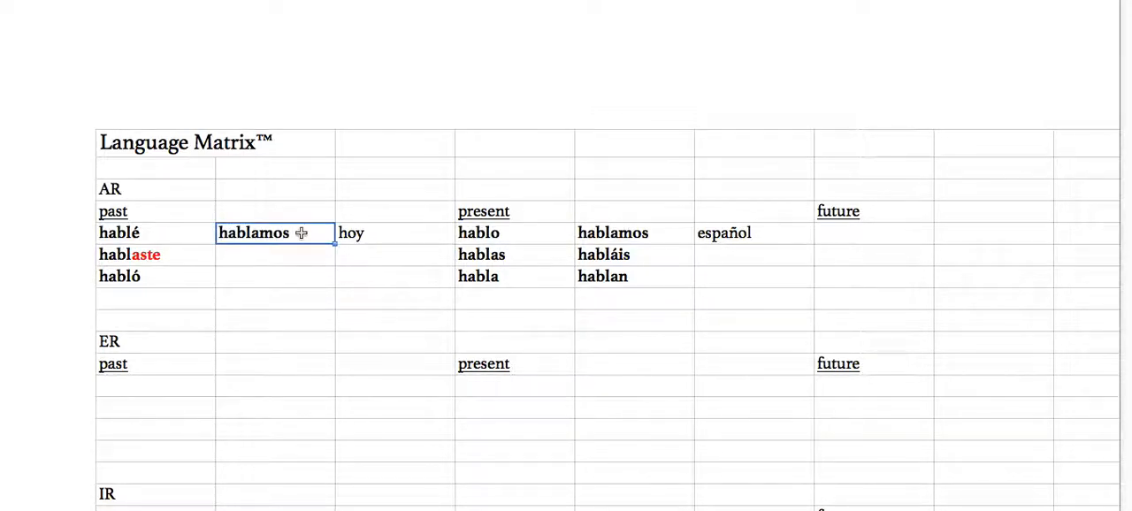
pyautogui.click(754, 233)
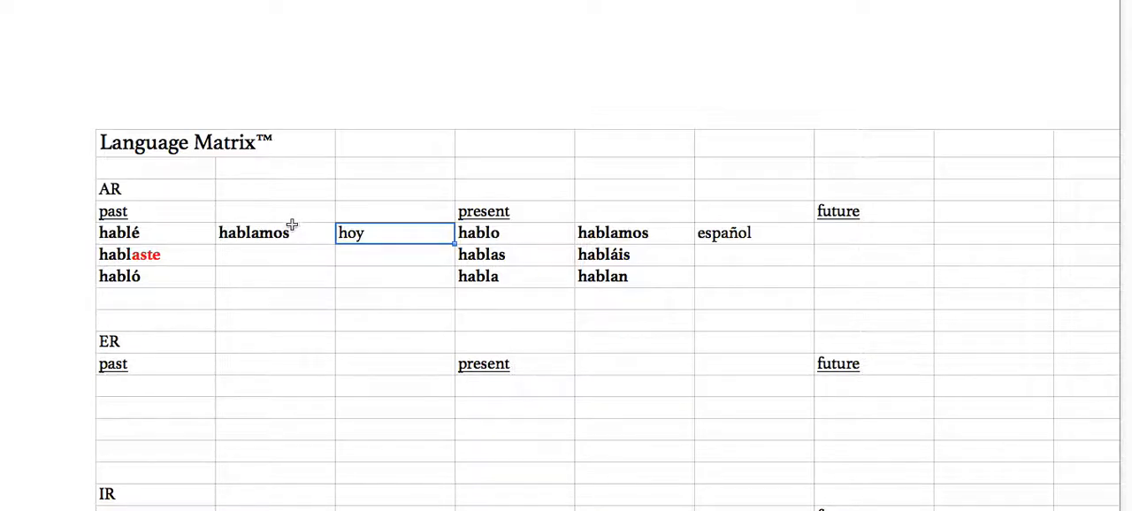
pyautogui.moveTo(276, 251)
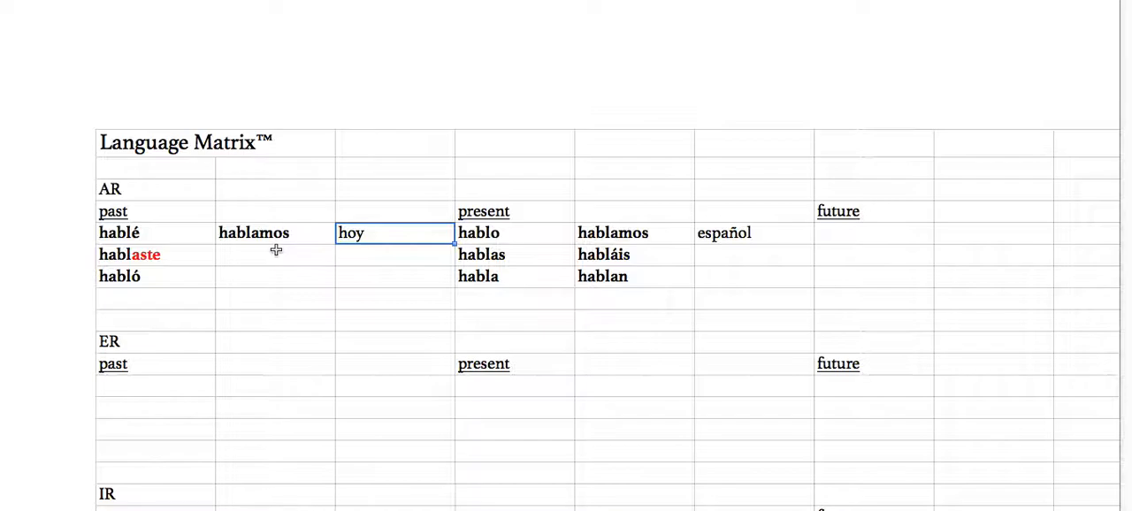
# - Add hablasteis and hablaron below hablamos to complete the AR past forms
pyautogui.click(121, 233)
pyautogui.write('hablasteis')
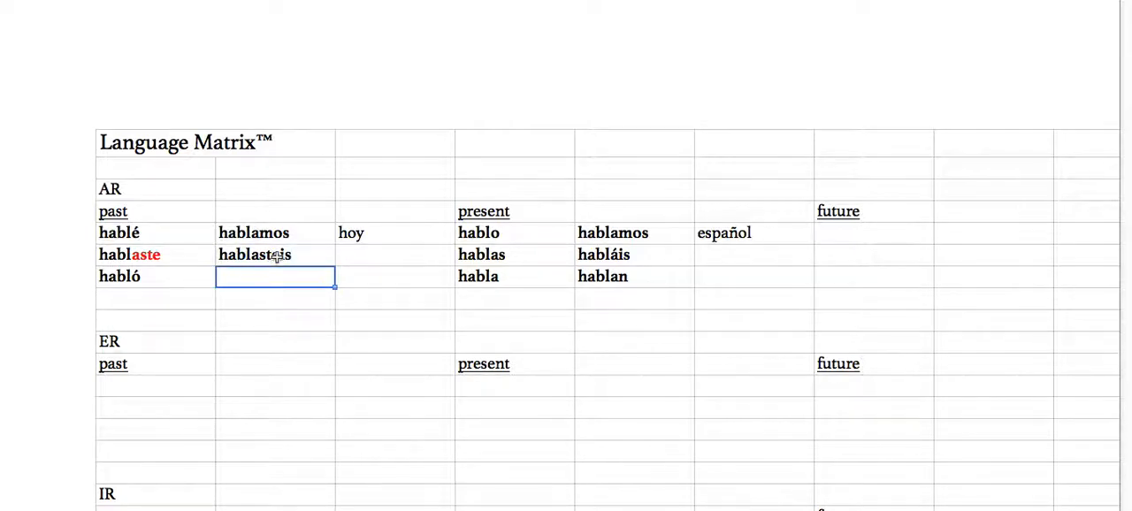
pyautogui.click(255, 254)
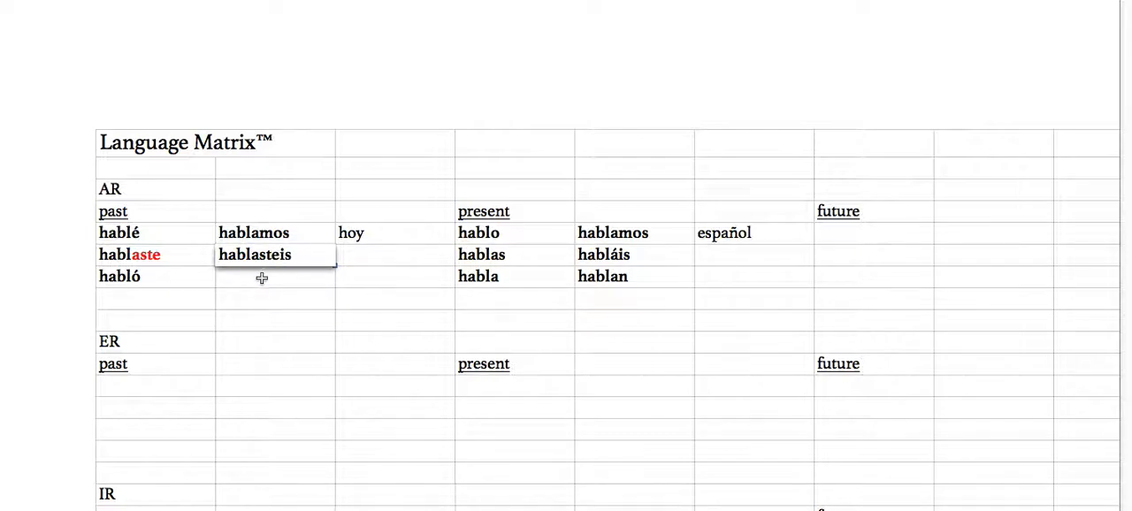
pyautogui.write('hablaron')
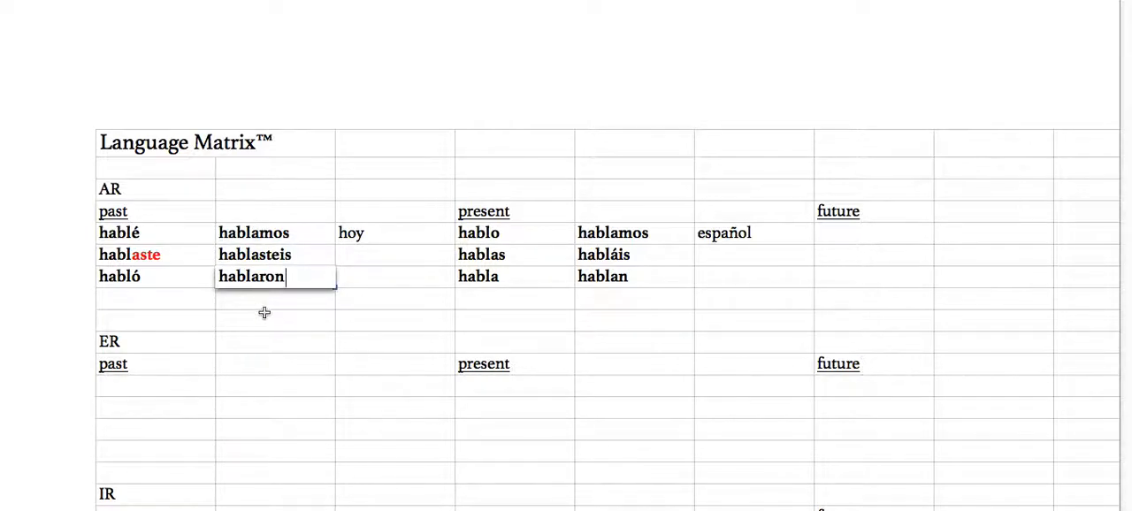
pyautogui.click(275, 320)
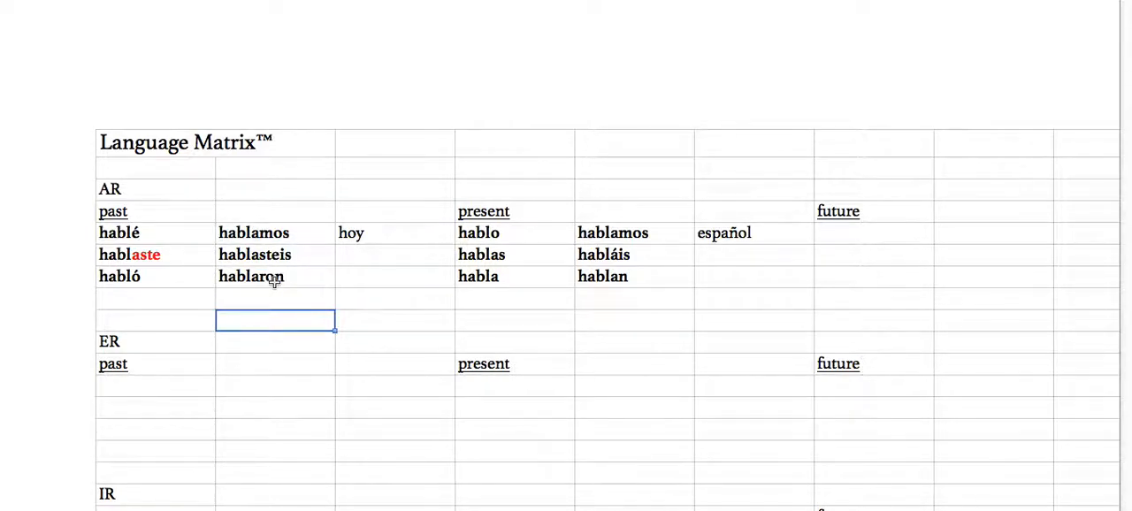
pyautogui.click(276, 276)
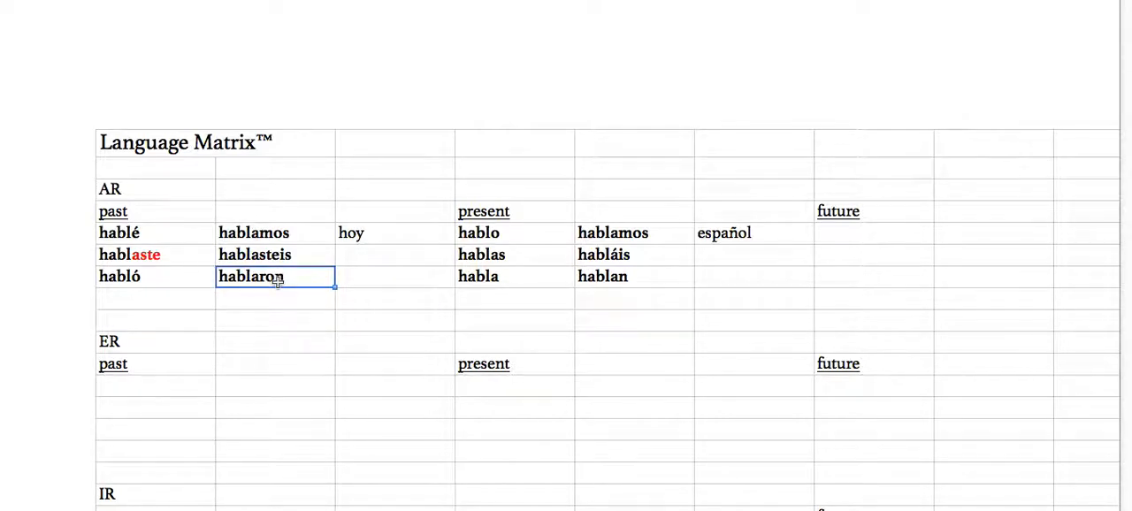
pyautogui.moveTo(676, 255)
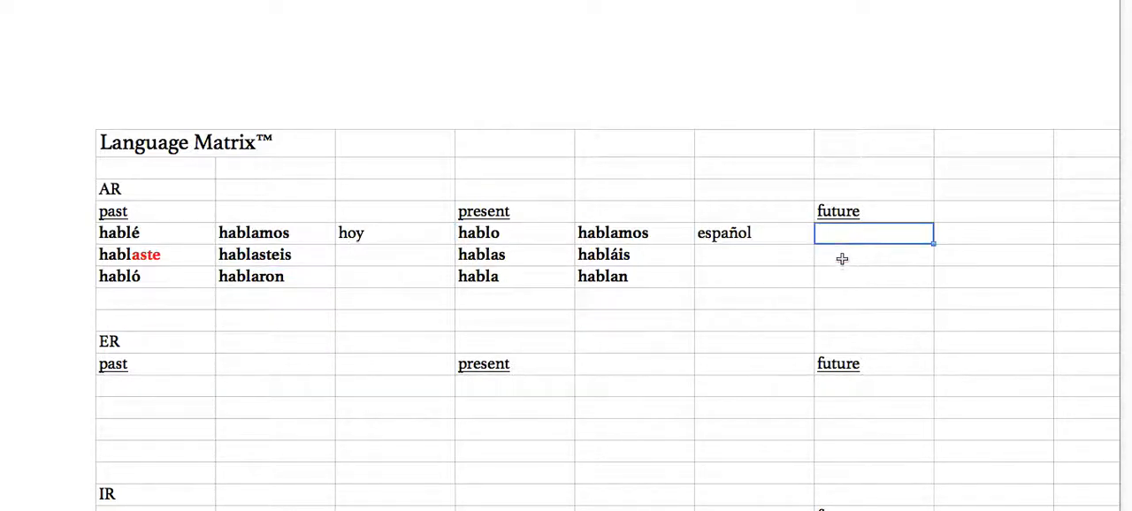
# - Enter voy a hablar, vas a hablar and va a in the first AR future column, with español beside
pyautogui.write('voy a habl')
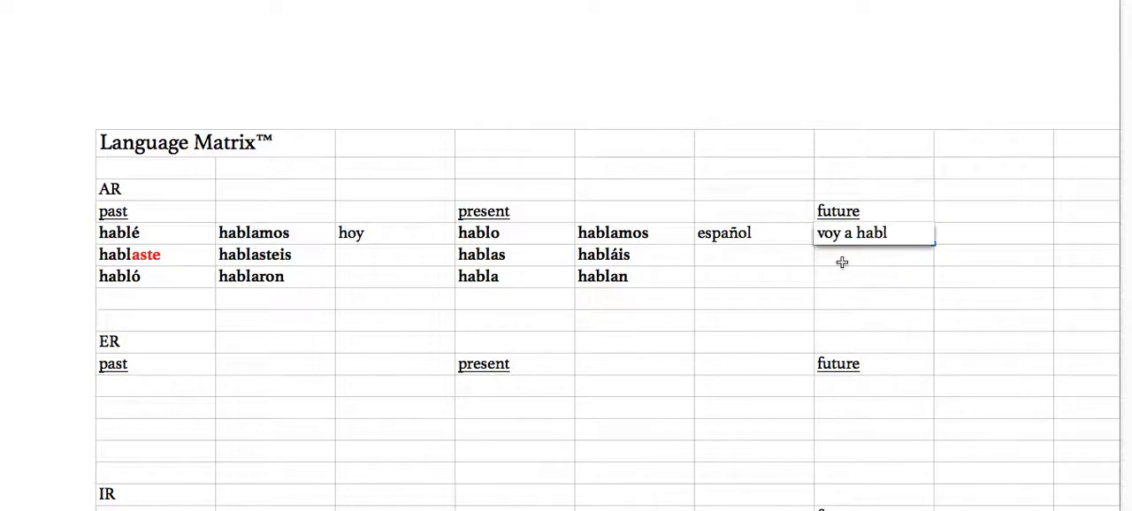
pyautogui.write('vas a')
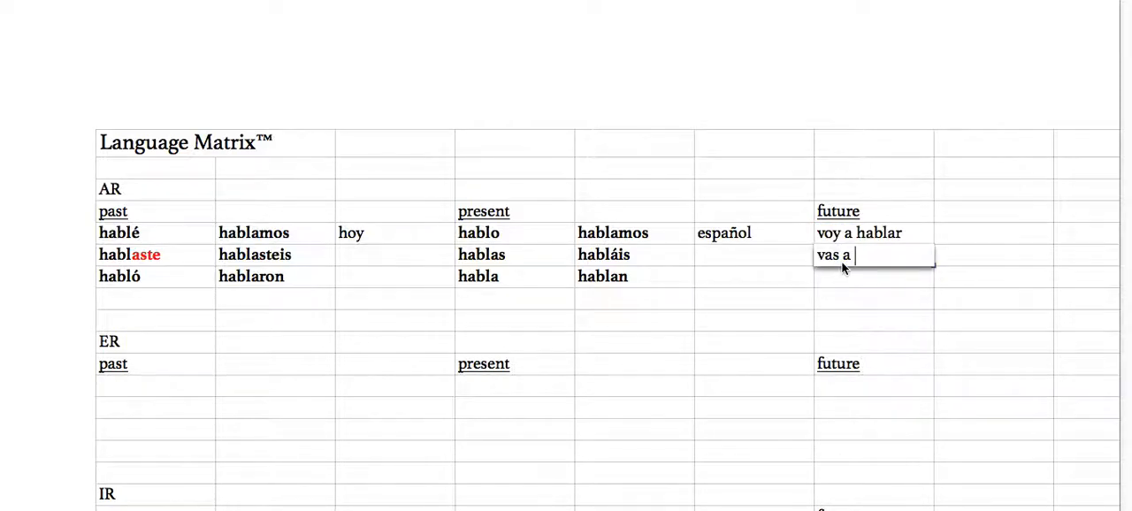
pyautogui.write('hablar')
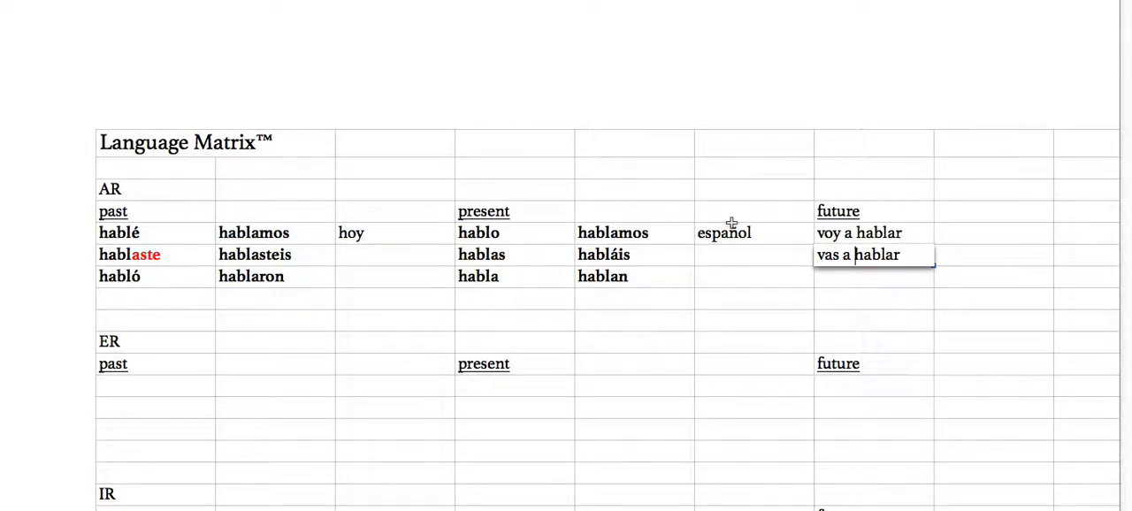
pyautogui.write('va')
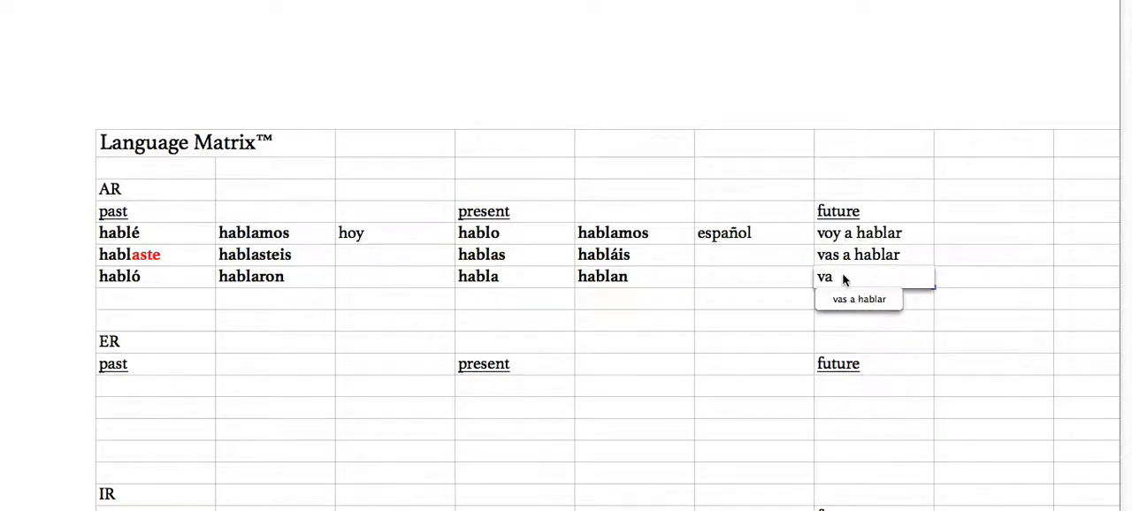
pyautogui.write('español')
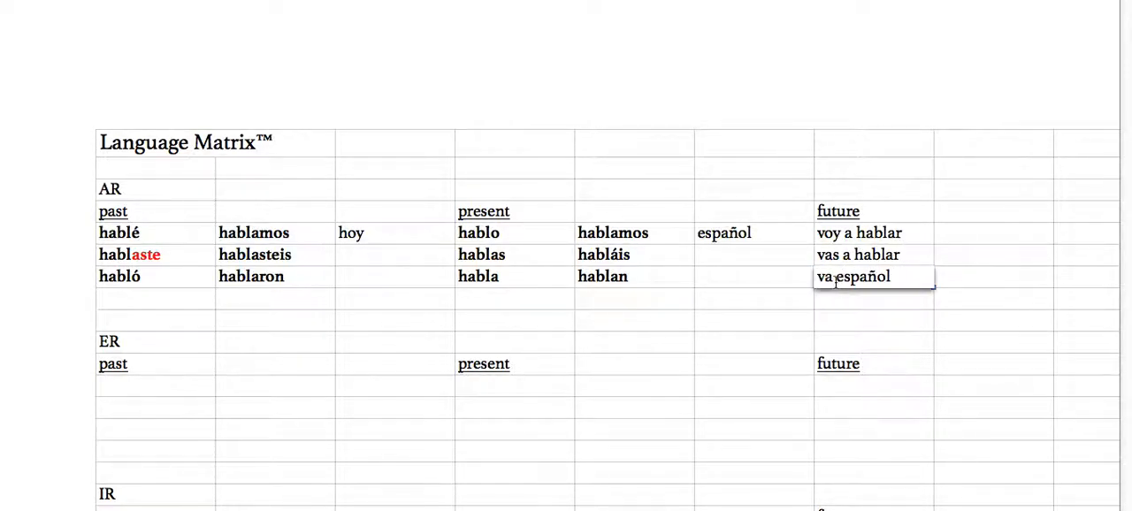
pyautogui.write('a')
pyautogui.click(995, 234)
pyautogui.write('vamos')
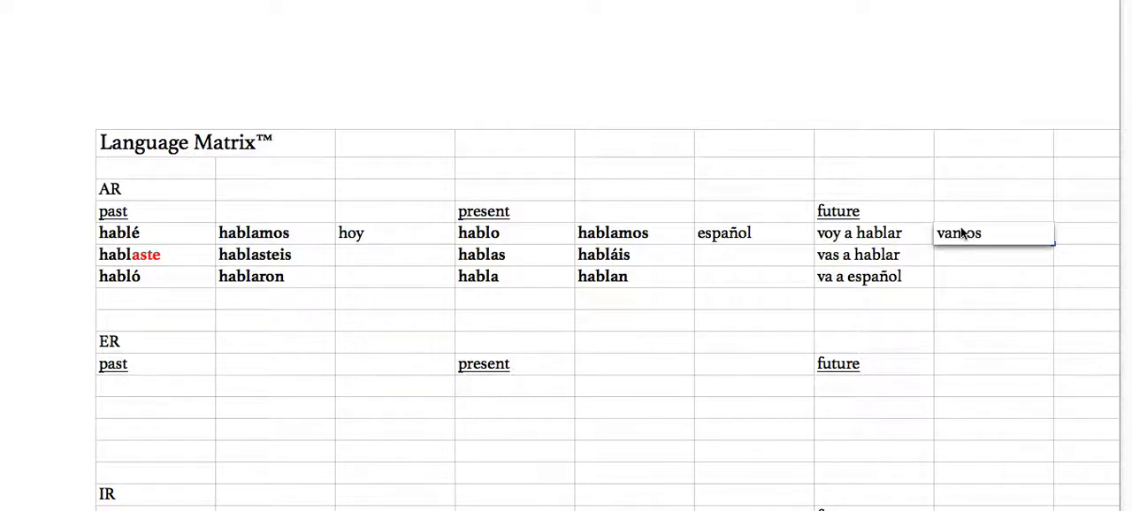
# - Enter vamos a hablar, váis a hablar and van a hablar in the second AR future column
pyautogui.write('a hablar')
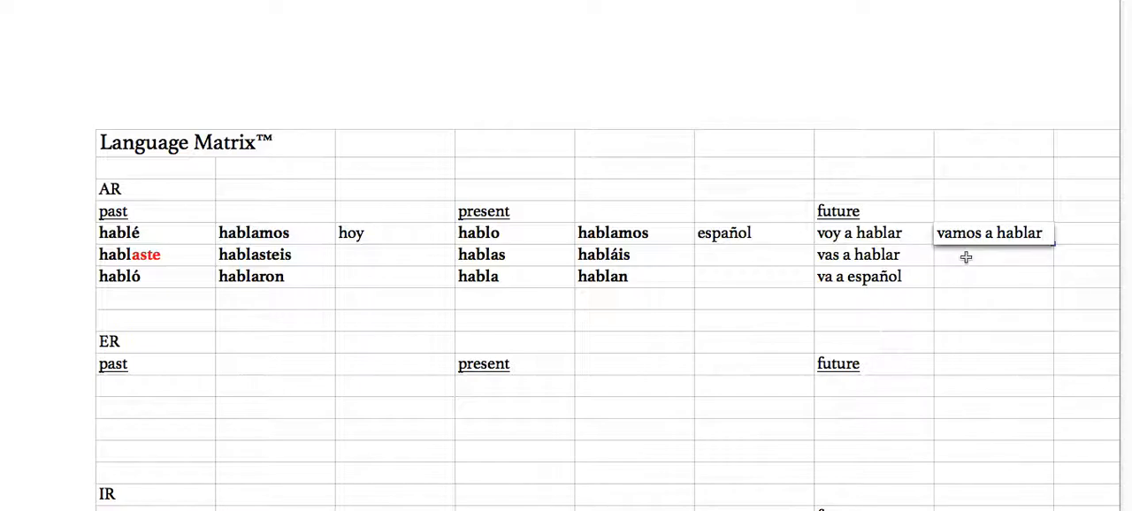
pyautogui.click(994, 255)
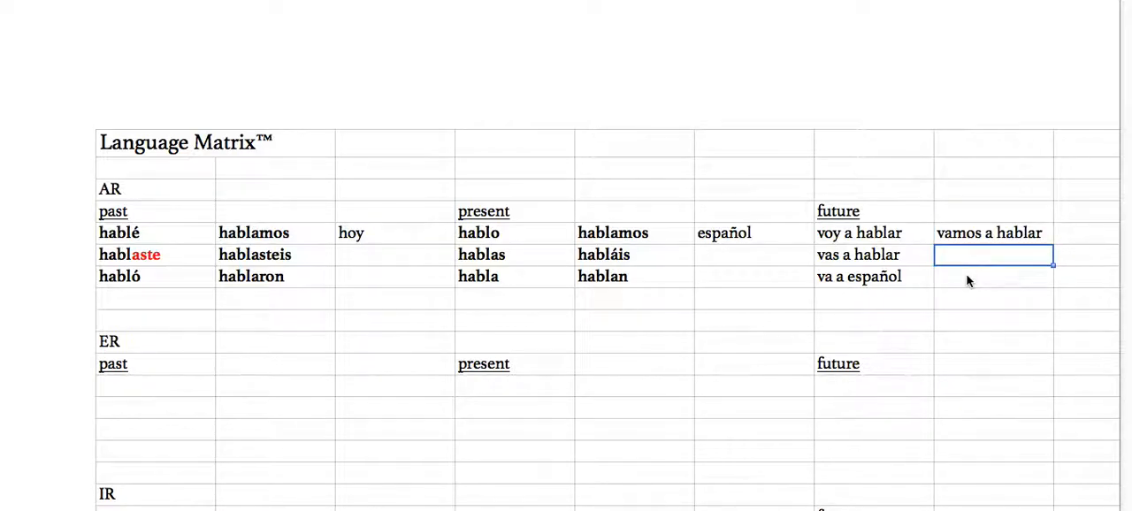
pyautogui.write('váis')
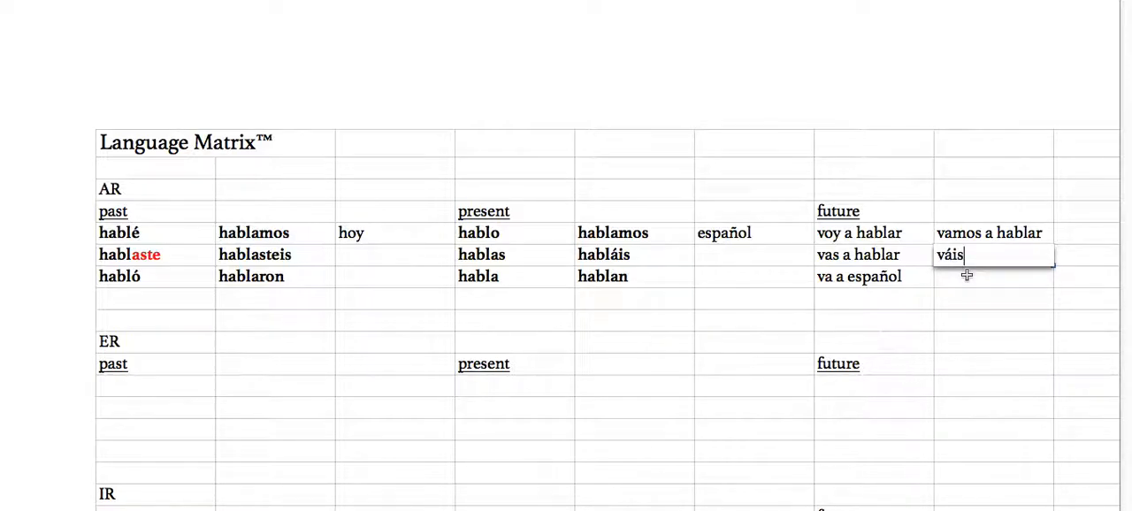
pyautogui.write('a hablar')
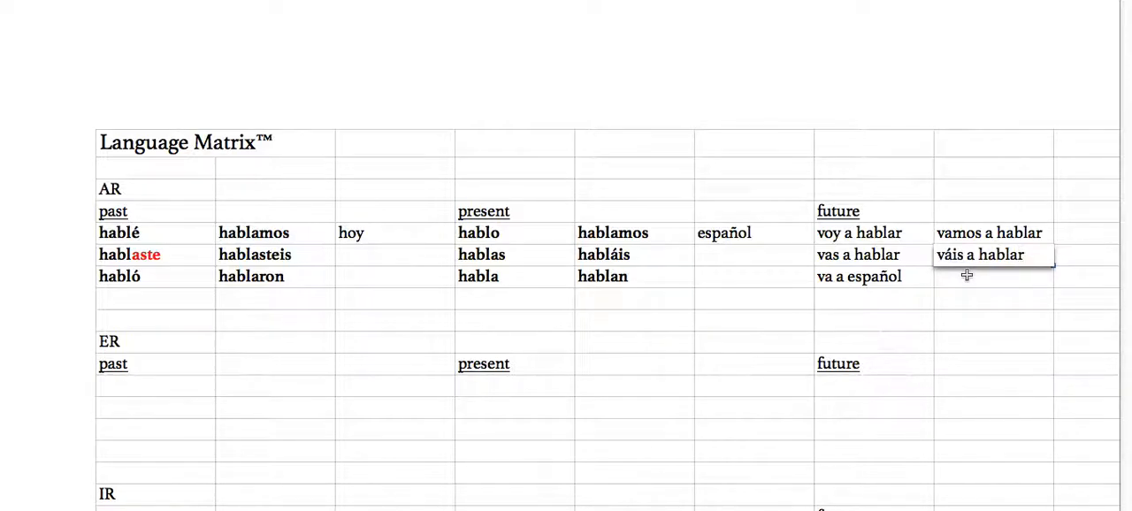
pyautogui.write('vam')
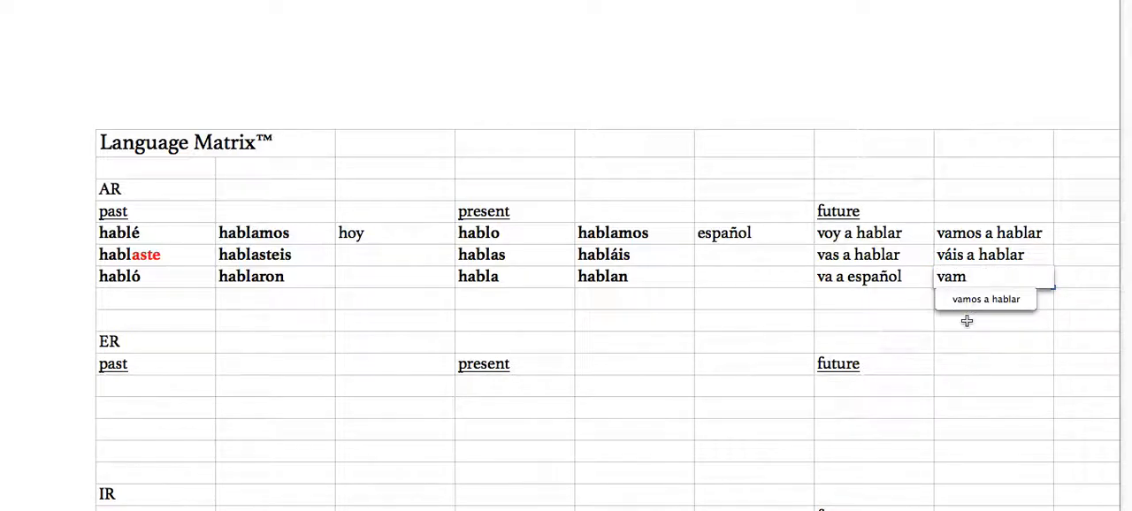
pyautogui.write('van a')
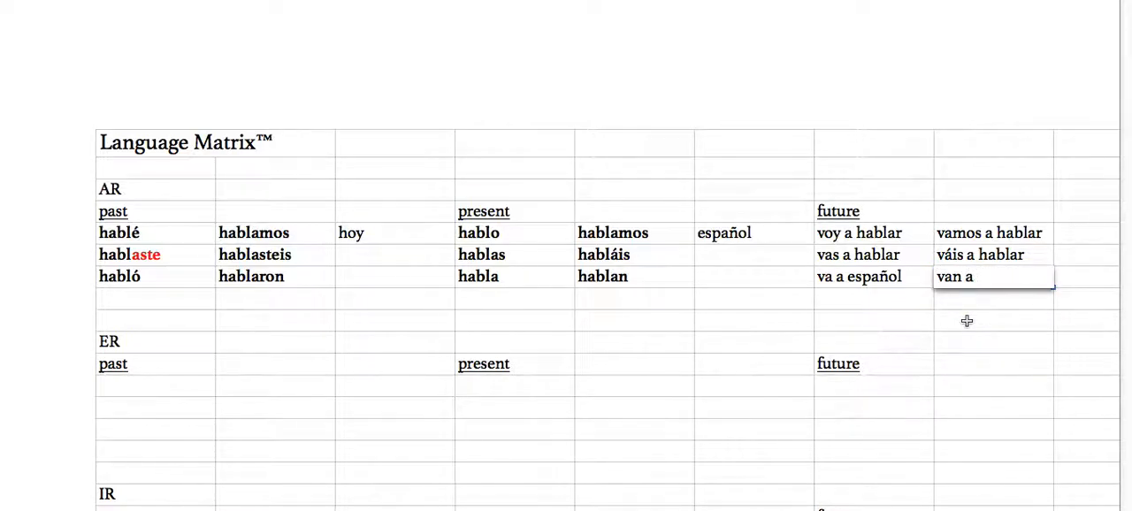
pyautogui.write('hablar')
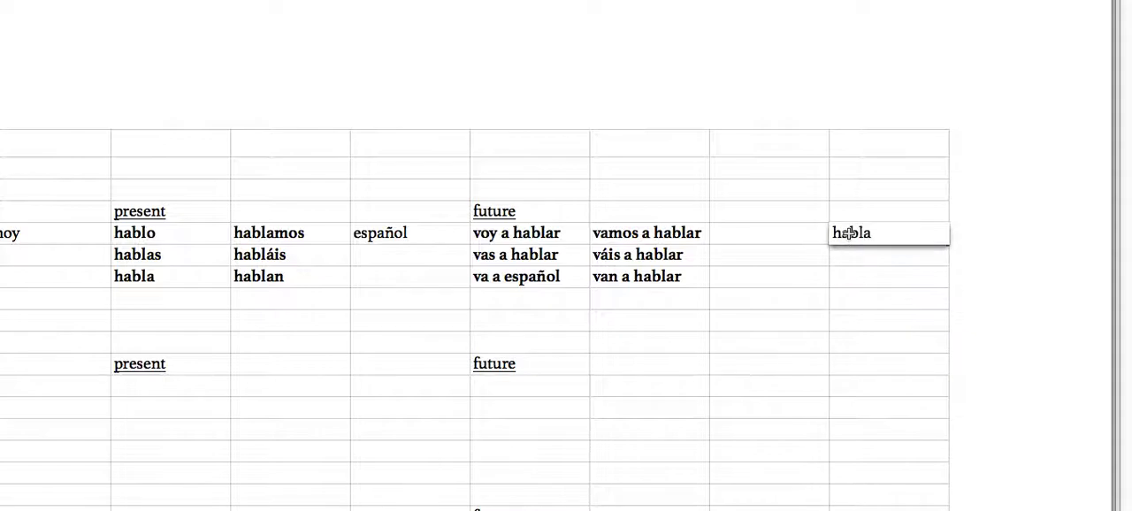
# - List the example verbs estudiar, tomar and trabajar below hablar
pyautogui.write('estu')
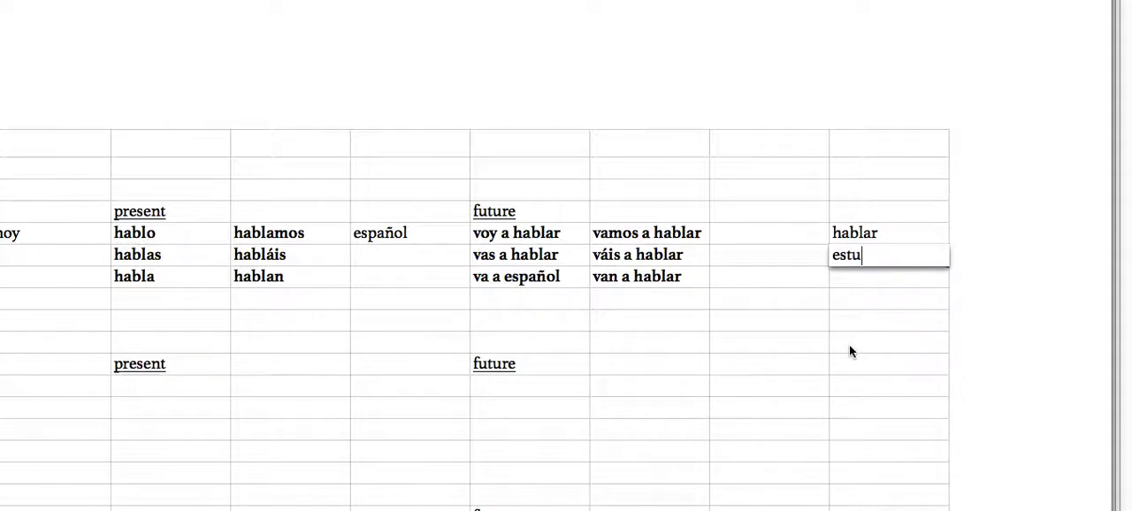
pyautogui.write('diar')
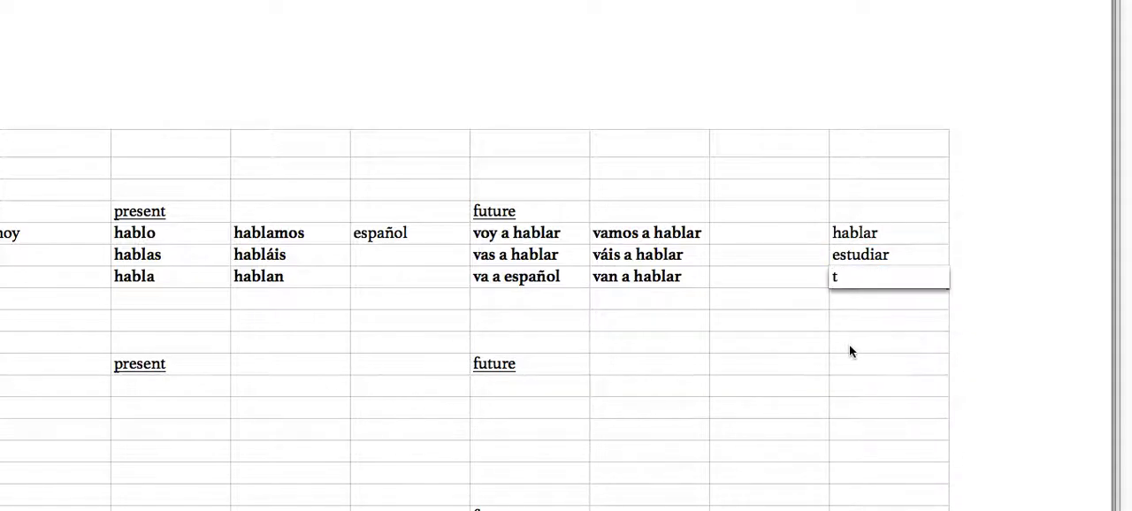
pyautogui.write('omar')
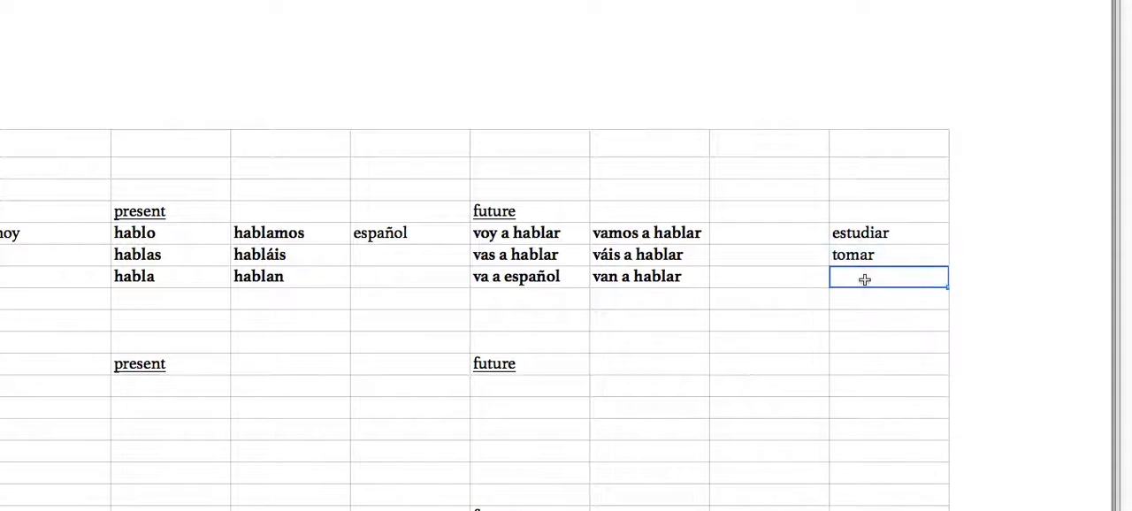
pyautogui.write('trabajar')
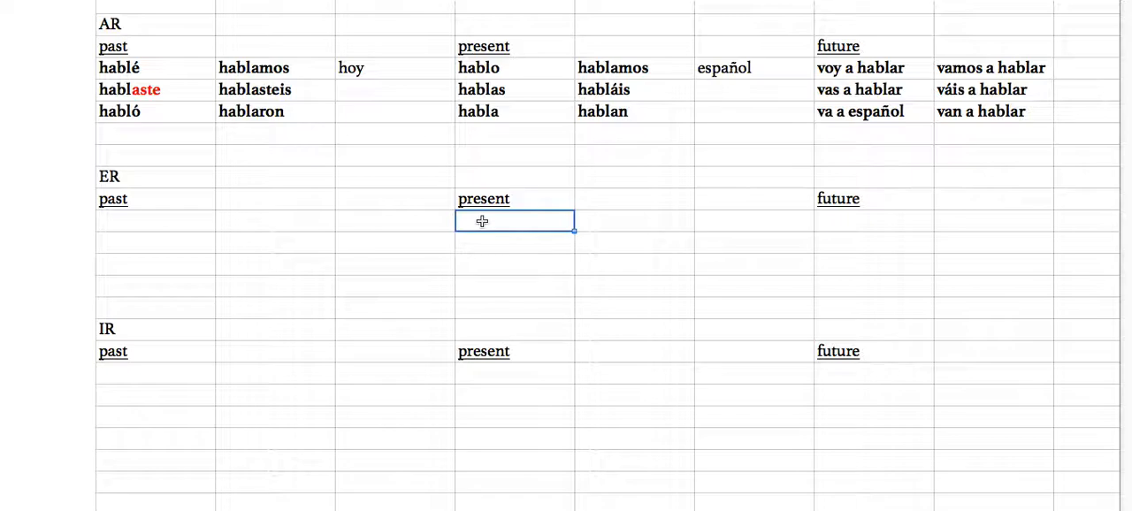
pyautogui.moveTo(634, 229)
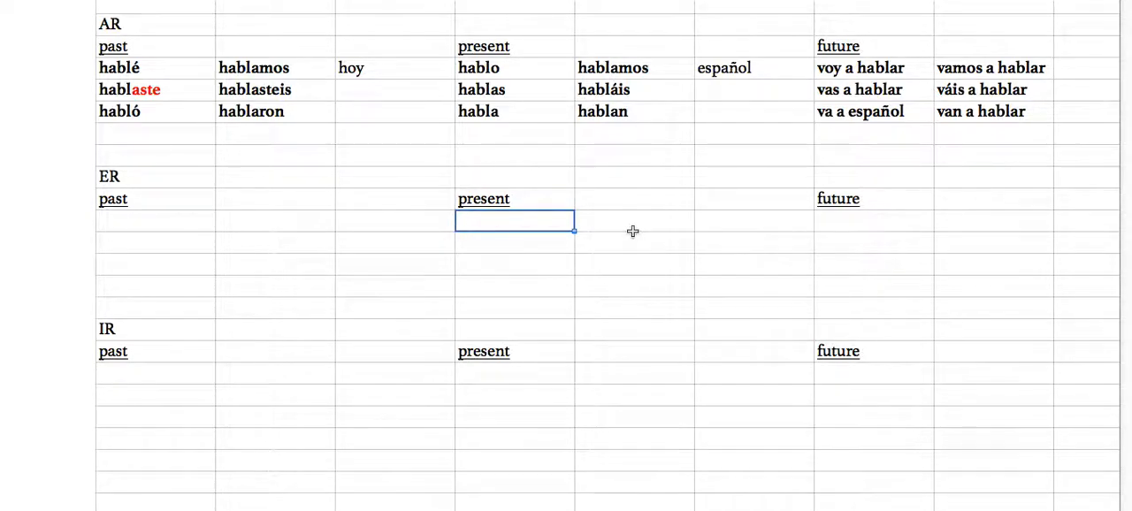
# - Enter como, comes, comemos and coméis in the ER present cells, with tacos beside them
pyautogui.write('como')
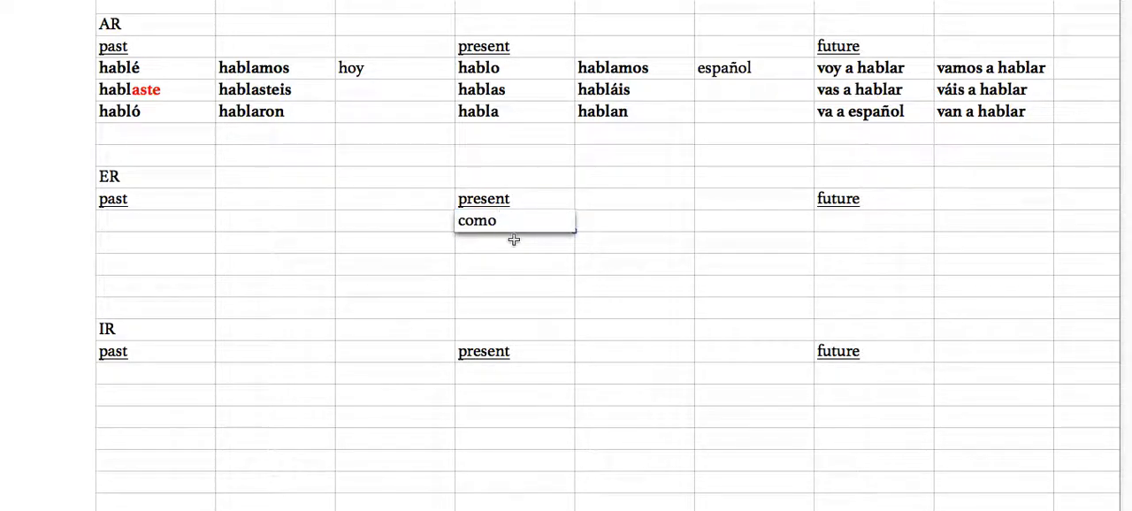
pyautogui.click(753, 219)
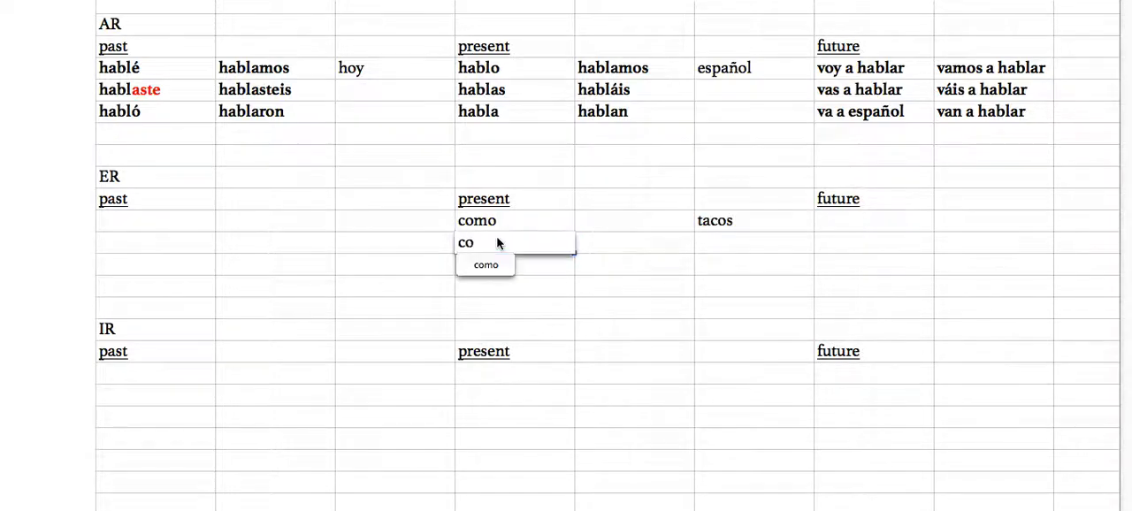
pyautogui.write('comes')
pyautogui.click(635, 220)
pyautogui.write('comemos')
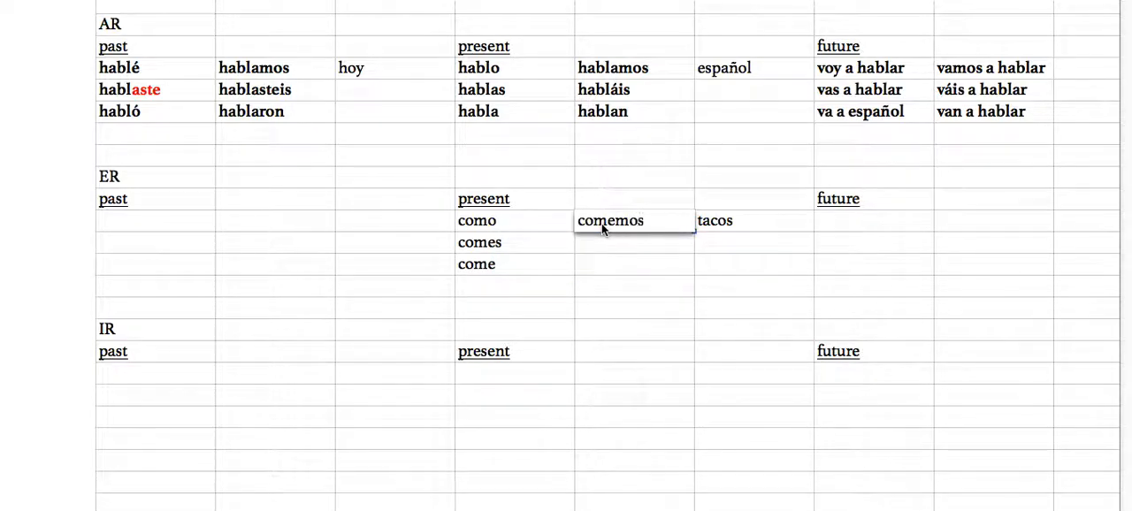
pyautogui.moveTo(628, 91)
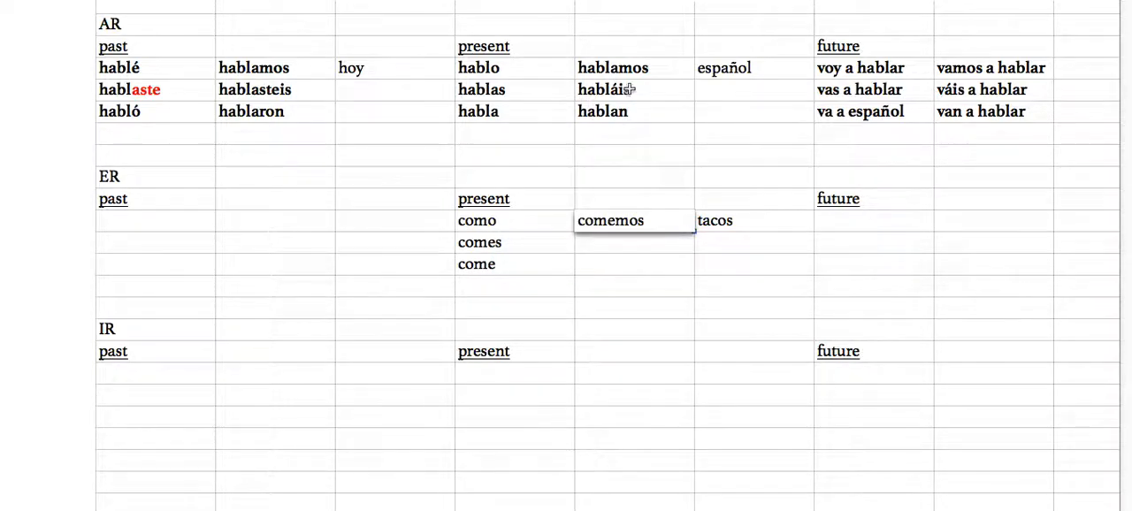
pyautogui.moveTo(506, 110)
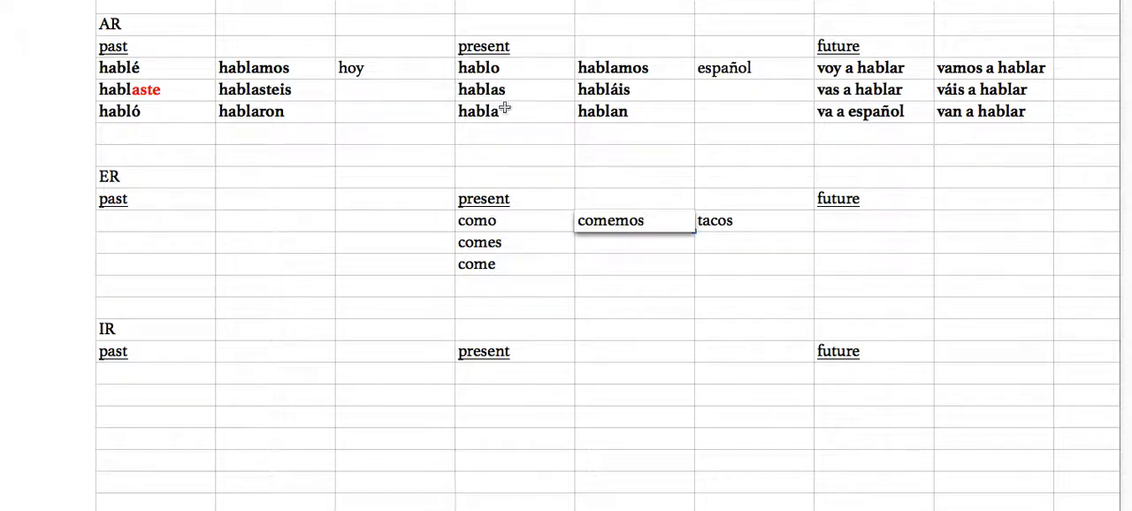
pyautogui.click(616, 219)
pyautogui.write('c')
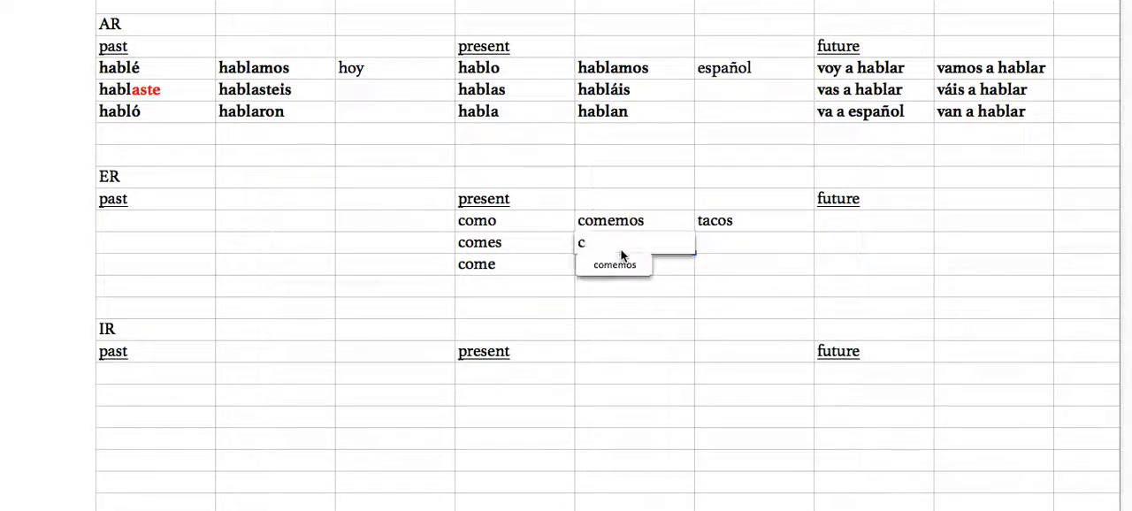
pyautogui.write('om´s')
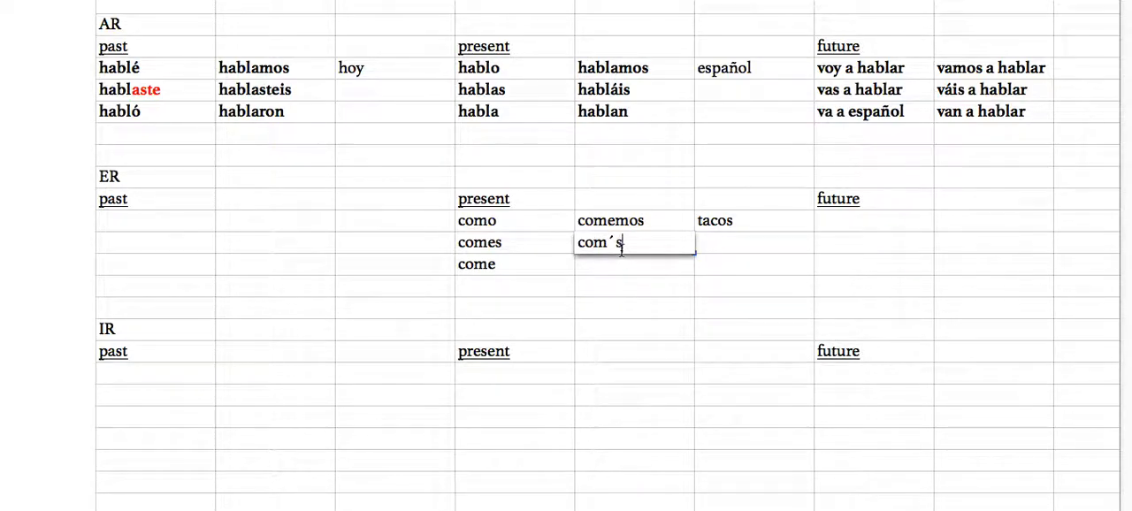
pyautogui.write('coméis')
pyautogui.click(635, 266)
pyautogui.write('comen')
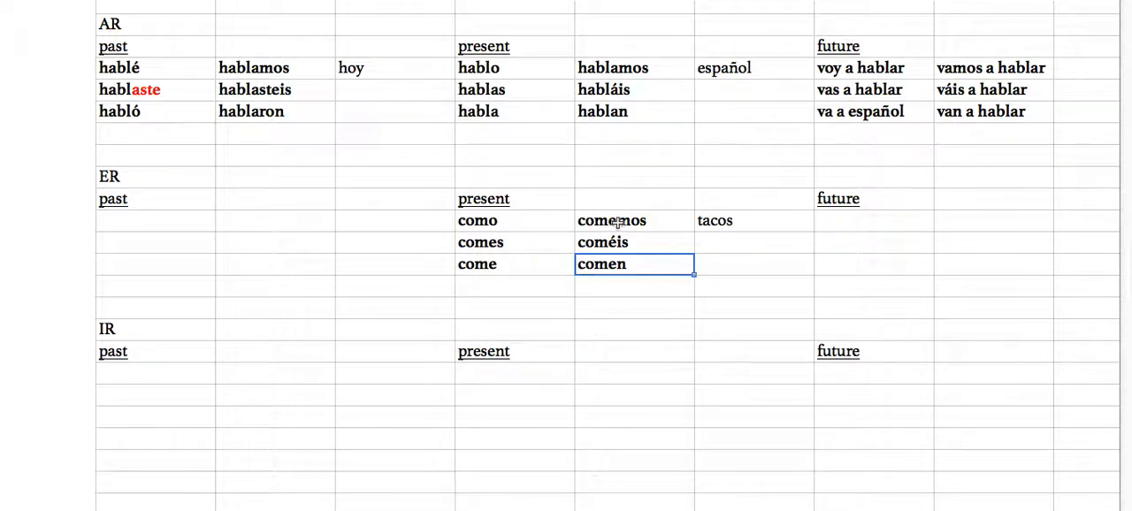
# - Start the first ER past form comí under the past heading
pyautogui.click(633, 219)
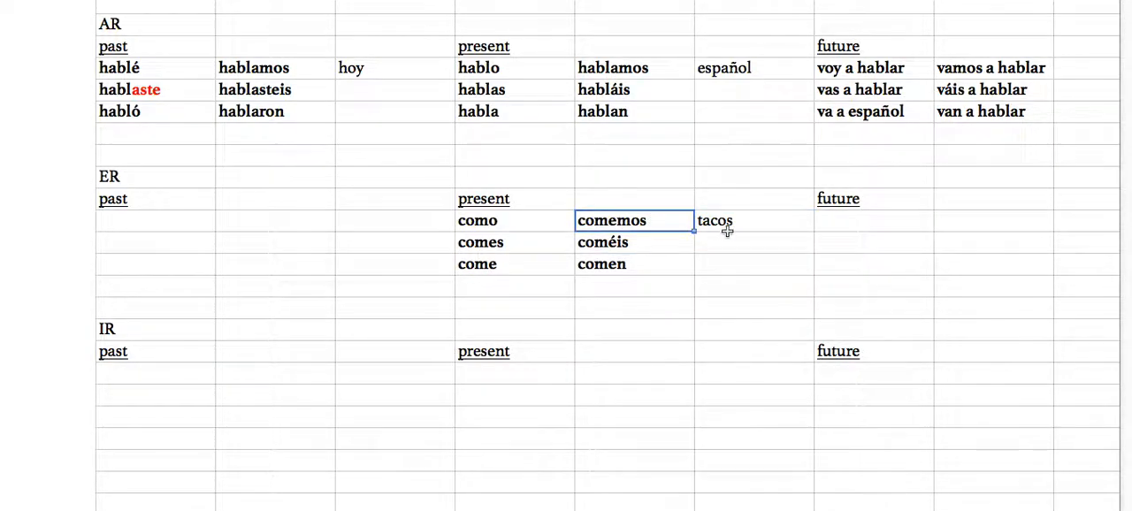
pyautogui.write('com')
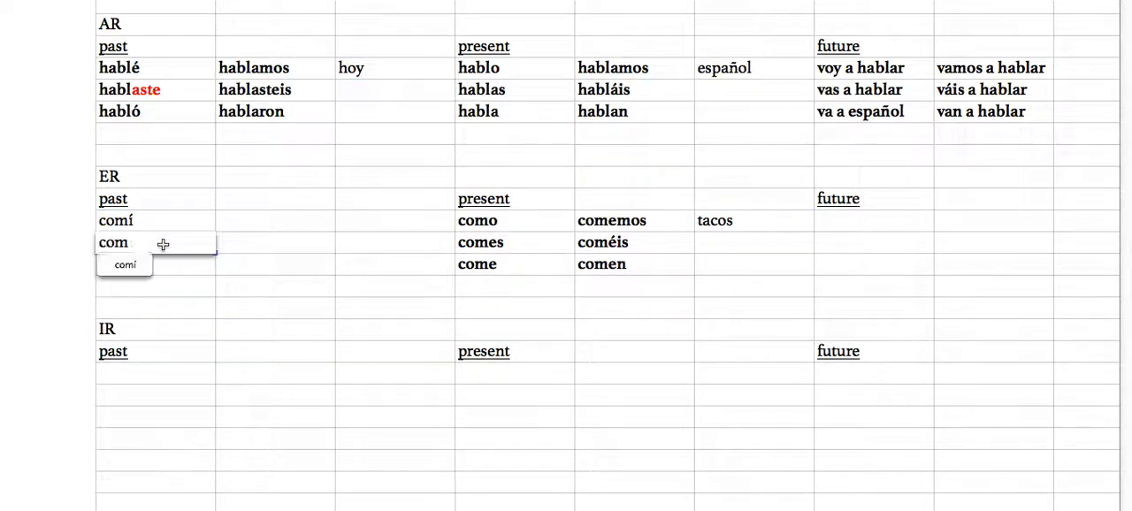
# - Enter comiste, comió and comieron to complete the ER past forms
pyautogui.write('oste')
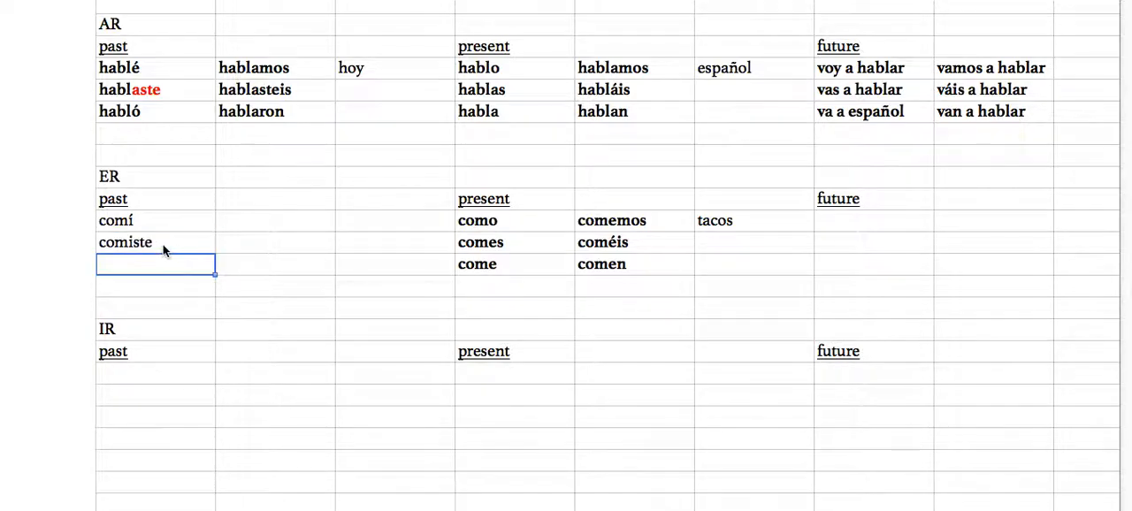
pyautogui.moveTo(156, 201)
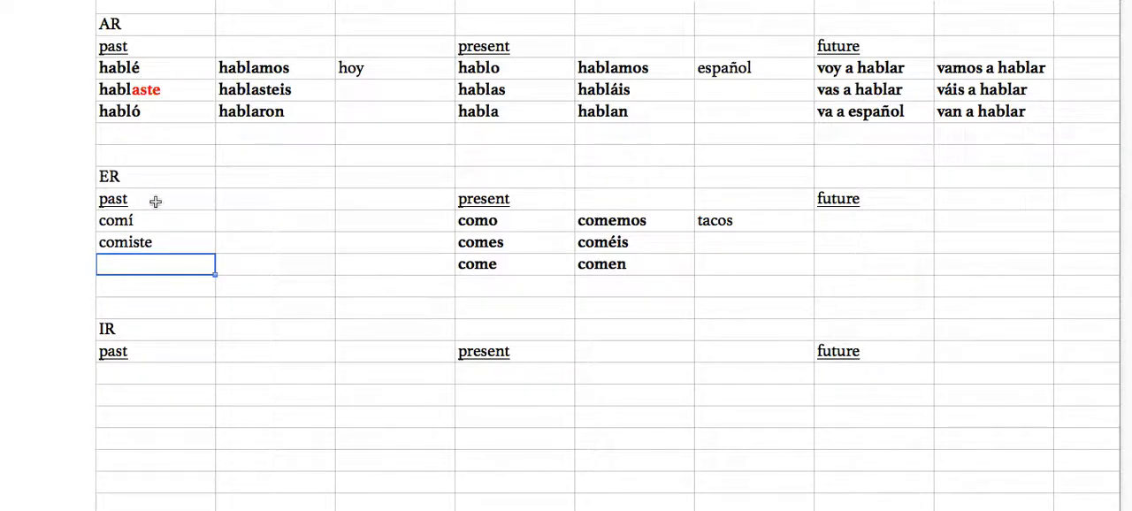
pyautogui.moveTo(138, 292)
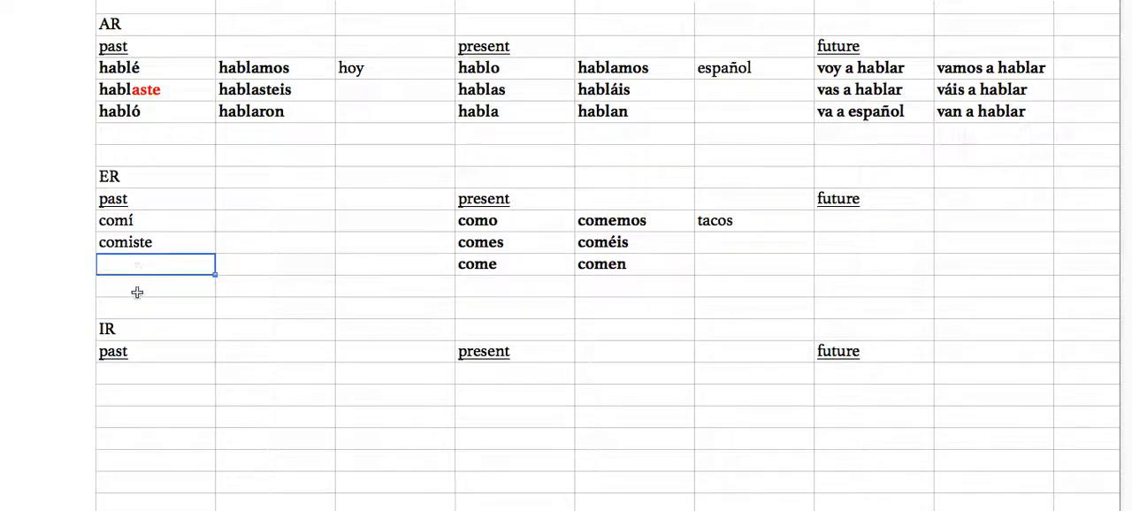
pyautogui.write('comí')
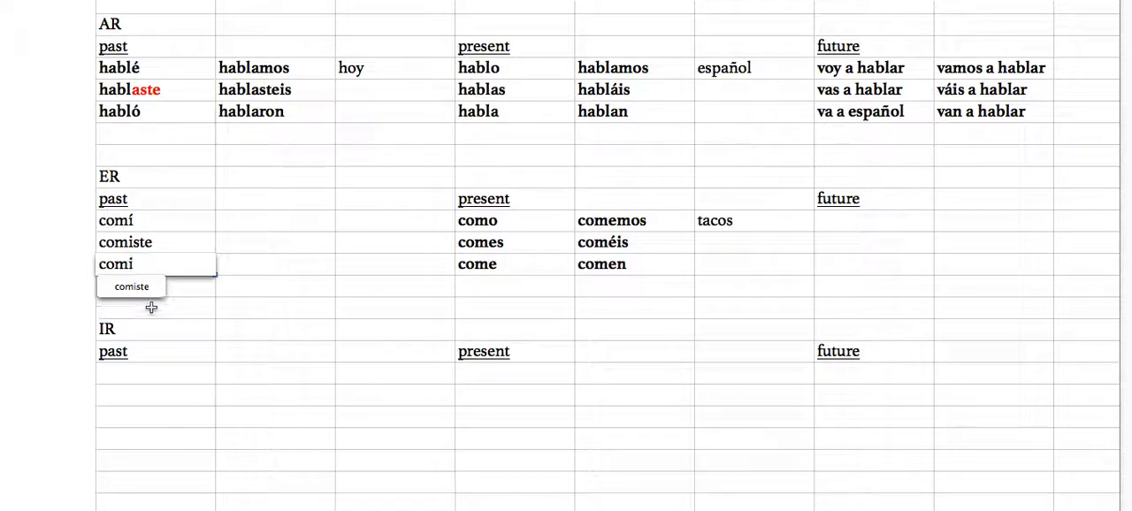
pyautogui.press('Backspace')
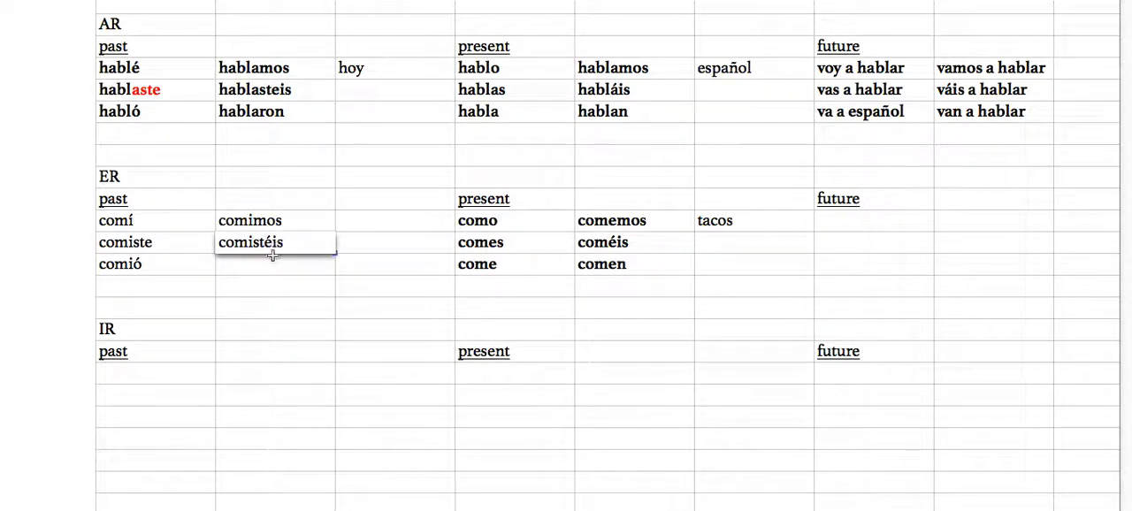
pyautogui.write('comieron')
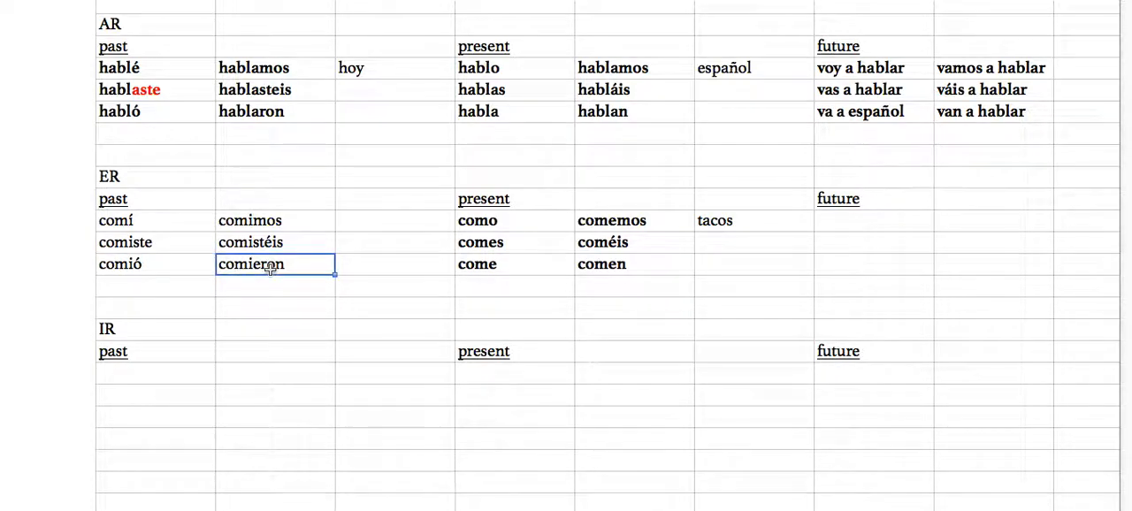
# - Bold the six ER past forms and move to the first ER future cell
pyautogui.moveTo(276, 263); pyautogui.dragTo(120, 220)
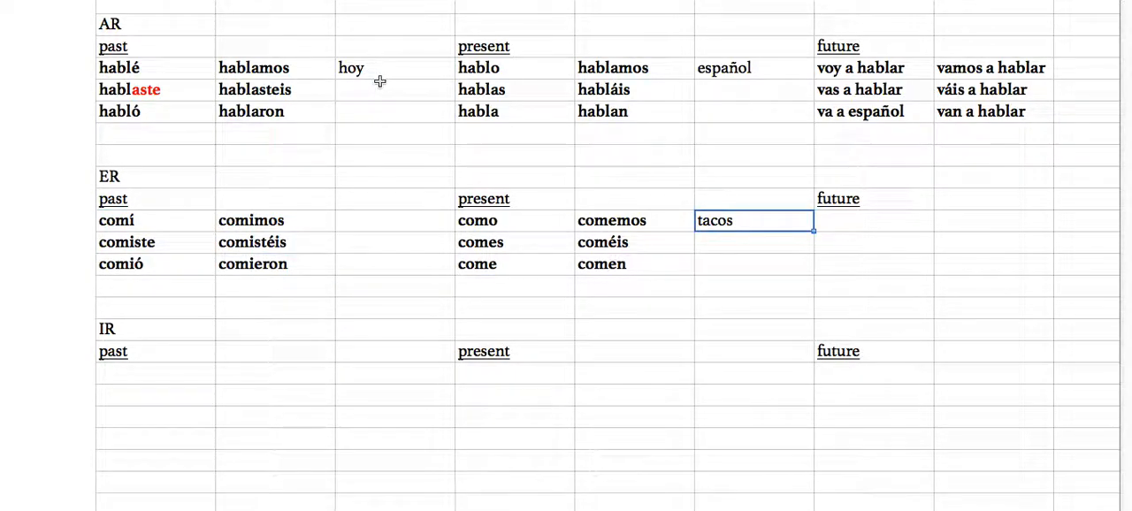
pyautogui.click(874, 219)
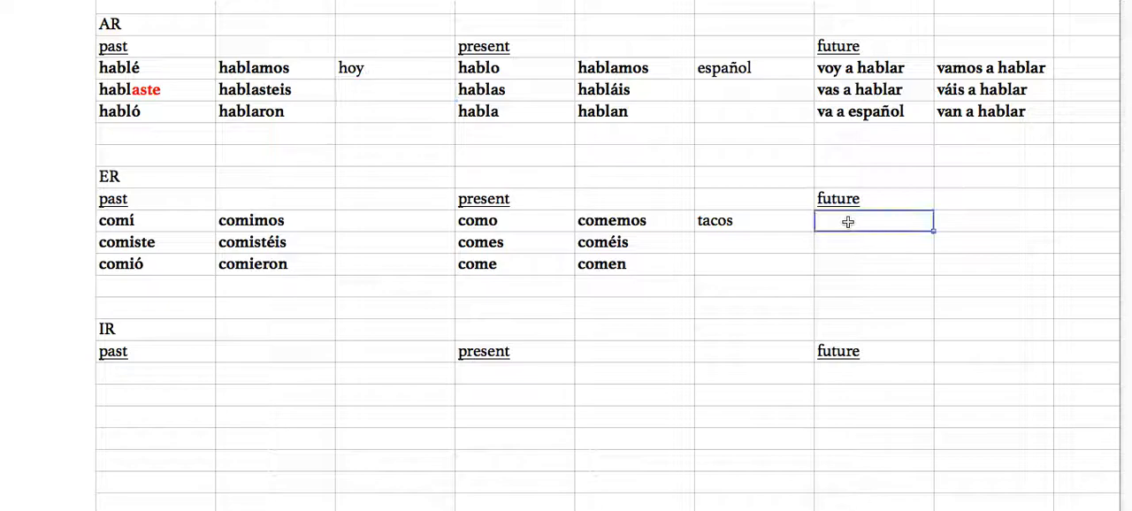
# - Enter voy a comer under ER future and correct va a español to va a hablar
pyautogui.write('voy a comer')
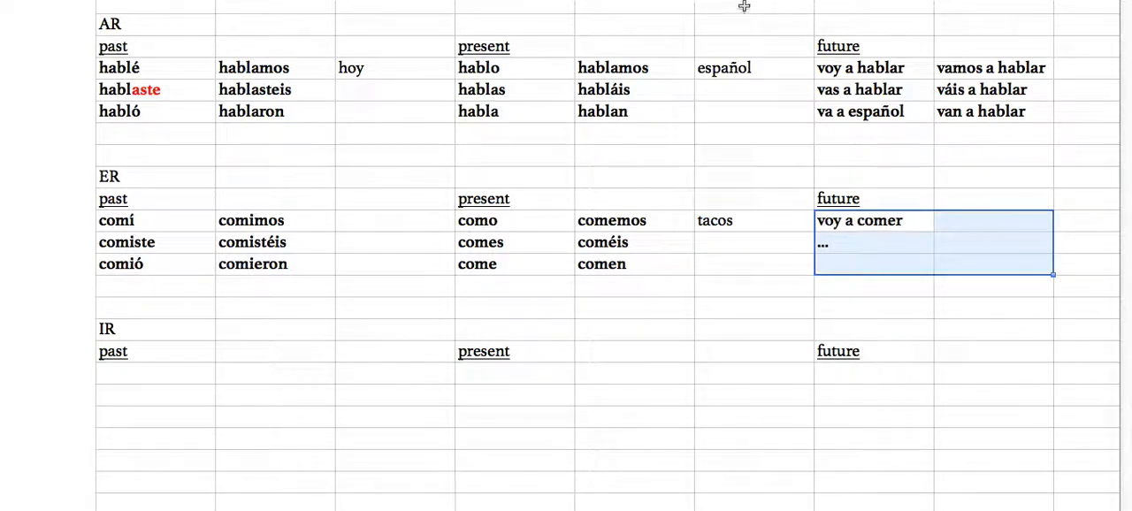
pyautogui.click(859, 219)
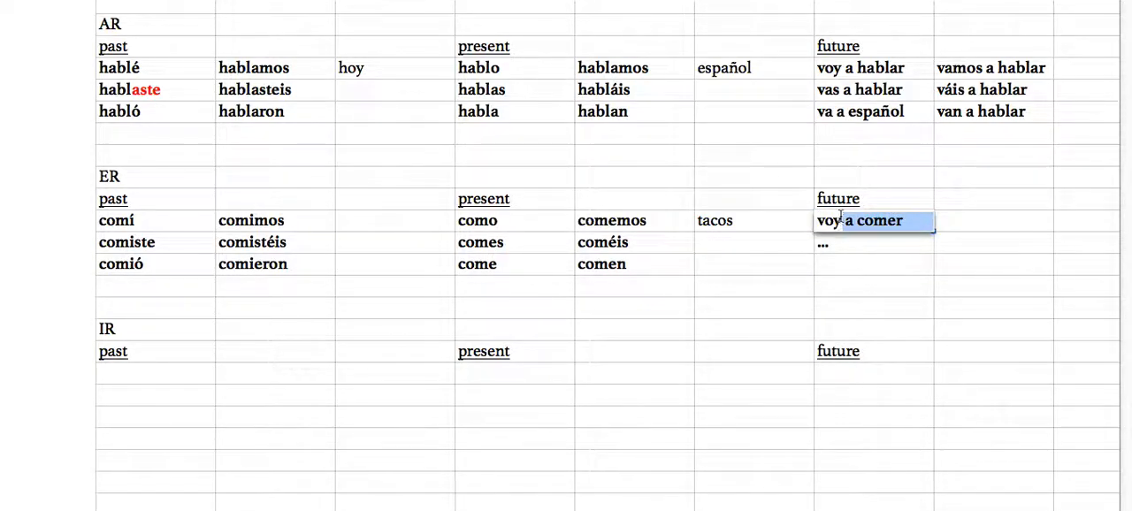
pyautogui.click(860, 112)
pyautogui.write('hablar')
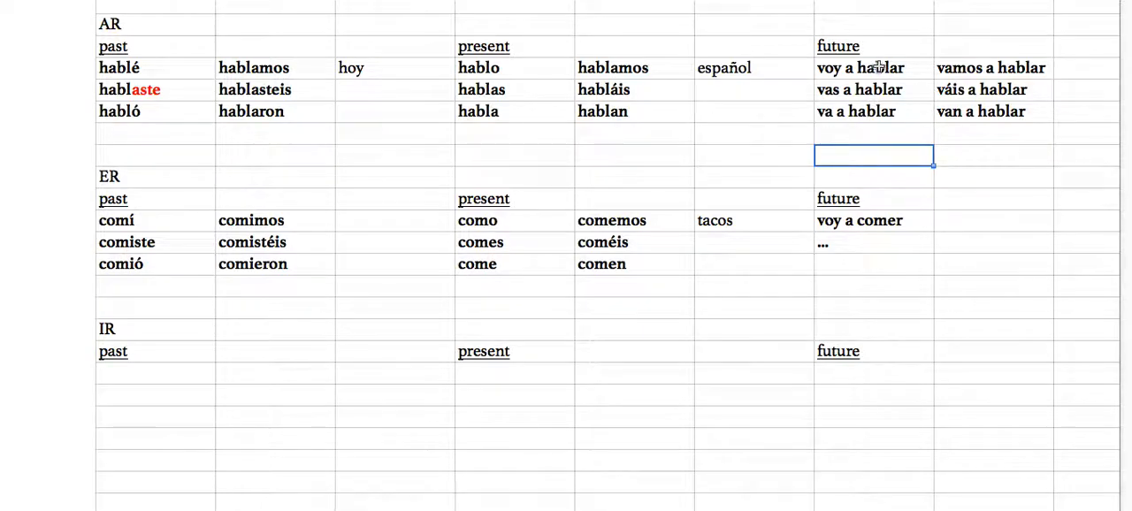
# - Review the AR future forms vas a hablar, vamos a hablar and van a hablar
pyautogui.click(872, 67)
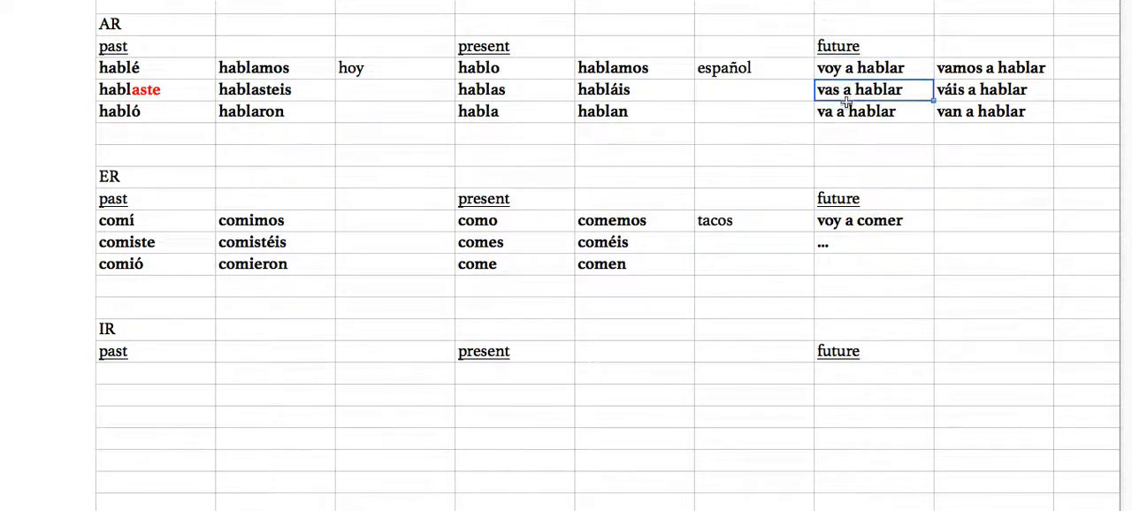
pyautogui.click(874, 220)
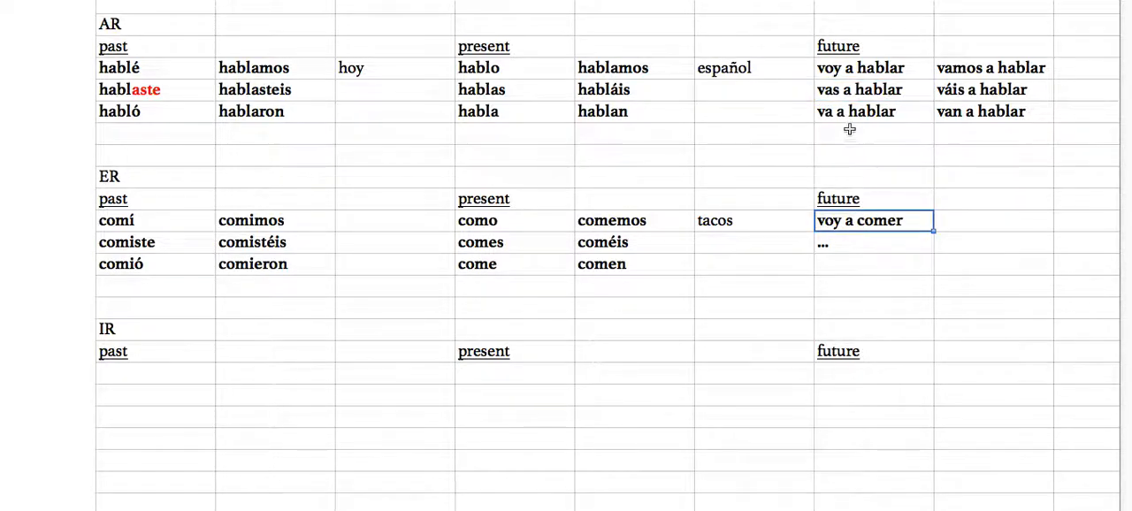
pyautogui.click(991, 67)
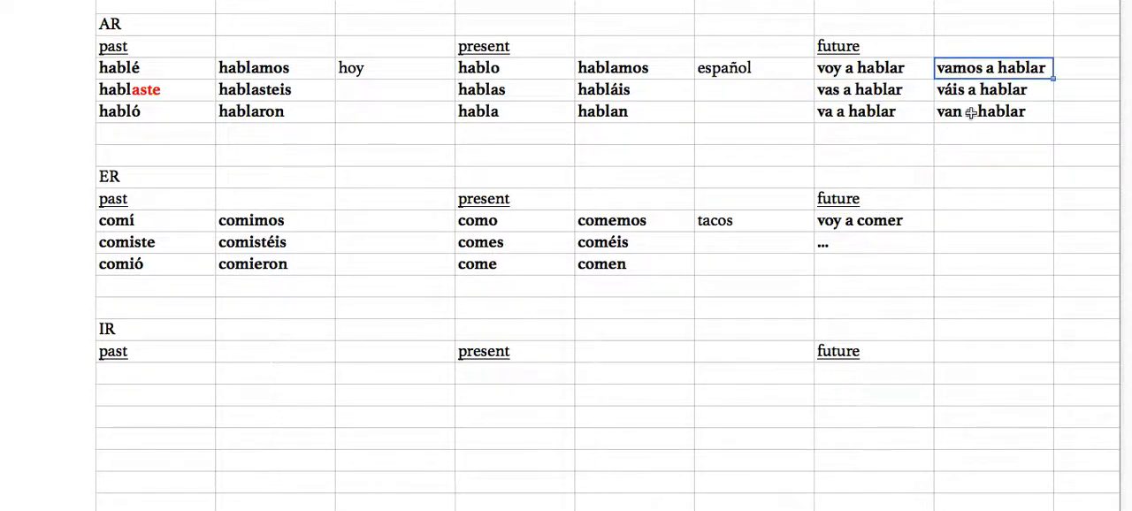
pyautogui.click(993, 112)
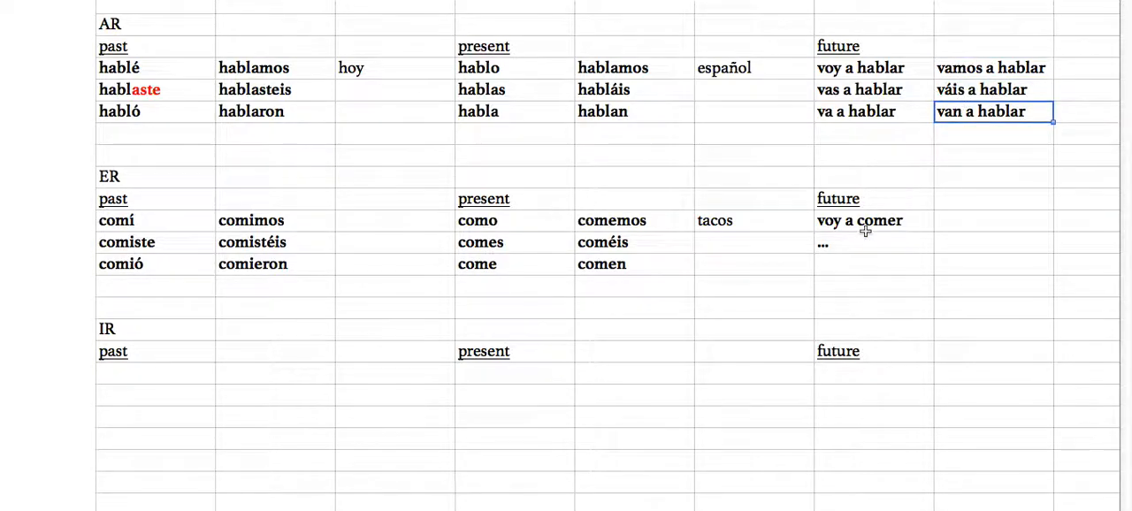
# - Enter escribo, escribes, escribe and escribimos under IR present
pyautogui.scroll(-3)
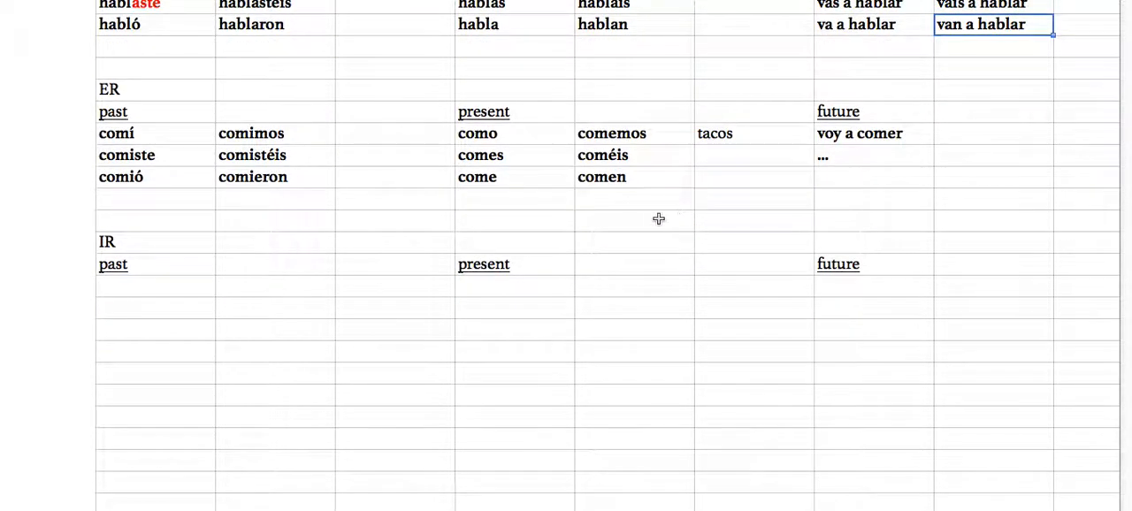
pyautogui.click(515, 287)
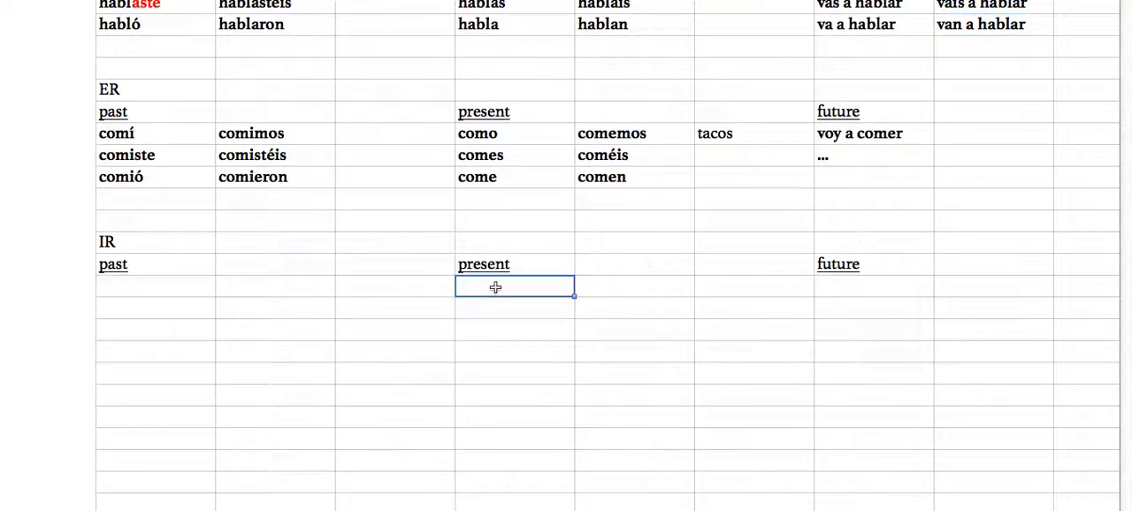
pyautogui.write('escribo')
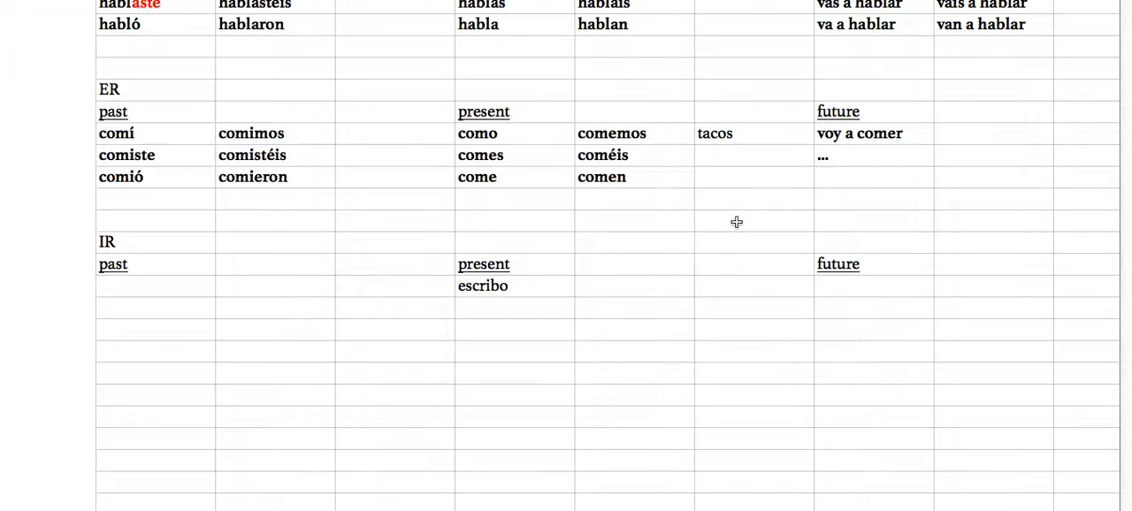
pyautogui.scroll(-3)
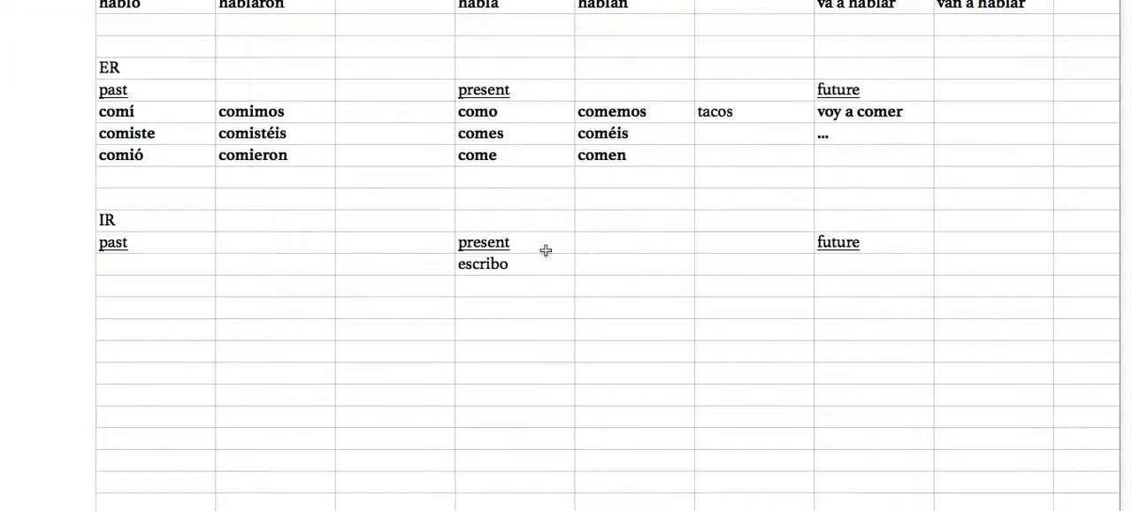
pyautogui.moveTo(513, 290)
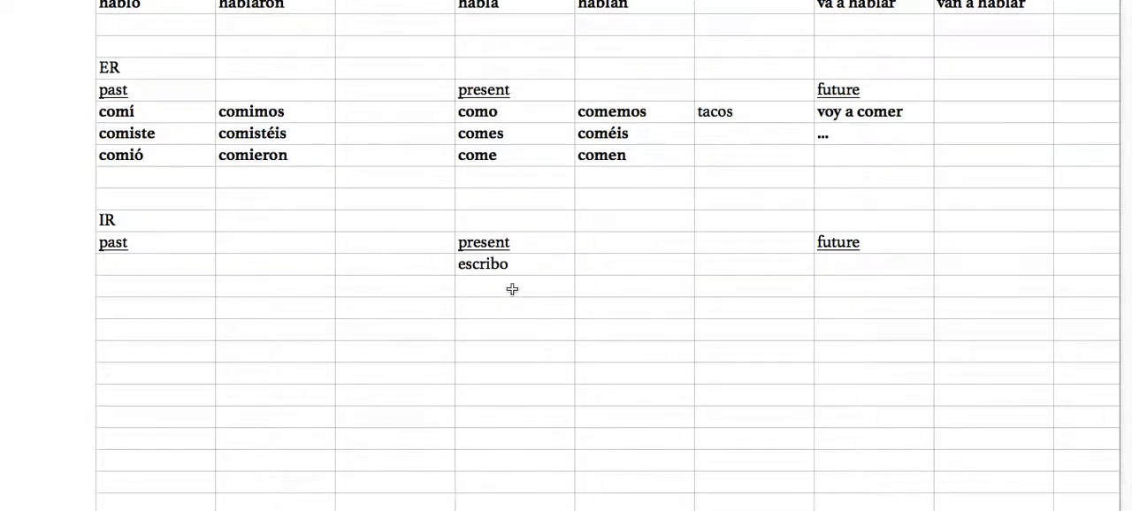
pyautogui.write('escribes')
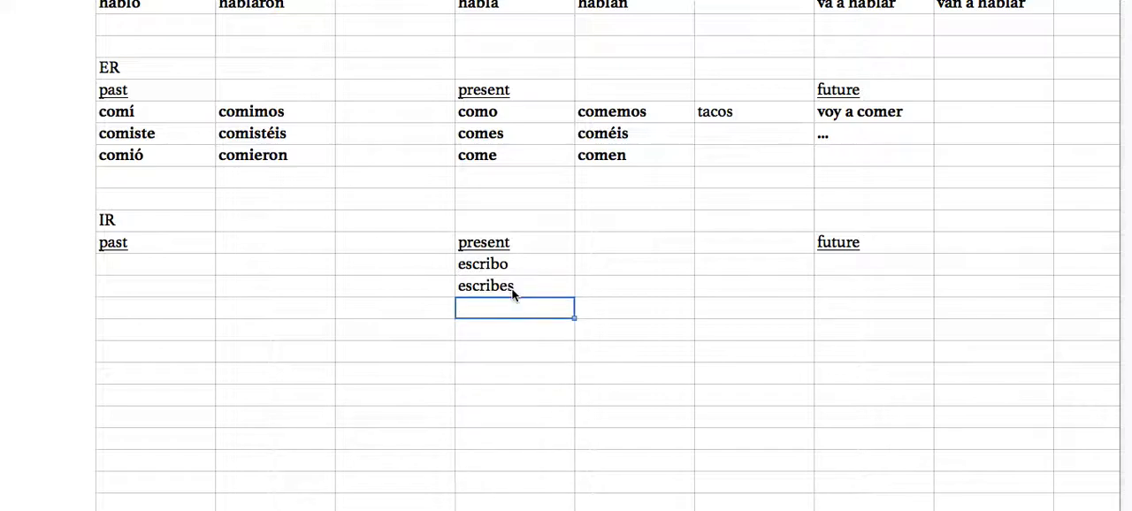
pyautogui.write('escrib')
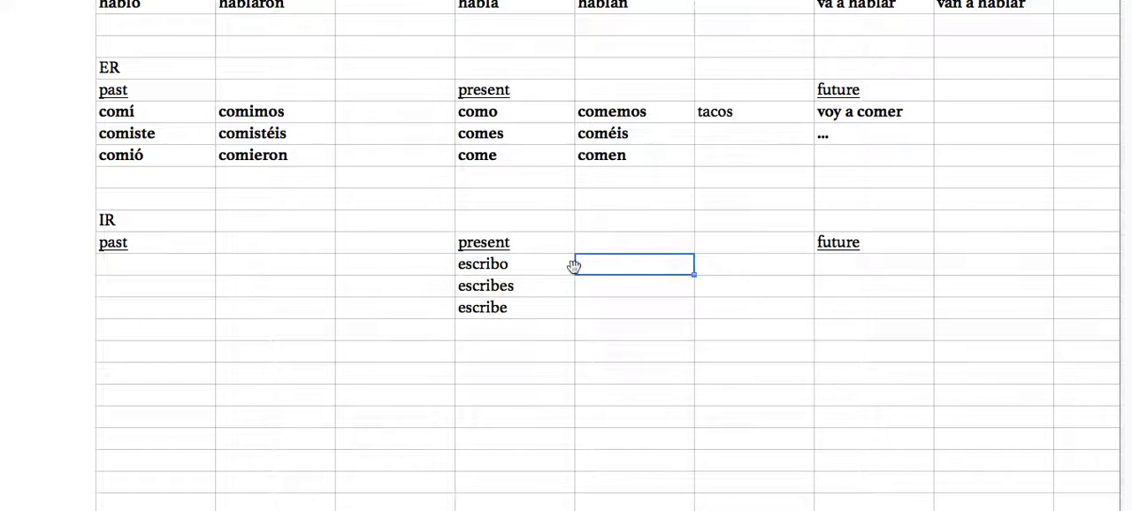
pyautogui.write('escribimos')
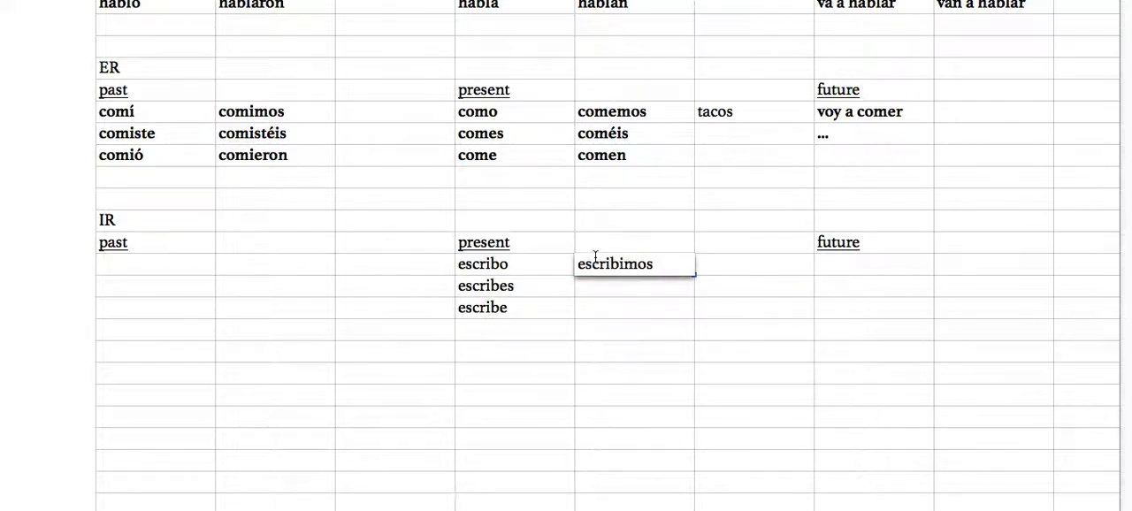
pyautogui.moveTo(612, 163)
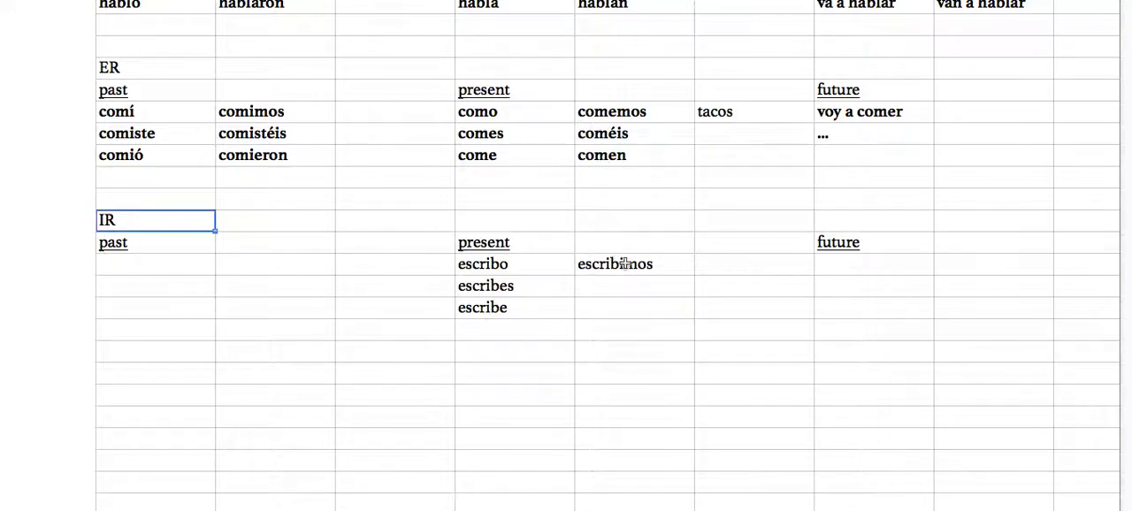
# - Add escribéis and escriben to complete the IR present forms
pyautogui.write('esici')
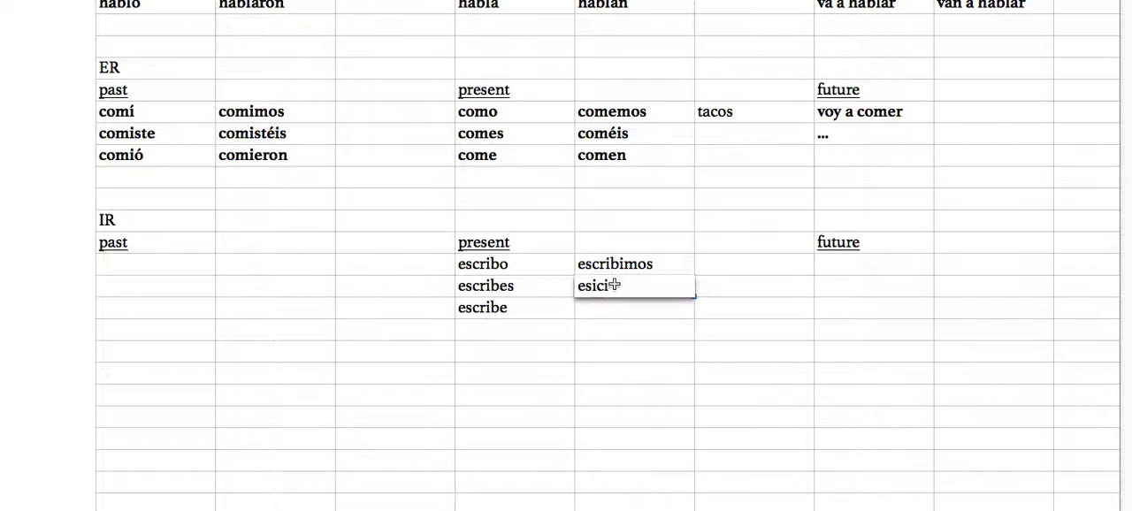
pyautogui.write('escri')
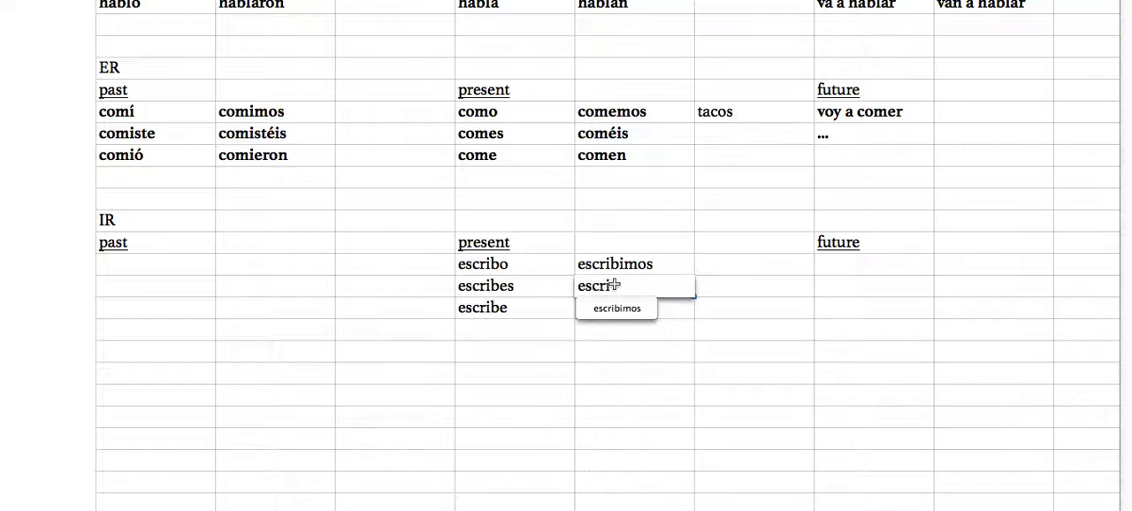
pyautogui.write('escribéis')
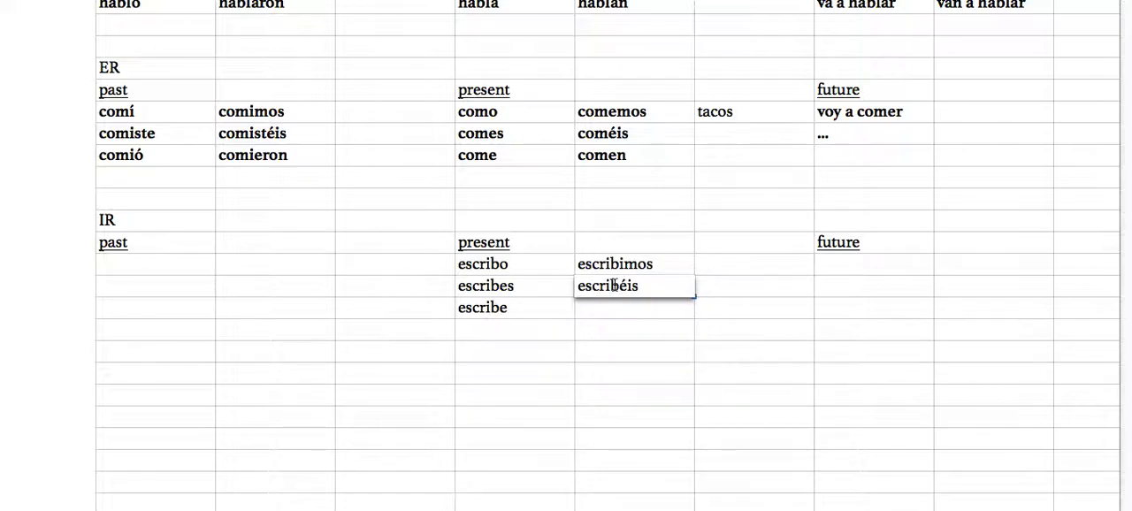
pyautogui.write('escriben')
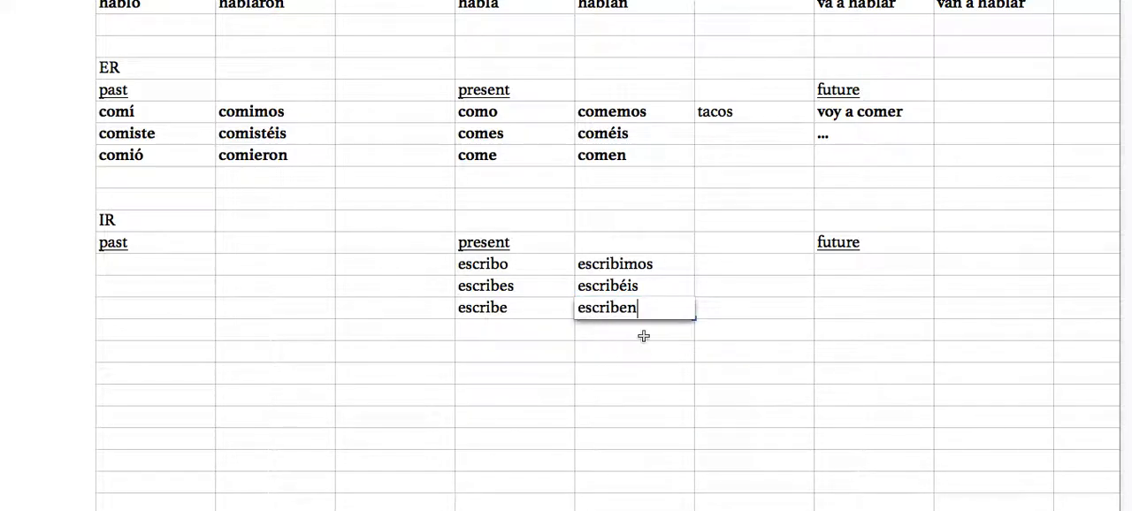
pyautogui.click(634, 329)
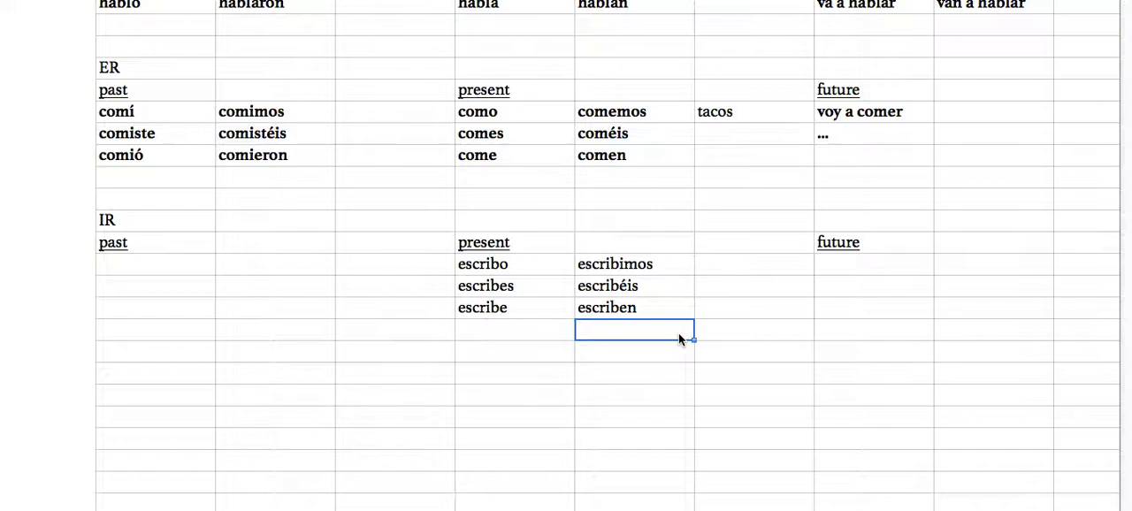
pyautogui.moveTo(723, 262)
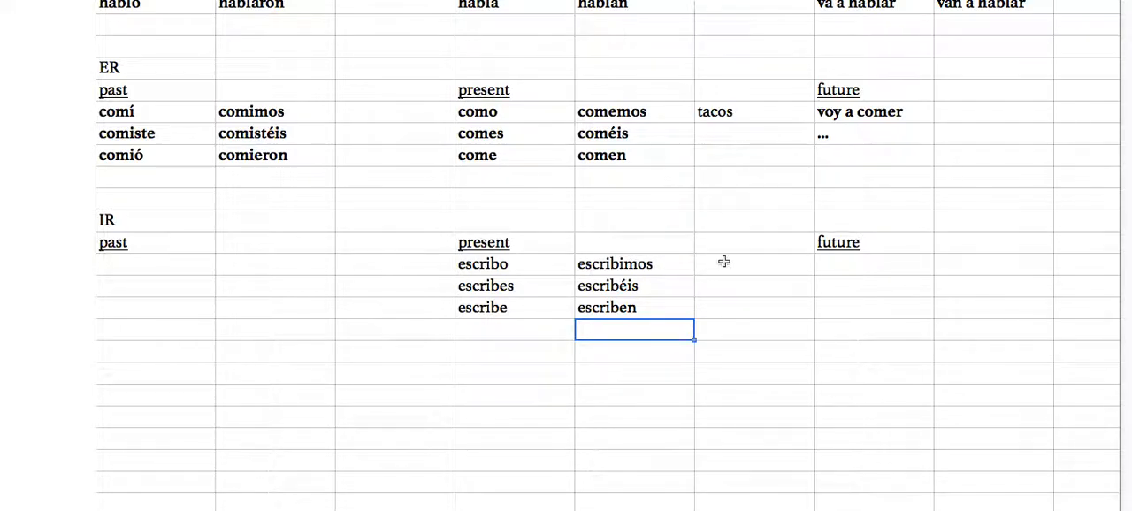
# - Add poesía as the IR example noun and begin the IR past with escribí
pyautogui.write('poesía')
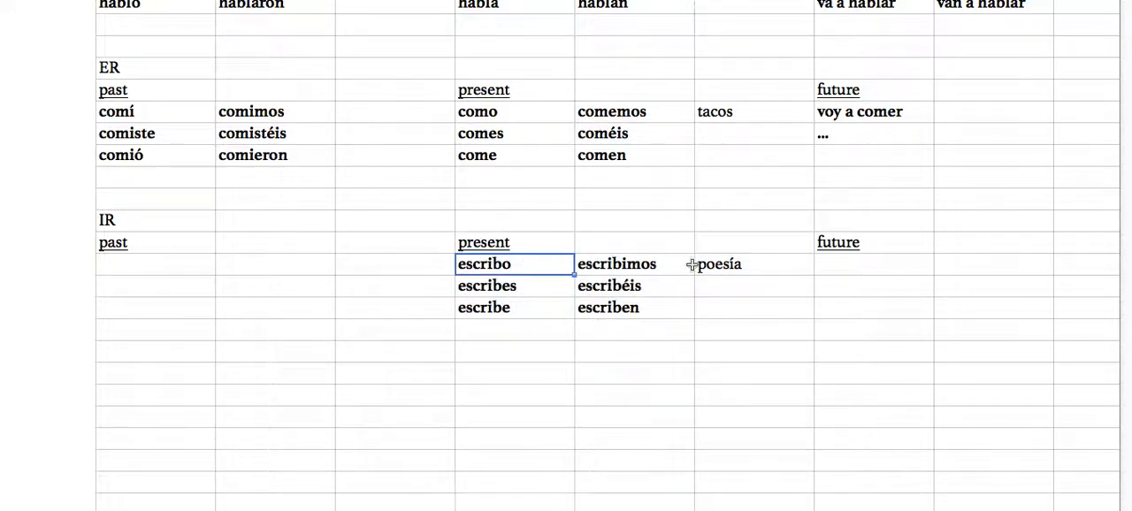
pyautogui.click(754, 264)
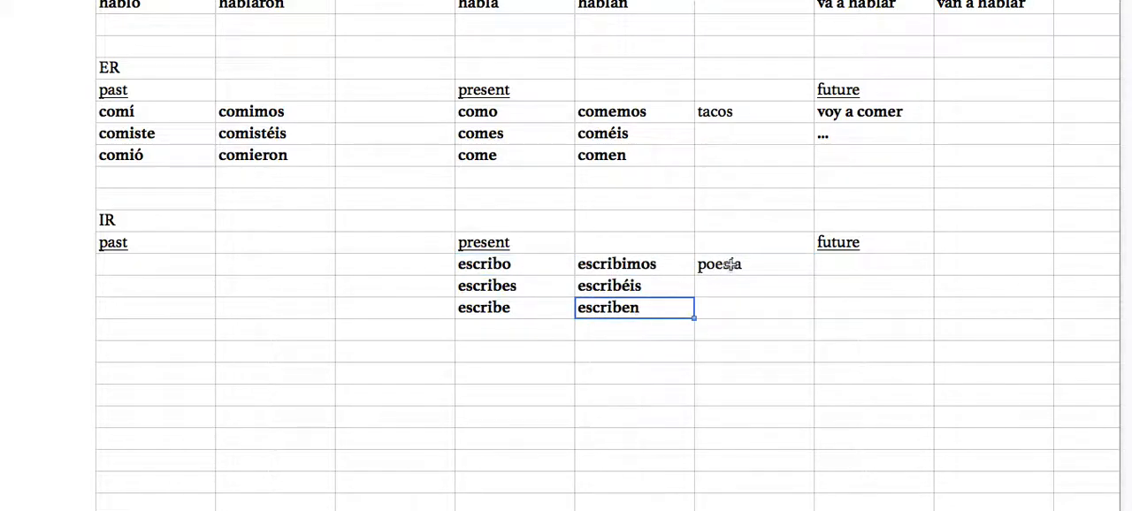
pyautogui.write('es')
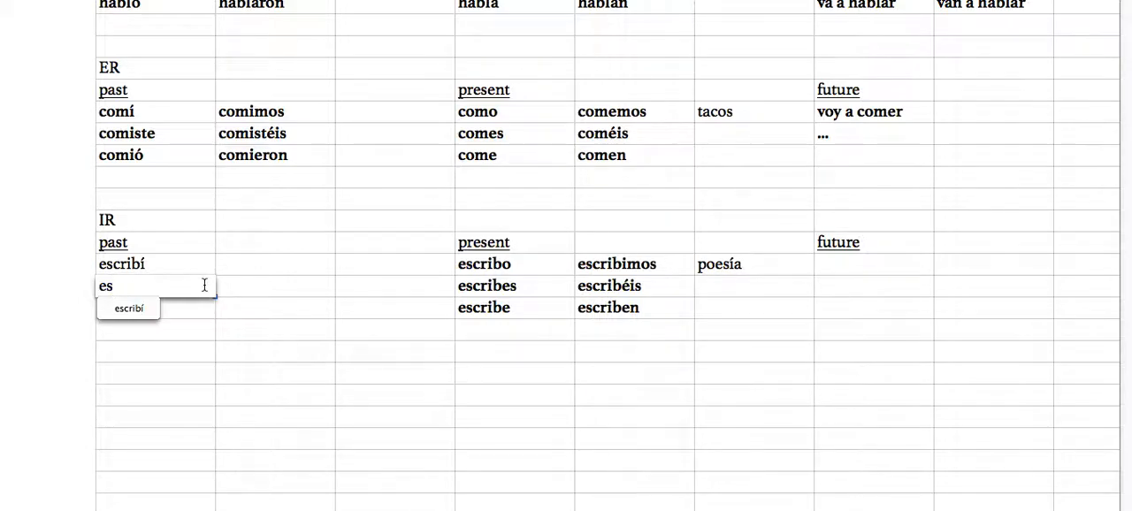
# - Enter the remaining IR past forms escribiste through escribieron
pyautogui.write('escribist')
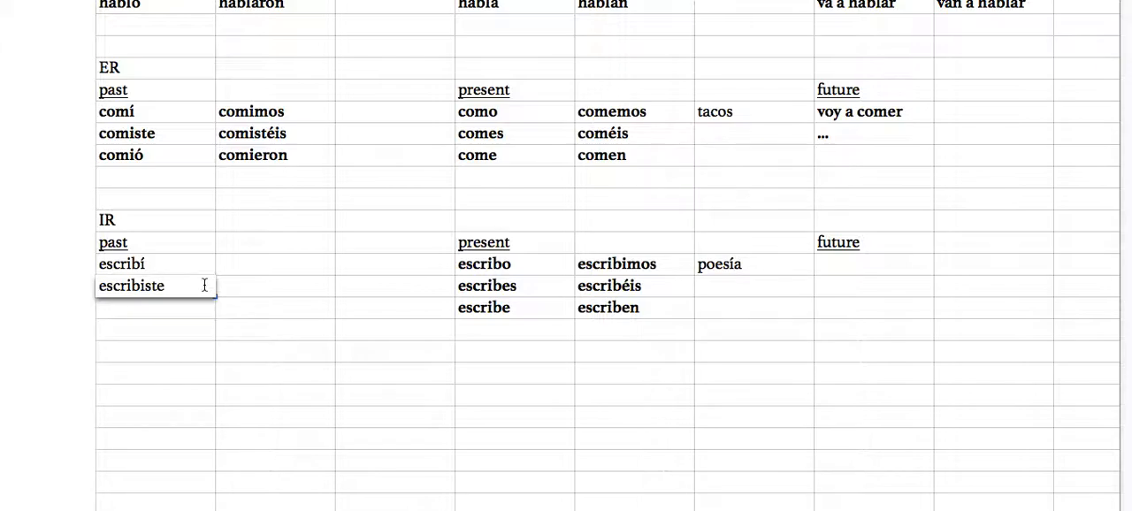
pyautogui.write('escribió')
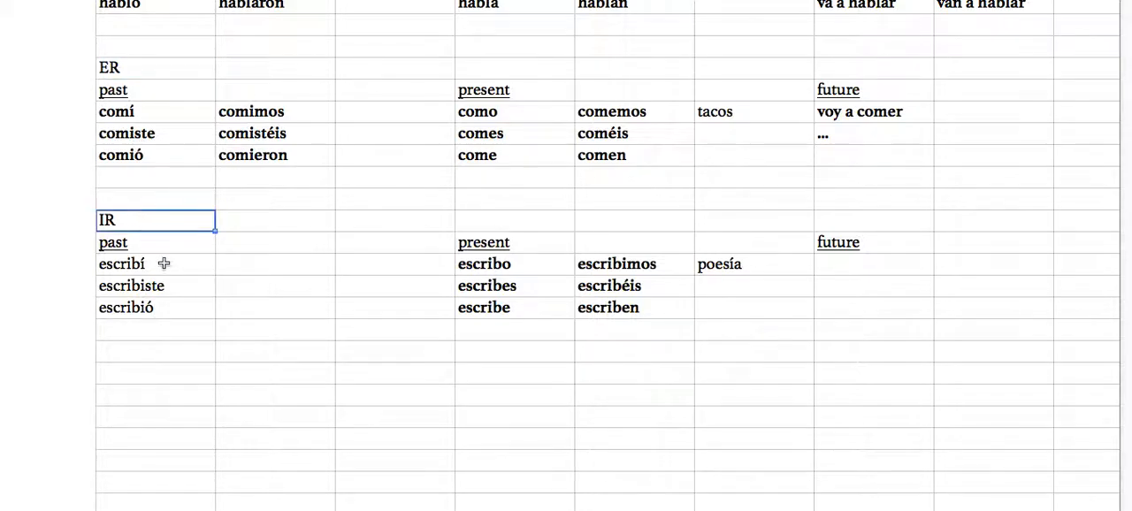
pyautogui.write('escribimos')
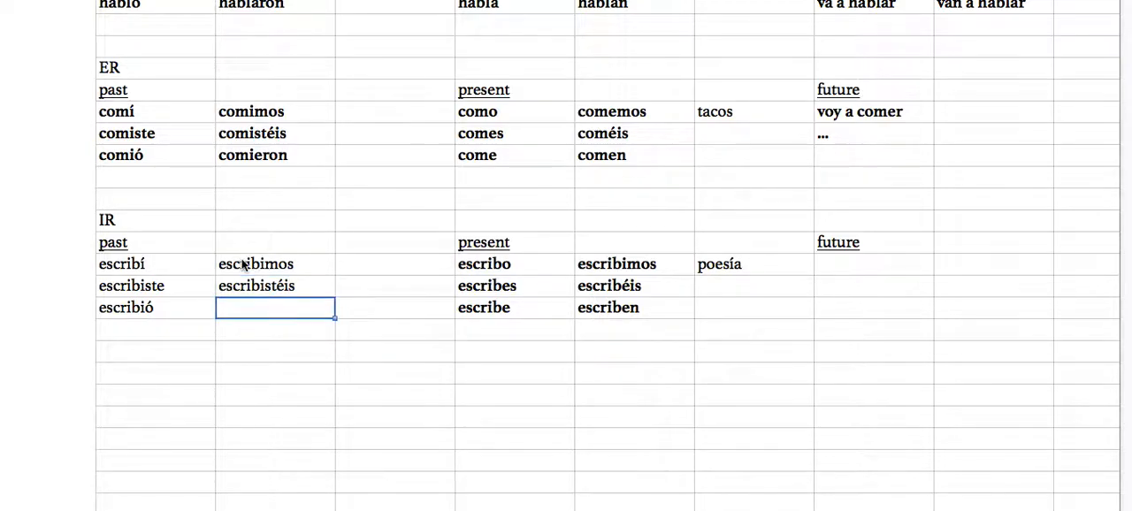
pyautogui.write('escribieron')
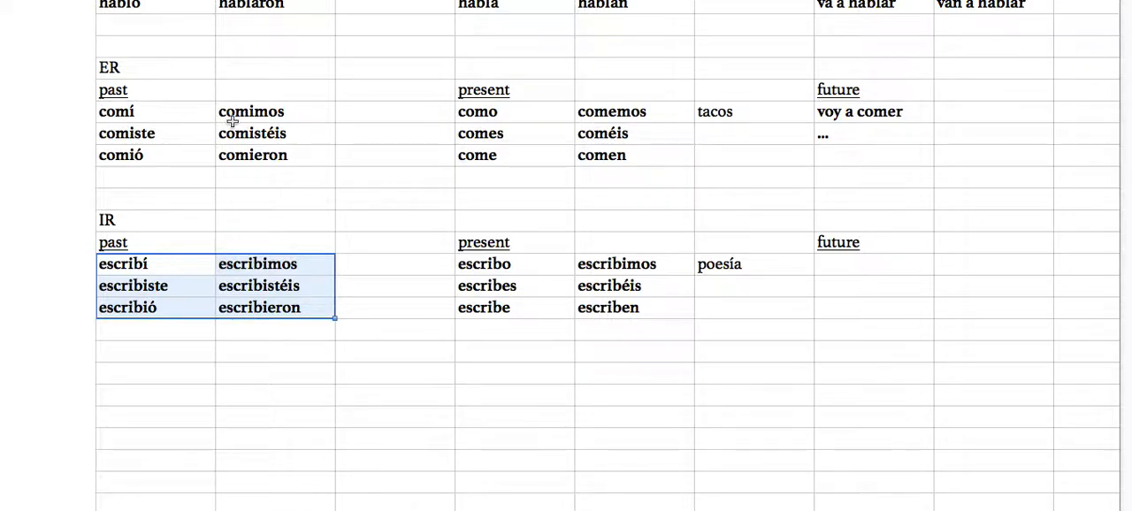
# - Revisit the comieron entry and start the IR future with voy a escribir
pyautogui.click(276, 155)
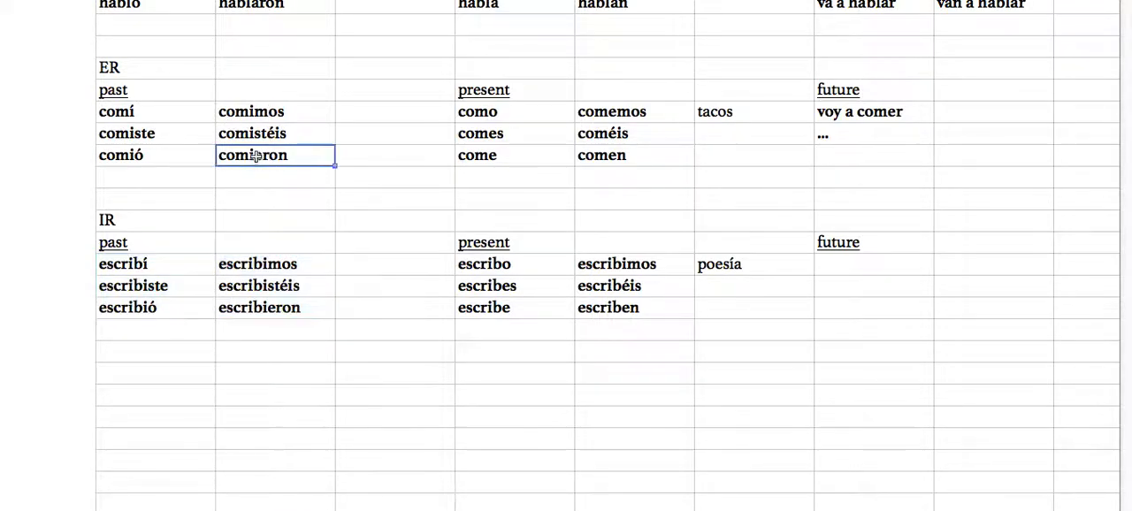
pyautogui.doubleClick(251, 155)
pyautogui.write('voy a')
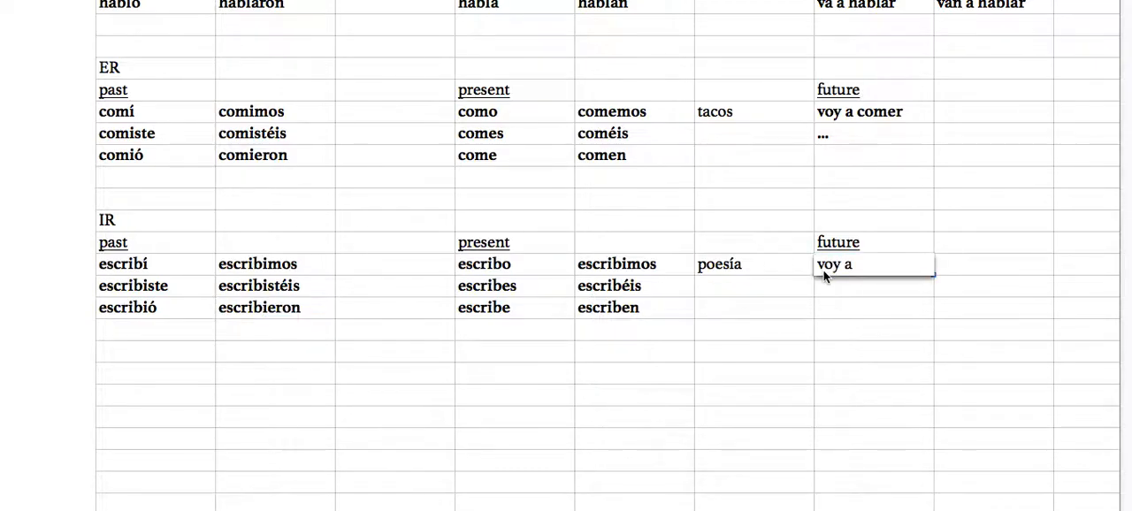
pyautogui.write('escibir')
pyautogui.click(874, 287)
pyautogui.write('...')
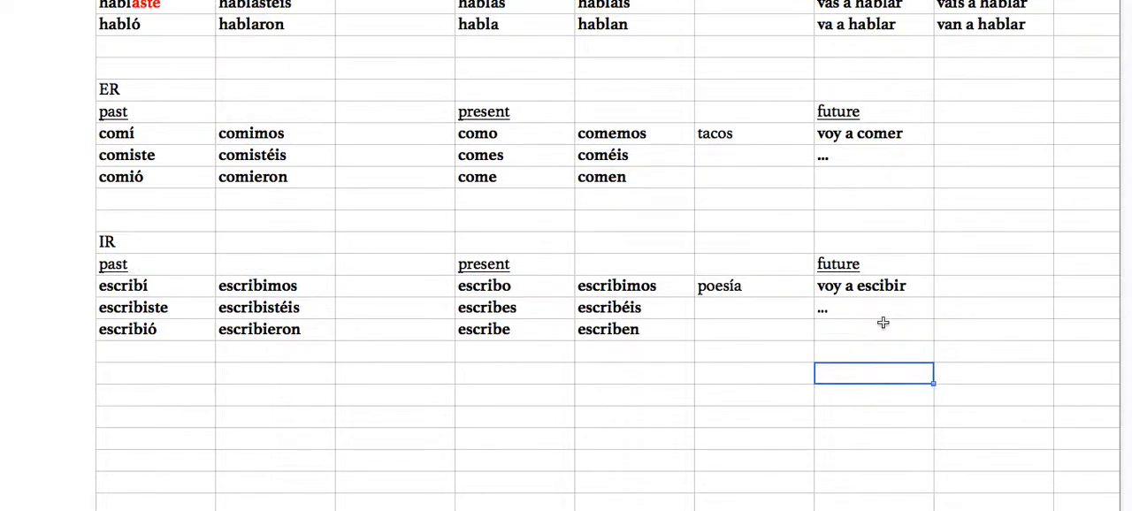
pyautogui.scroll(-3)
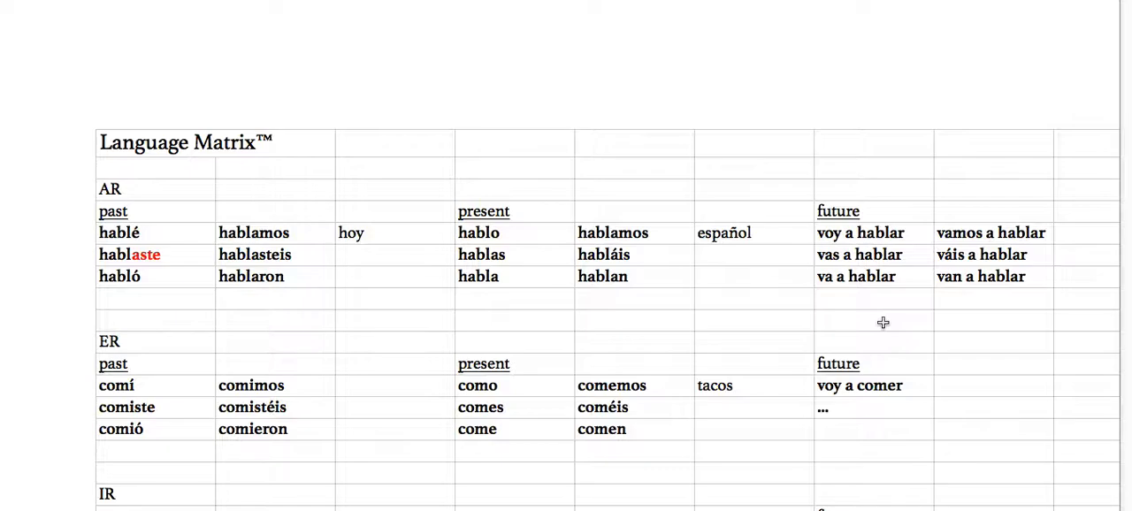
pyautogui.moveTo(825, 272)
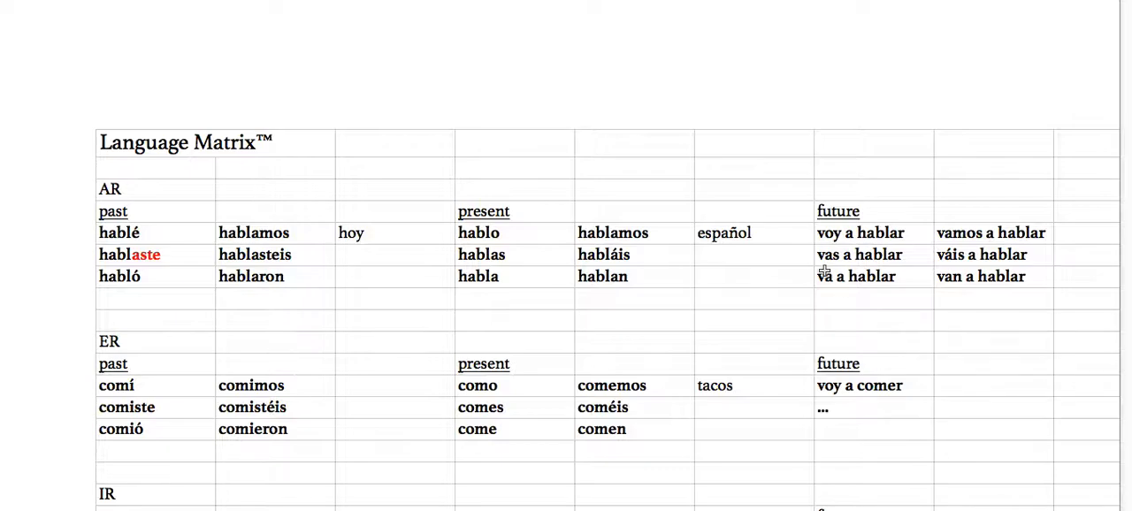
pyautogui.scroll(-3)
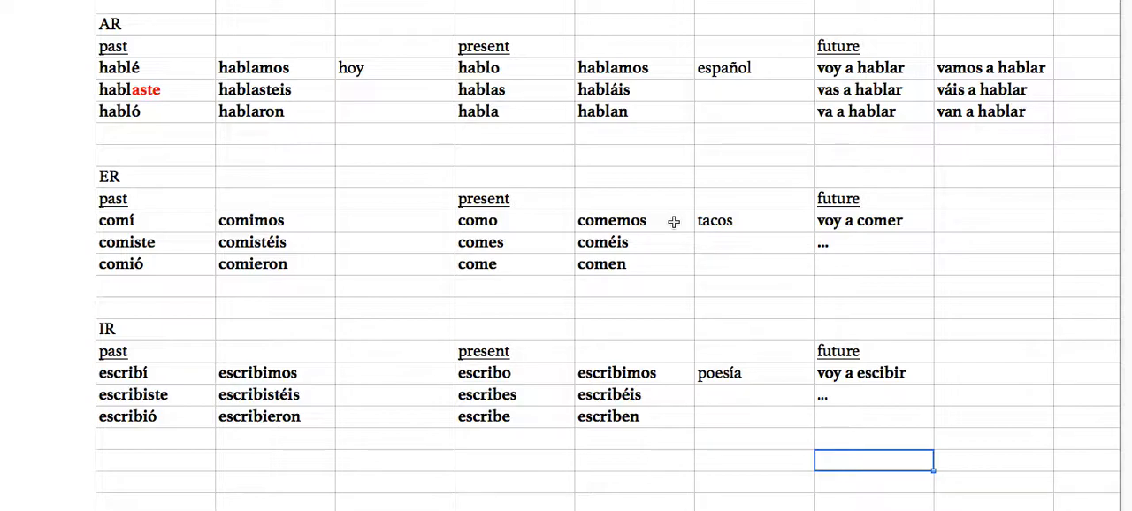
pyautogui.moveTo(357, 131)
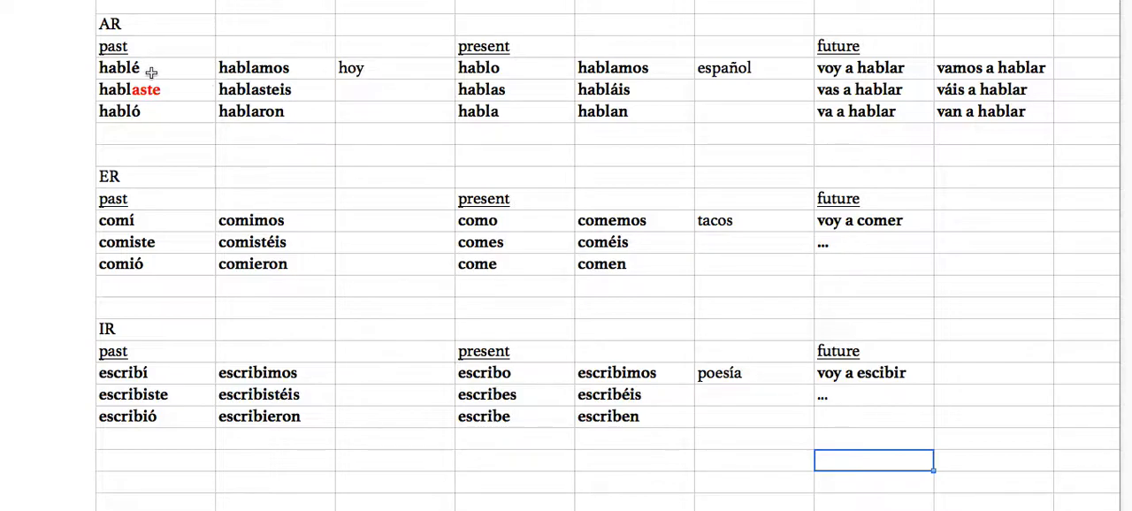
pyautogui.click(515, 371)
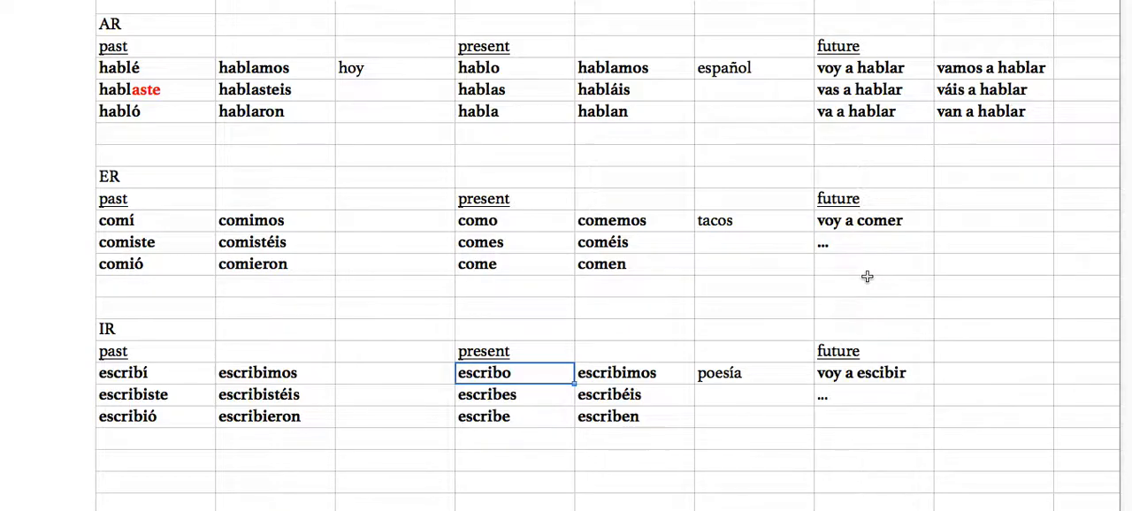
pyautogui.click(754, 67)
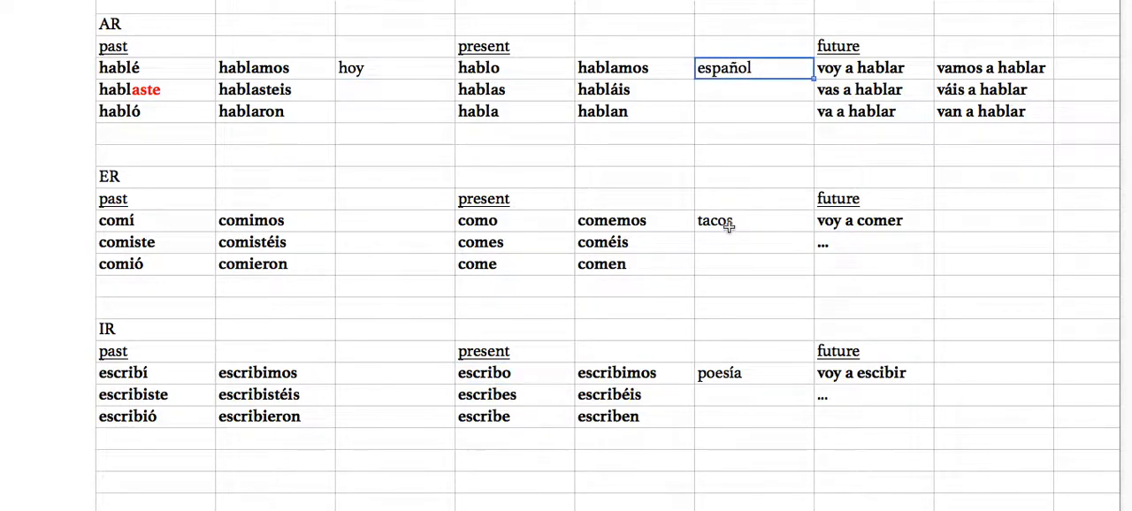
pyautogui.click(753, 371)
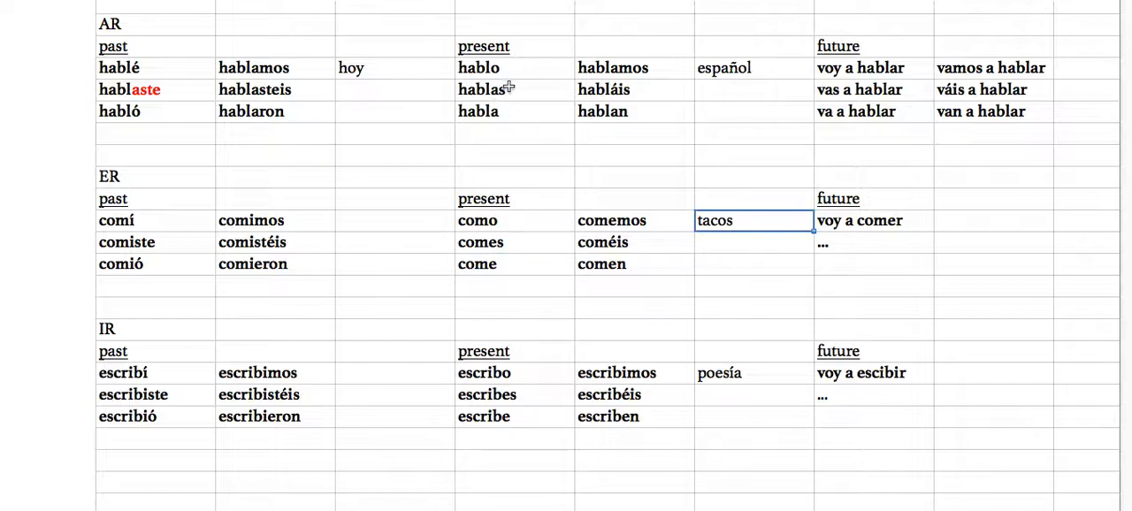
pyautogui.click(754, 68)
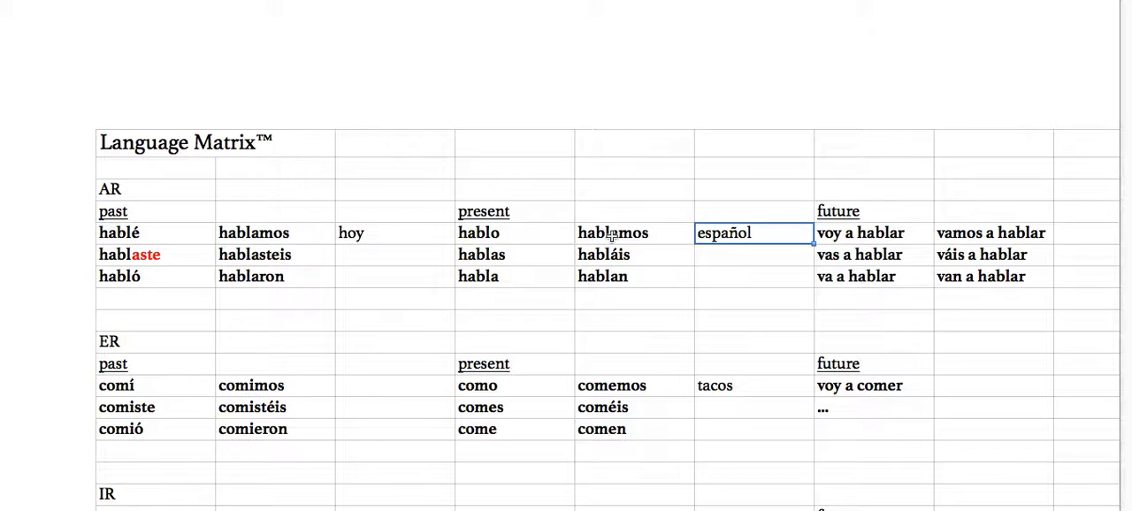
pyautogui.scroll(-3)
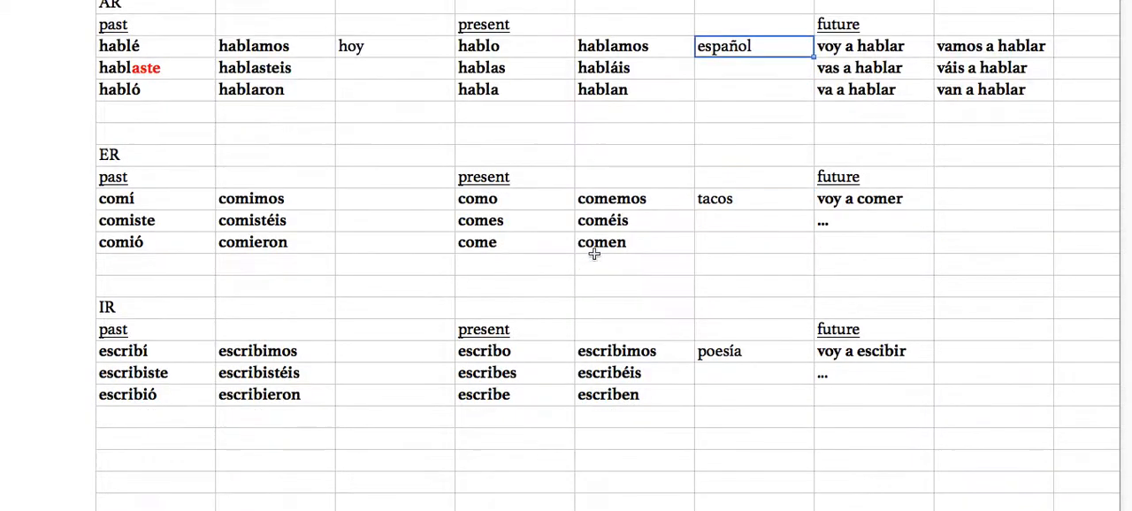